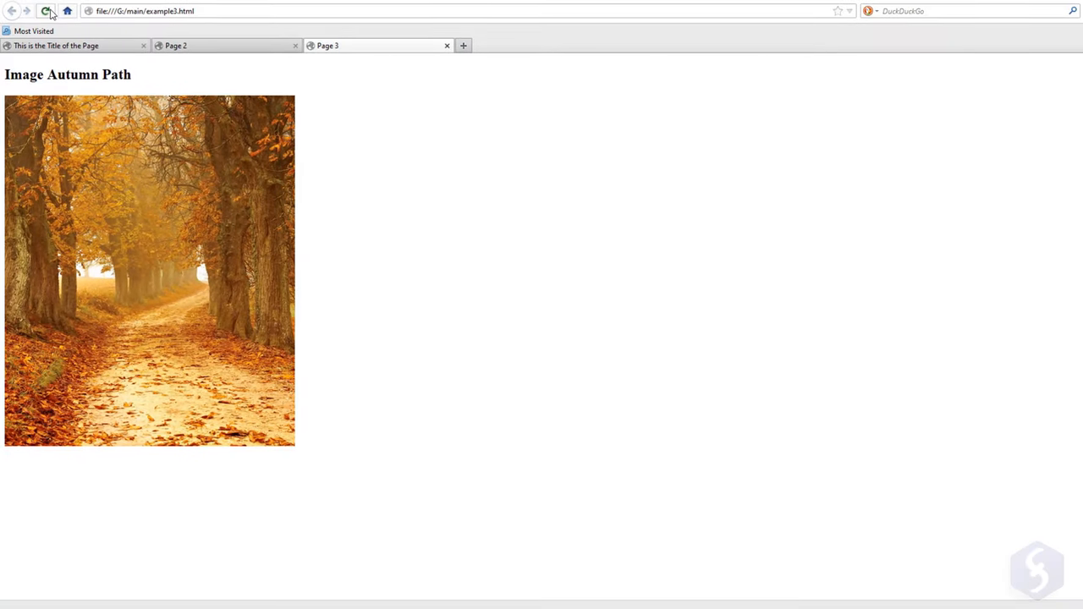
Scroll down through example3.html showing the forest and autumn path images.
{"action": "scroll", "scroll_direction": "down", "scroll_amount": 3}
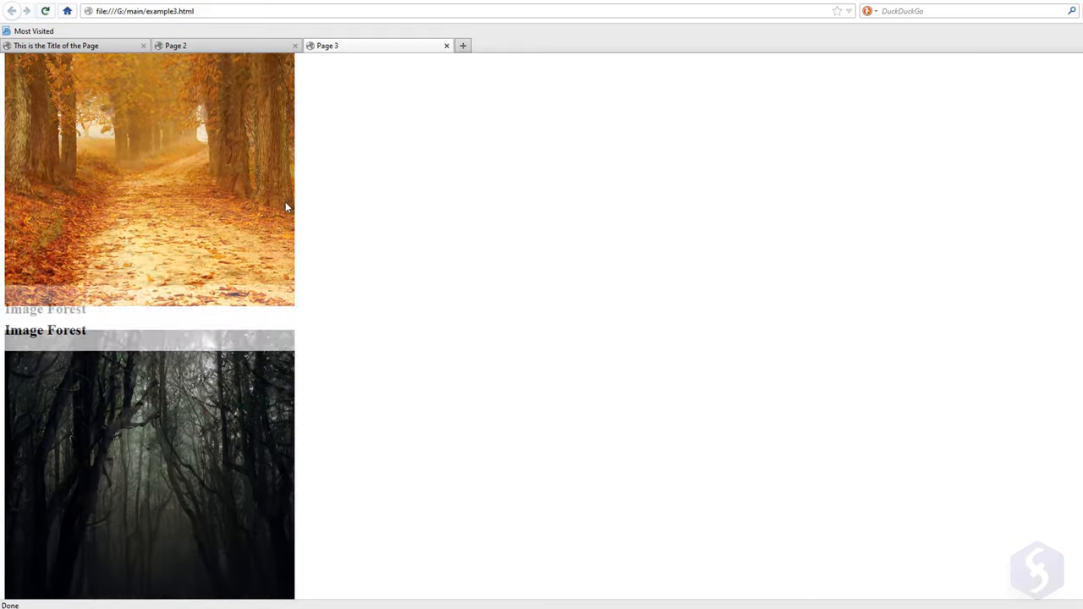
{"action": "scroll", "scroll_direction": "down", "scroll_amount": 3}
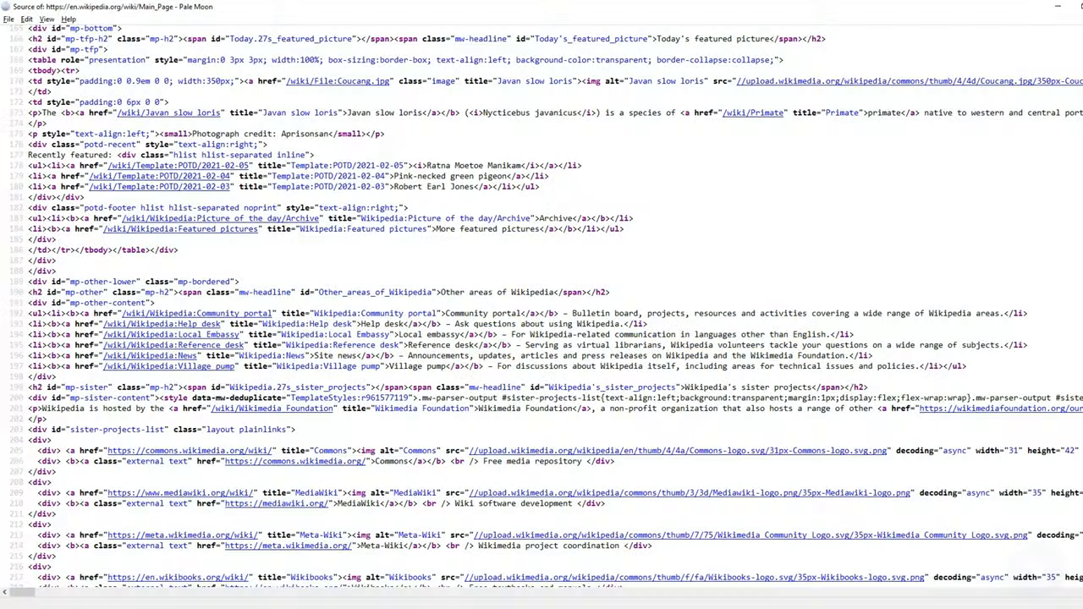
Browse the Wikipedia Main Page and view its HTML source from the context menu.
{"action": "scroll", "scroll_direction": "down", "scroll_amount": 3}
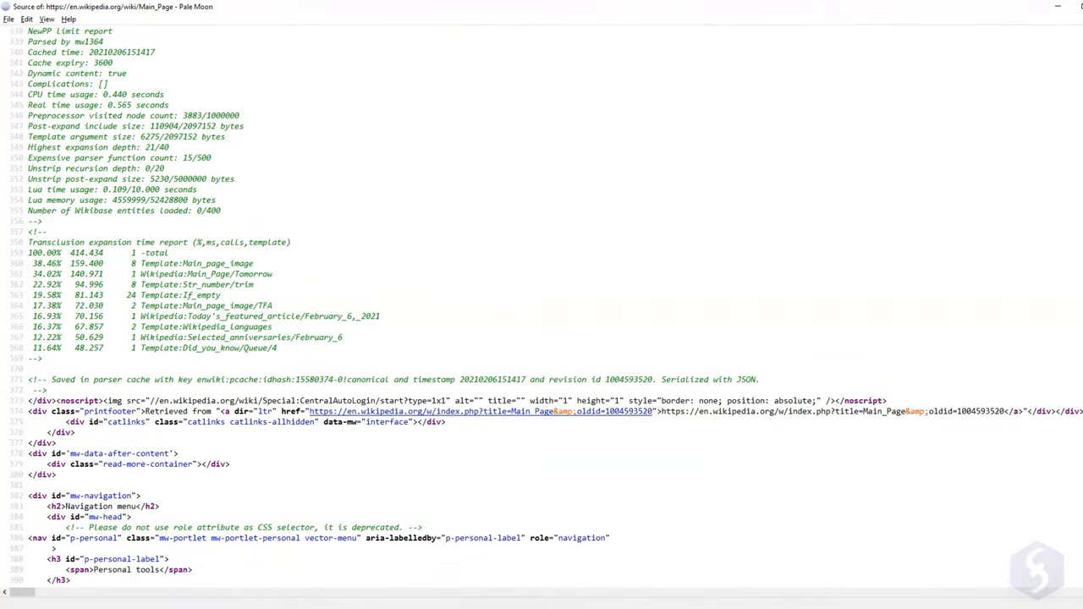
{"action": "scroll", "scroll_direction": "down", "scroll_amount": 3}
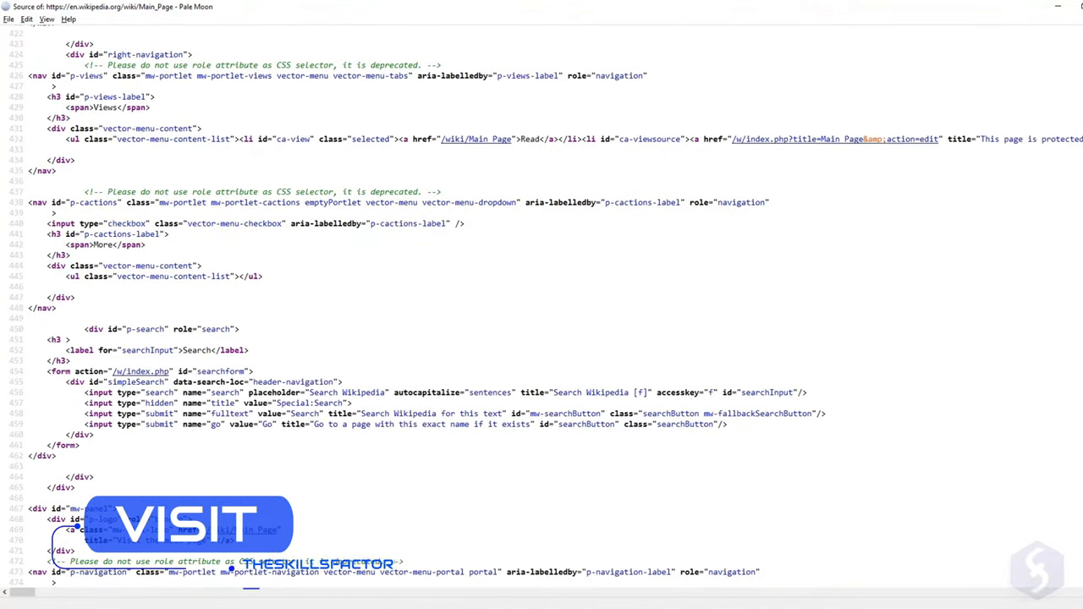
{"action": "scroll", "scroll_direction": "down", "scroll_amount": 3}
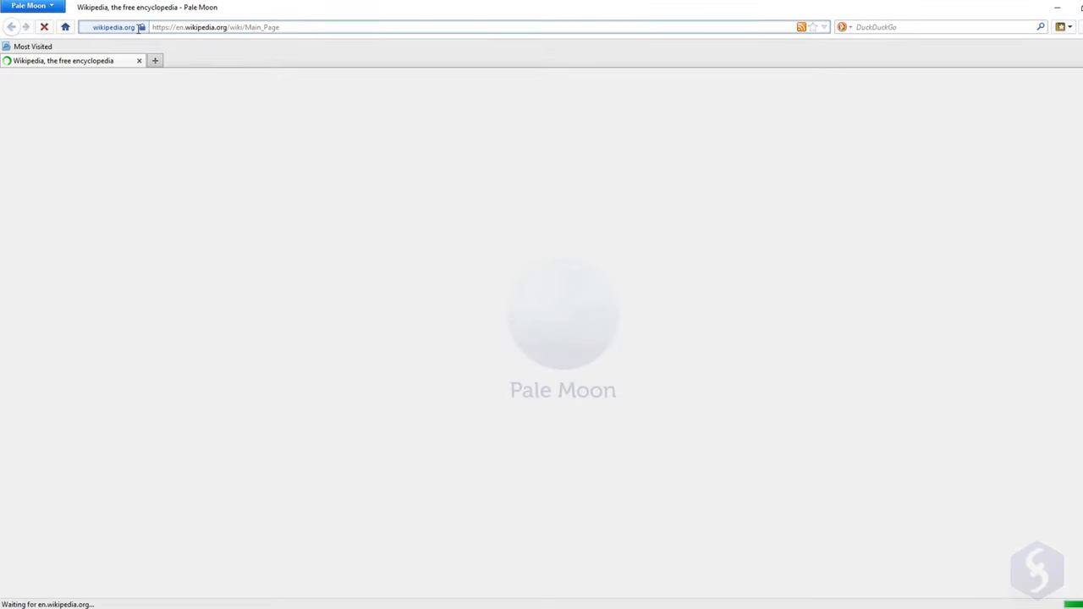
{"action": "right_click", "coordinate": [491, 152]}
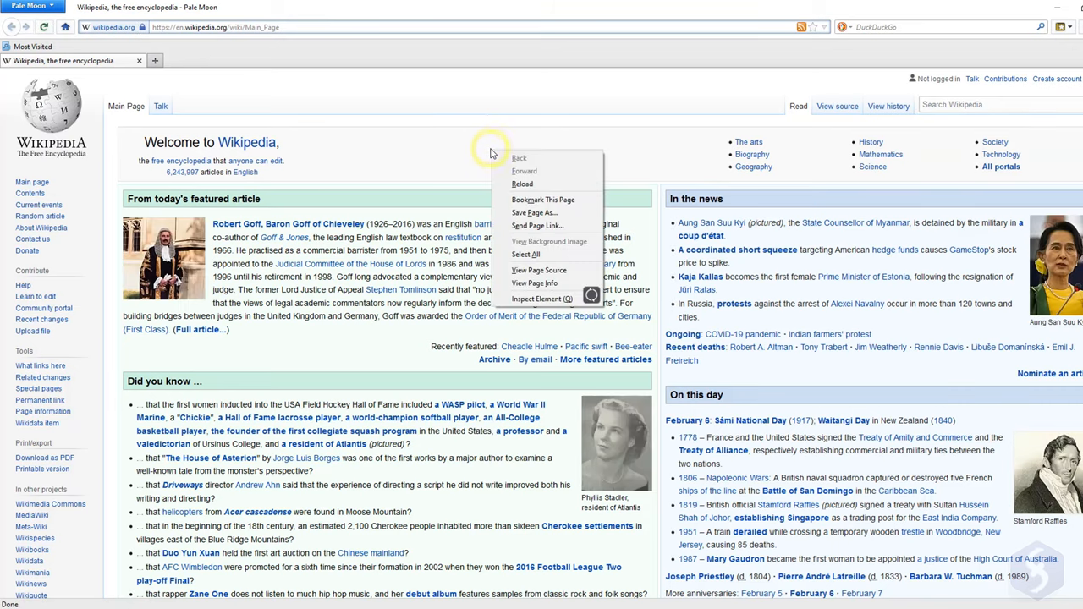
{"action": "left_click", "coordinate": [538, 271]}
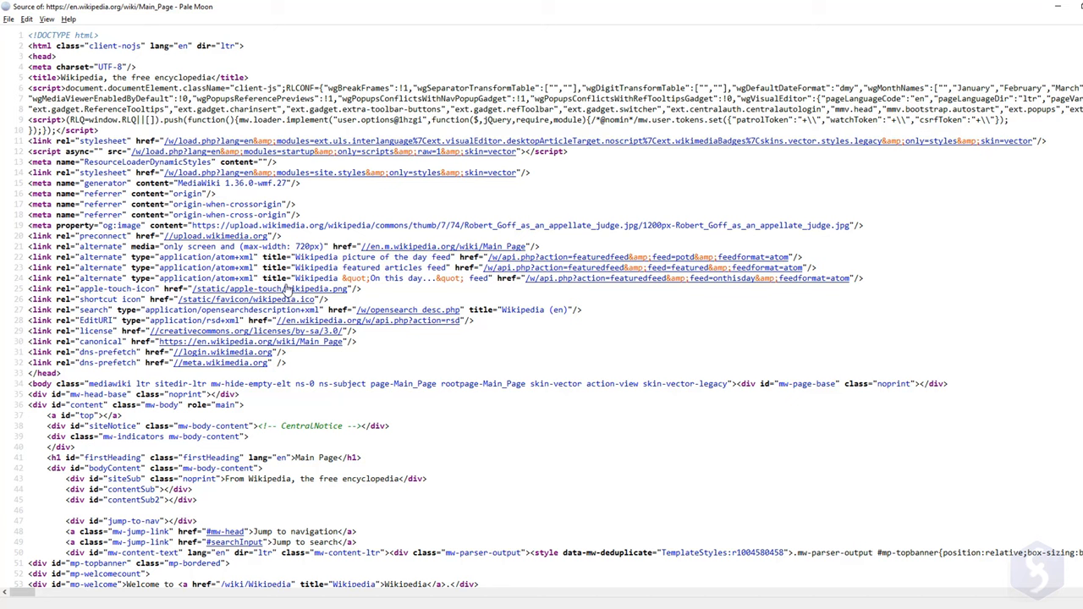
Scroll down through the Wikipedia page source.
{"action": "scroll", "scroll_direction": "down", "scroll_amount": 3}
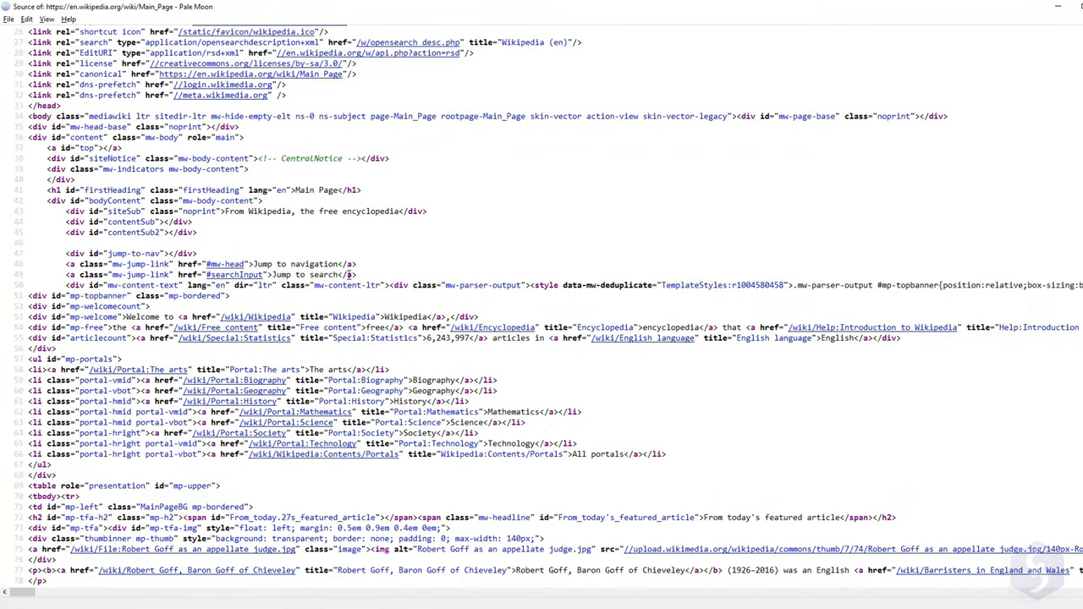
{"action": "scroll", "scroll_direction": "down", "scroll_amount": 3}
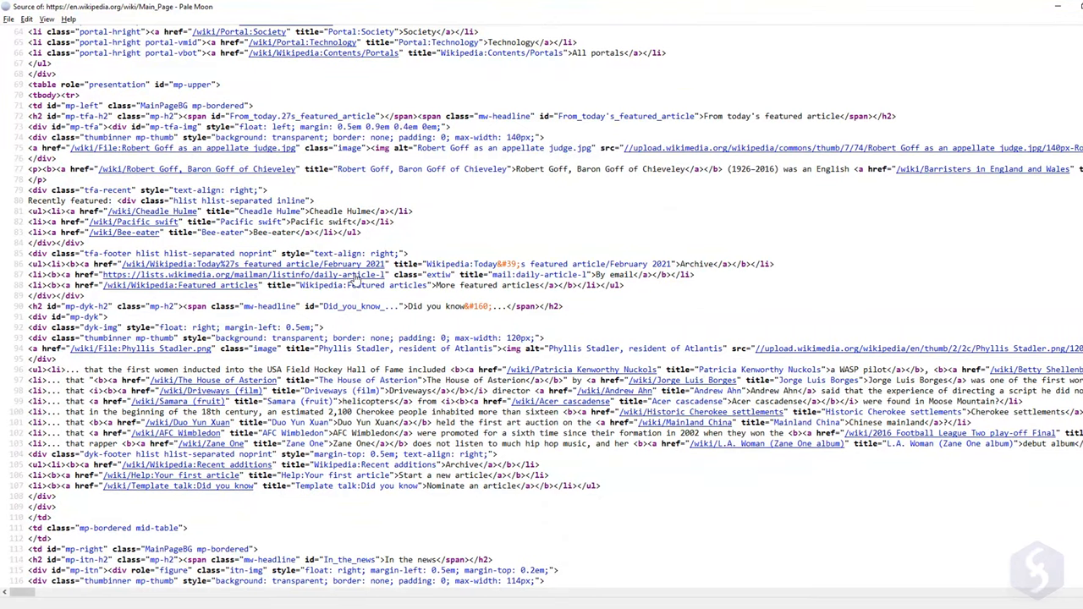
{"action": "scroll", "scroll_direction": "down", "scroll_amount": 3}
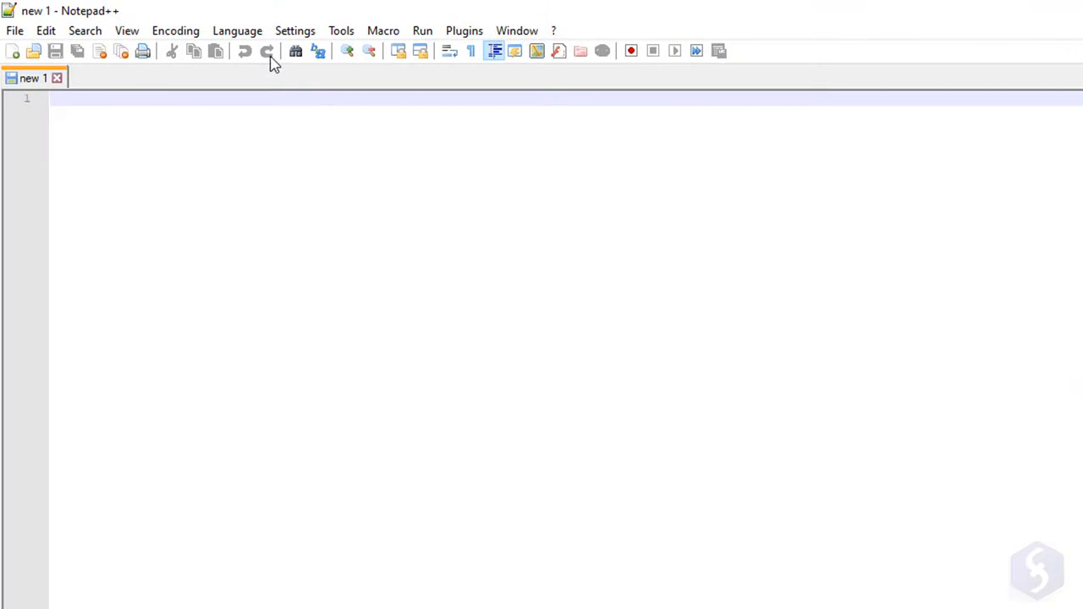
Write <!DOCTYPE html> followed by the opening <html> and closing </html> tags.
{"action": "left_click", "coordinate": [237, 31]}
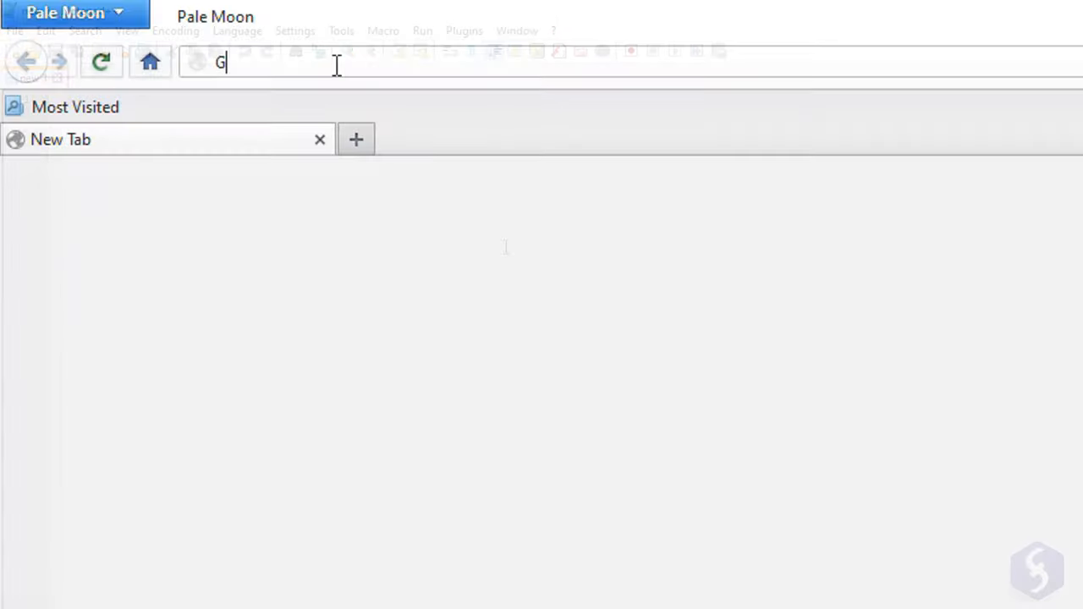
{"action": "type", "text": ":\\Main\\exam"}
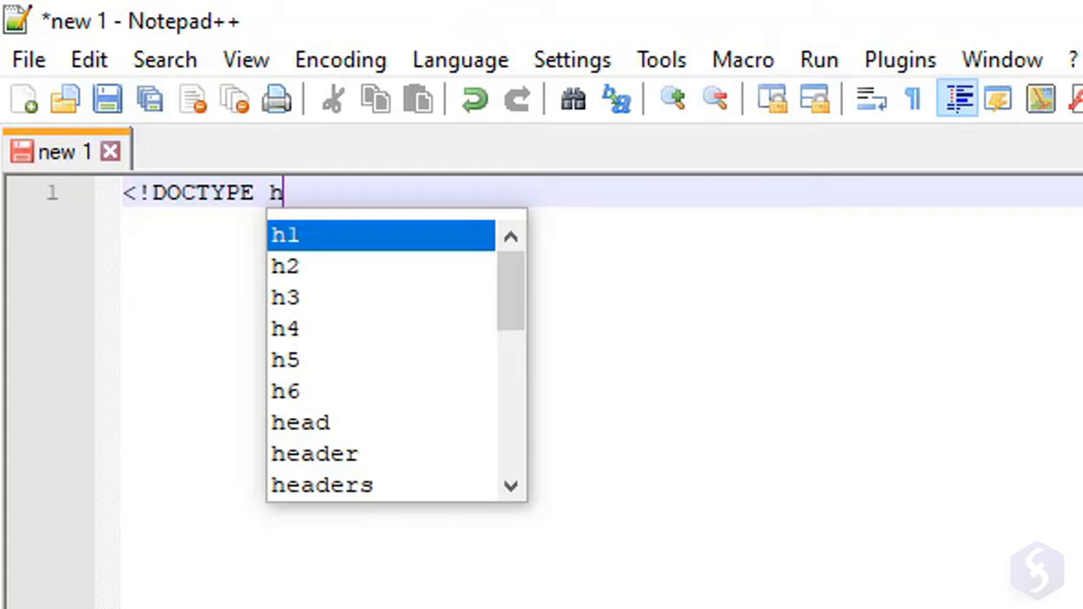
{"action": "type", "text": "tml>"}
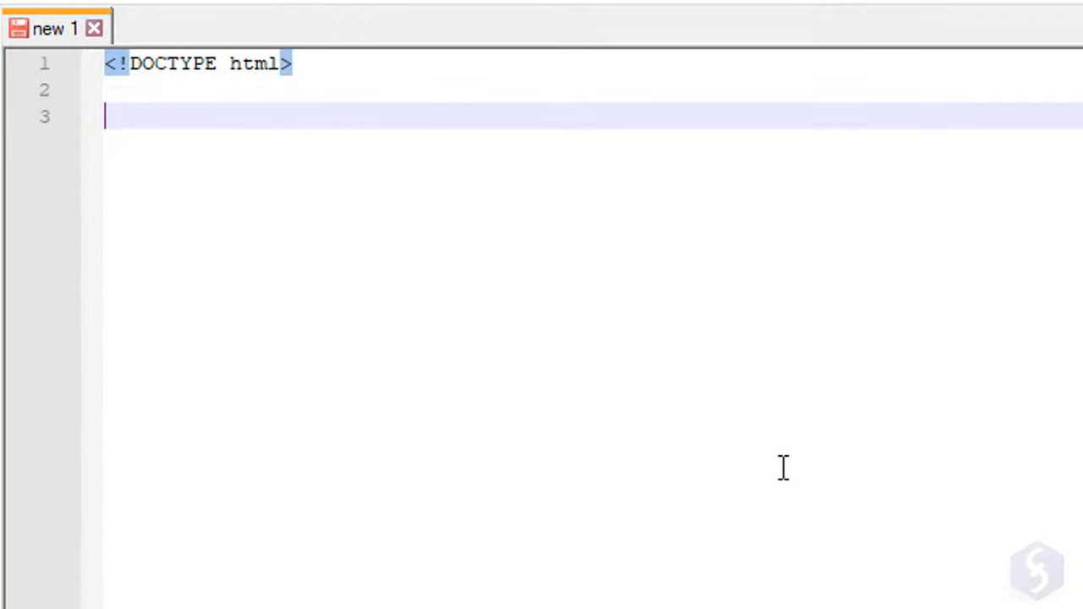
{"action": "type", "text": "<"}
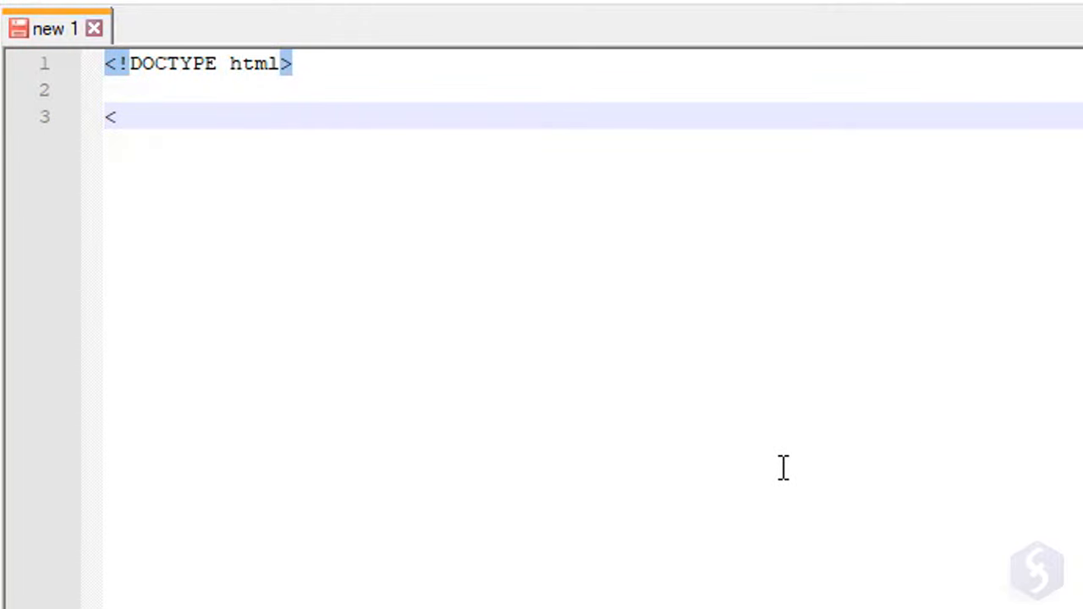
{"action": "type", "text": "html>"}
{"action": "type", "text": "</"}
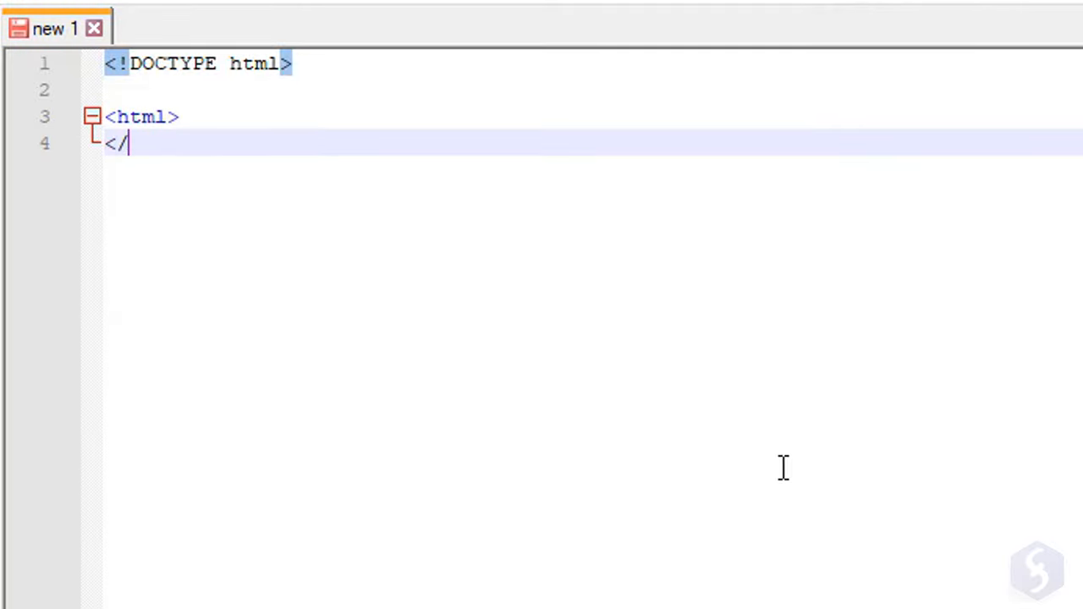
{"action": "type", "text": "html>"}
{"action": "type", "text": "<head>"}
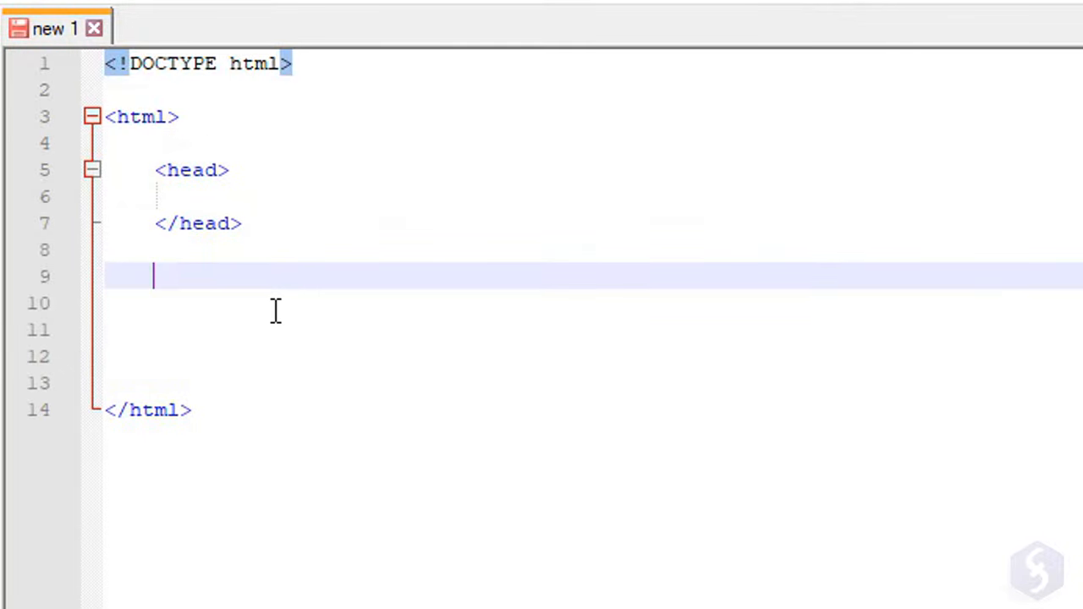
Add <head></head> and <body></body> sections and fold/unfold them in the editor.
{"action": "type", "text": "<body>"}
{"action": "type", "text": "</body>"}
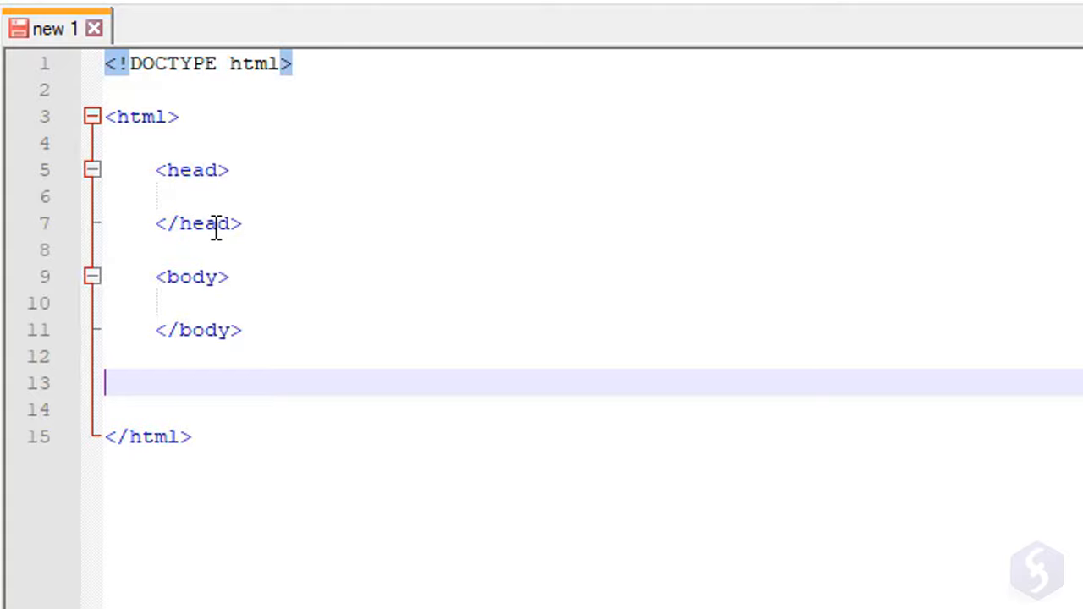
{"action": "mouse_move", "coordinate": [359, 381]}
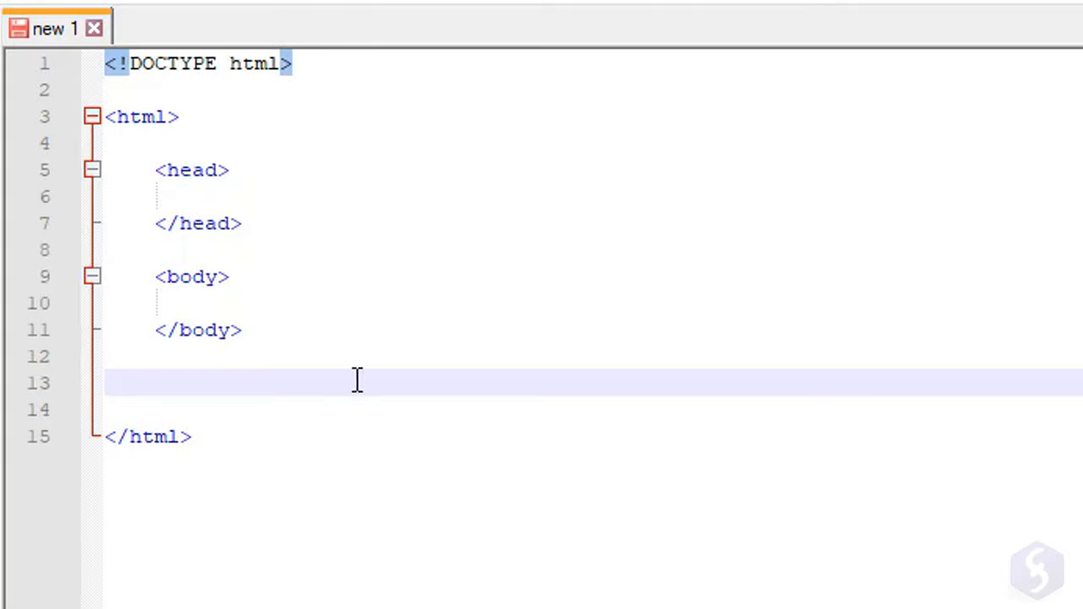
{"action": "mouse_move", "coordinate": [91, 119]}
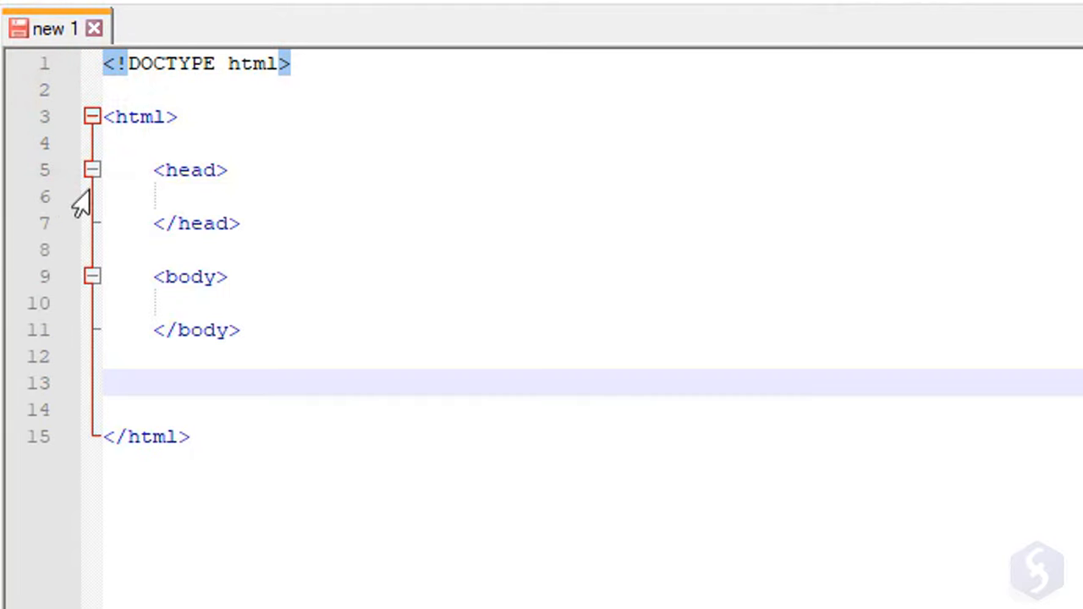
{"action": "left_click", "coordinate": [93, 169]}
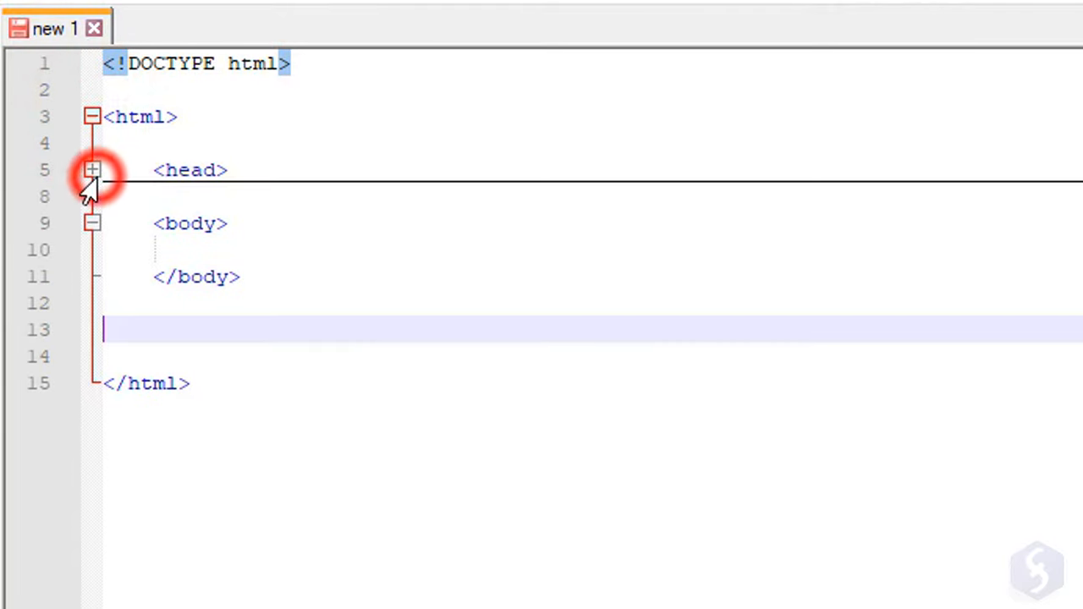
{"action": "left_click", "coordinate": [91, 169]}
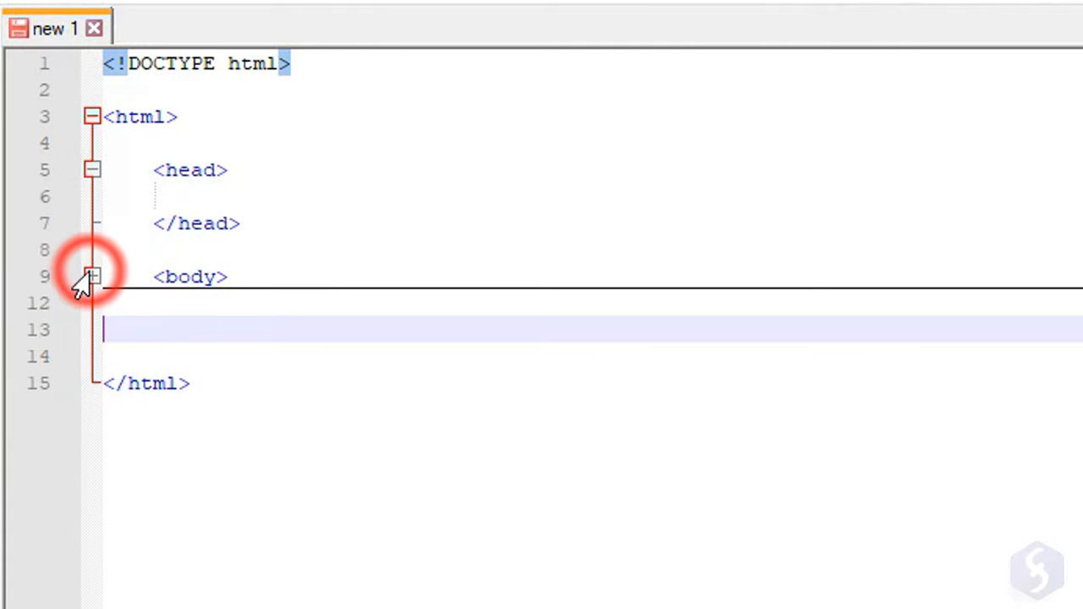
{"action": "left_click", "coordinate": [93, 276]}
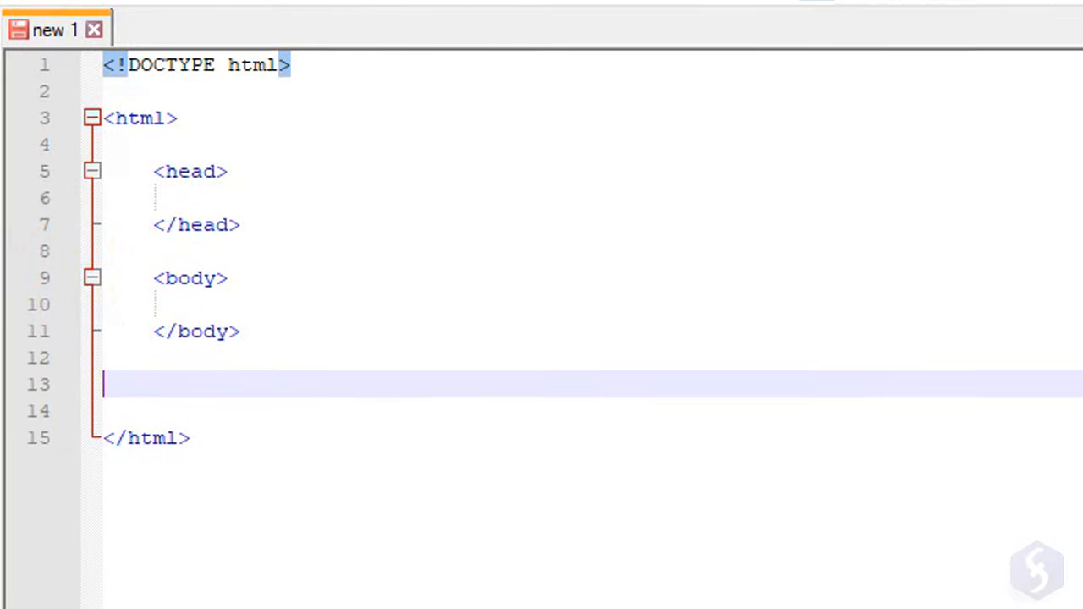
Save the page as example1.html in the G:\Main folder.
{"action": "left_click", "coordinate": [23, 51]}
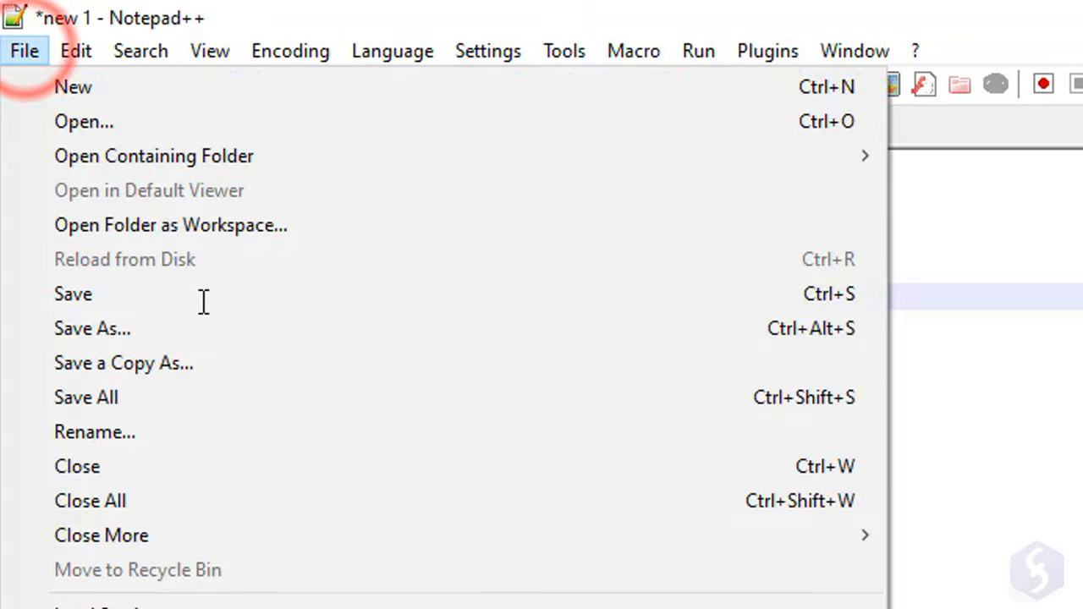
{"action": "left_click", "coordinate": [91, 328]}
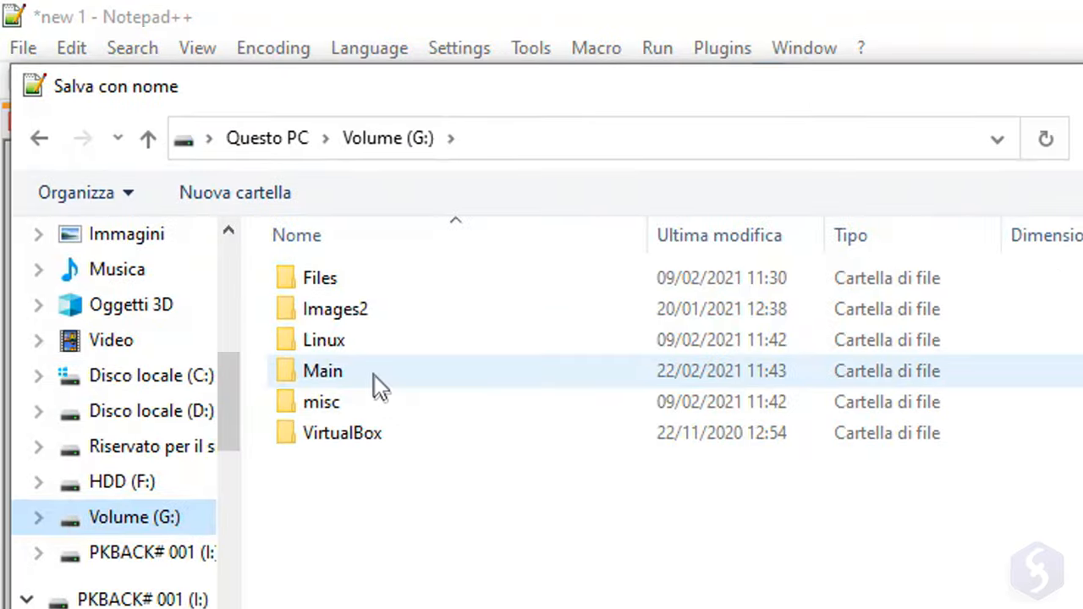
{"action": "double_click", "coordinate": [318, 370]}
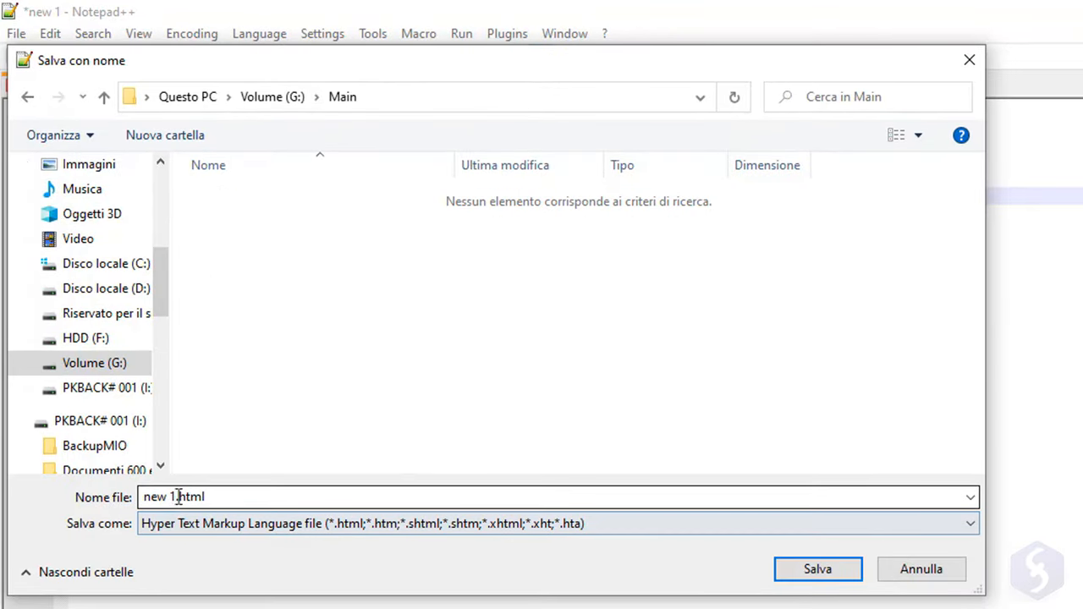
{"action": "left_click", "coordinate": [816, 568]}
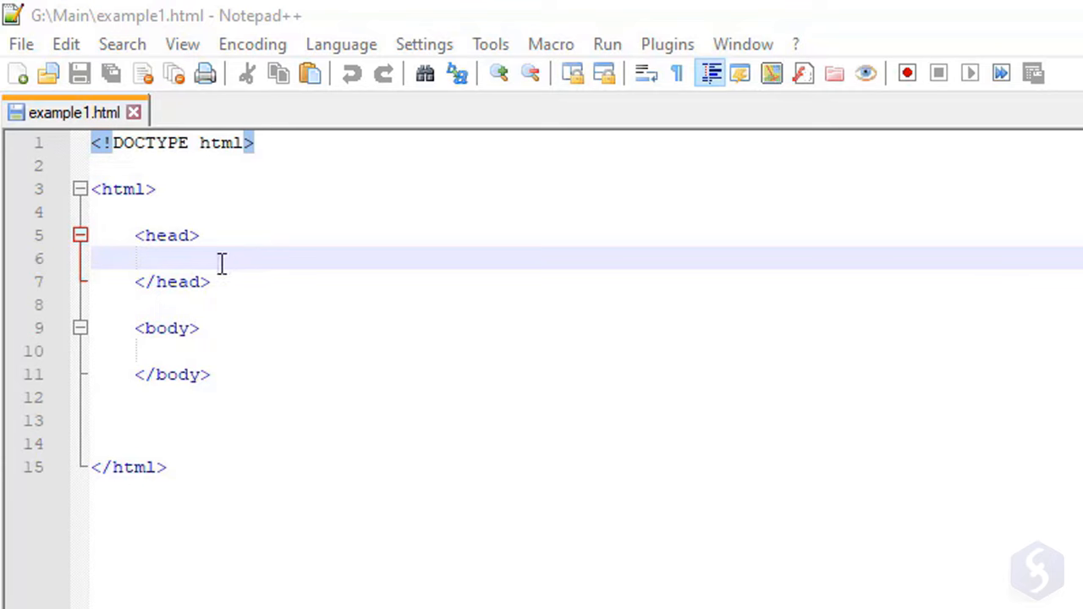
{"action": "mouse_move", "coordinate": [241, 254]}
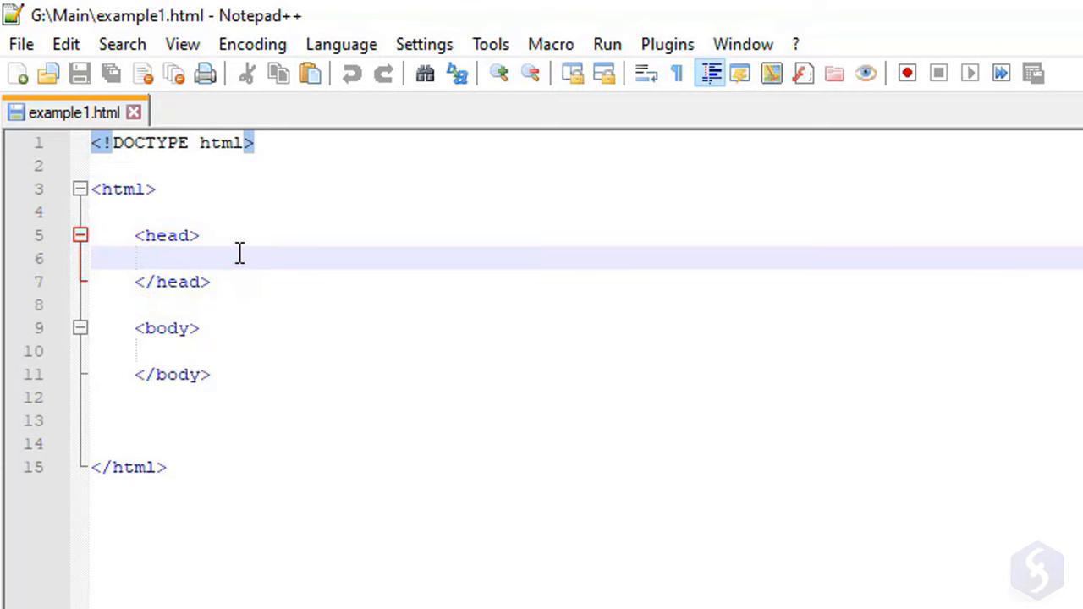
Add <title>This is the Title of the Page</title> inside the head.
{"action": "type", "text": "<"}
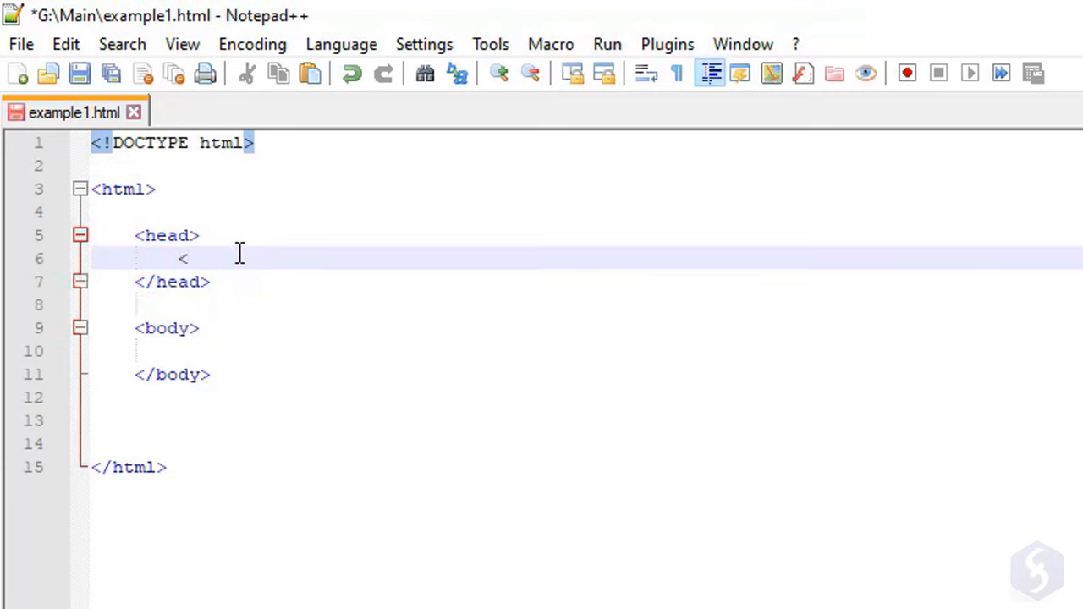
{"action": "type", "text": "title>"}
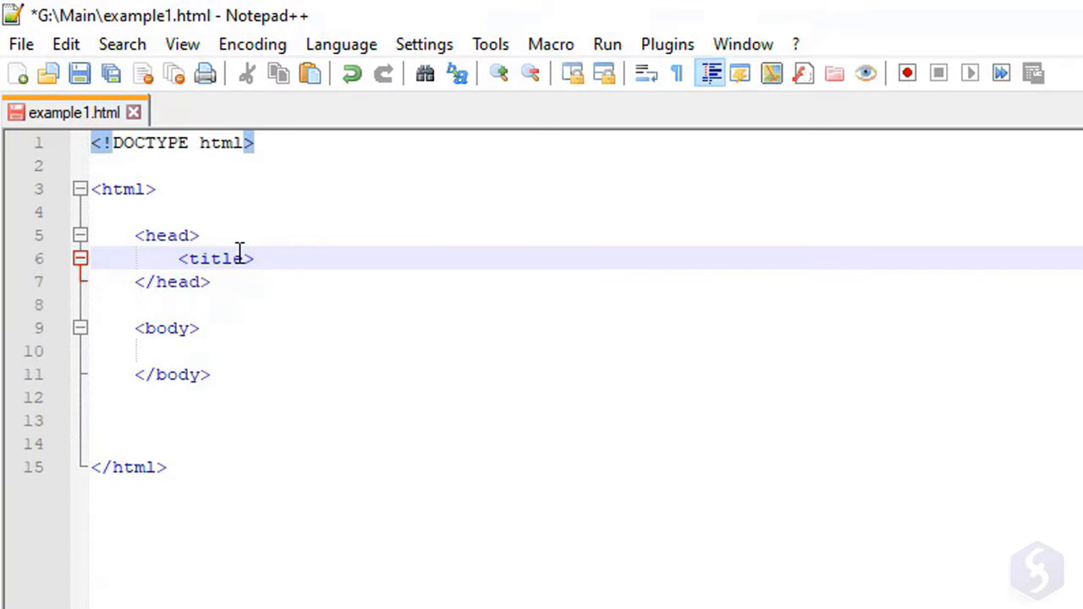
{"action": "type", "text": "This is the Title of the Page"}
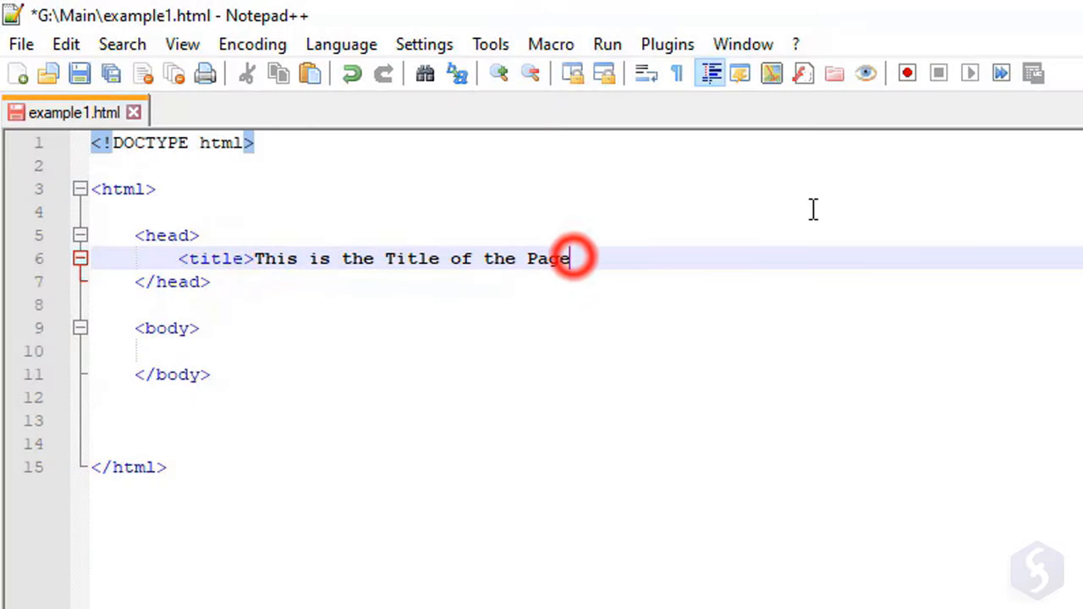
{"action": "type", "text": "</title>"}
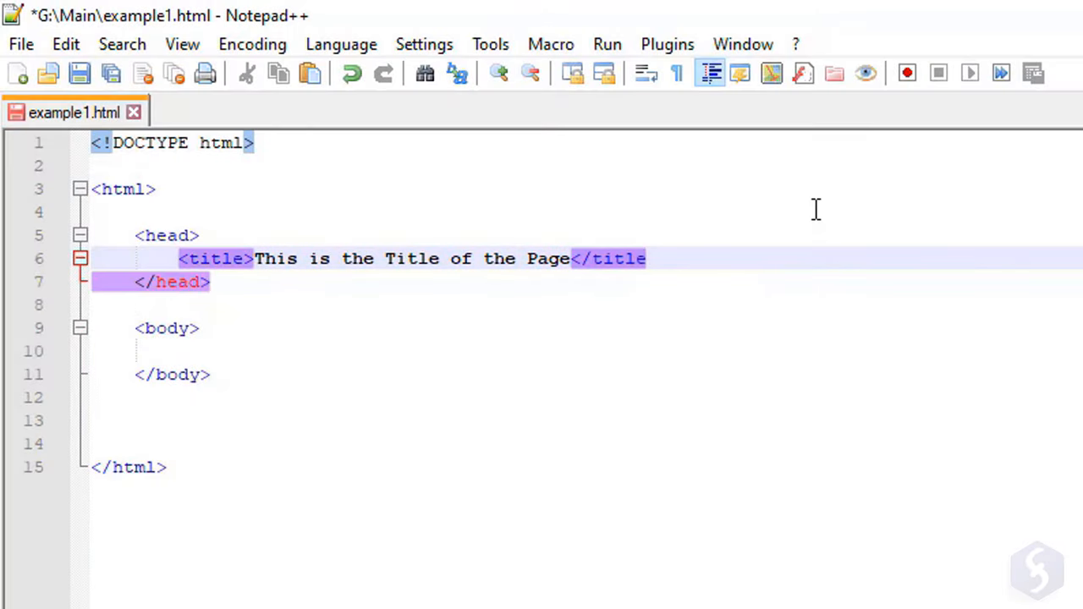
Start a <meta tag with a name=" attribute on the line below the title.
{"action": "left_click", "coordinate": [719, 257]}
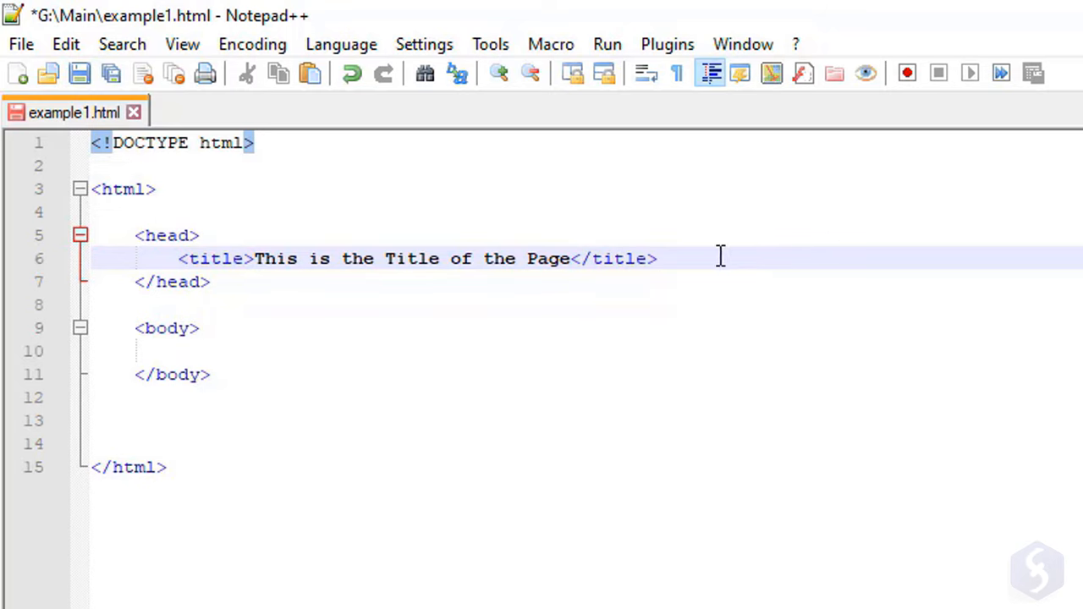
{"action": "type", "text": "<m"}
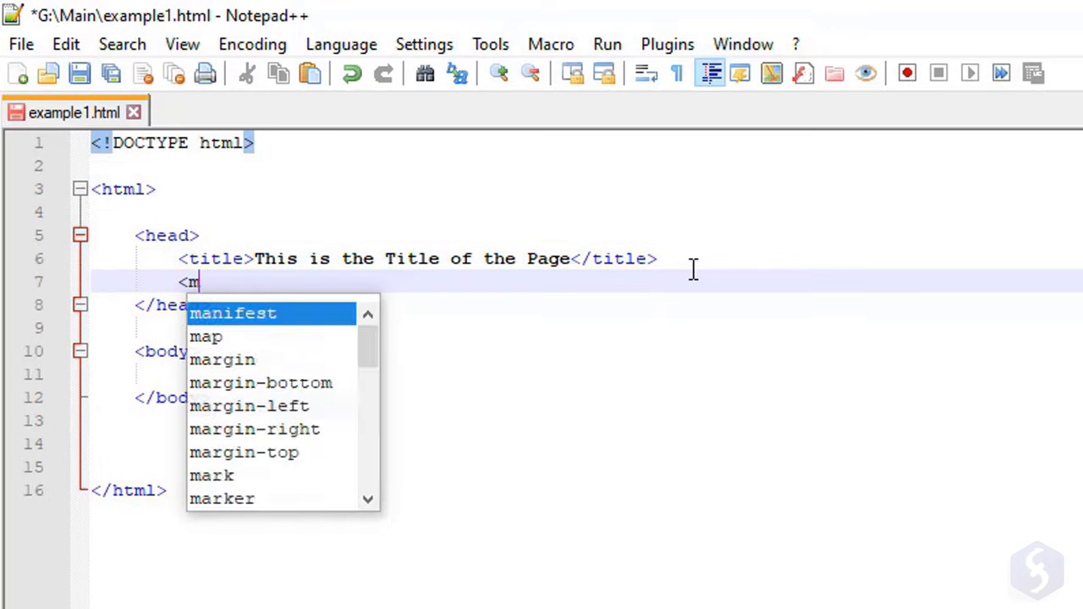
{"action": "type", "text": "eta"}
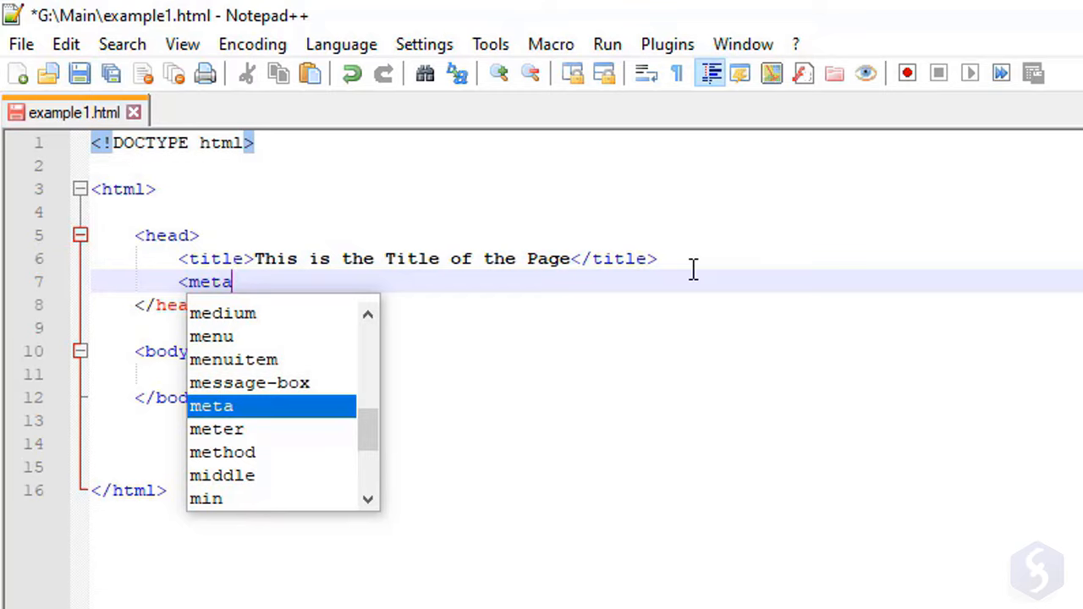
{"action": "key", "text": "Escape"}
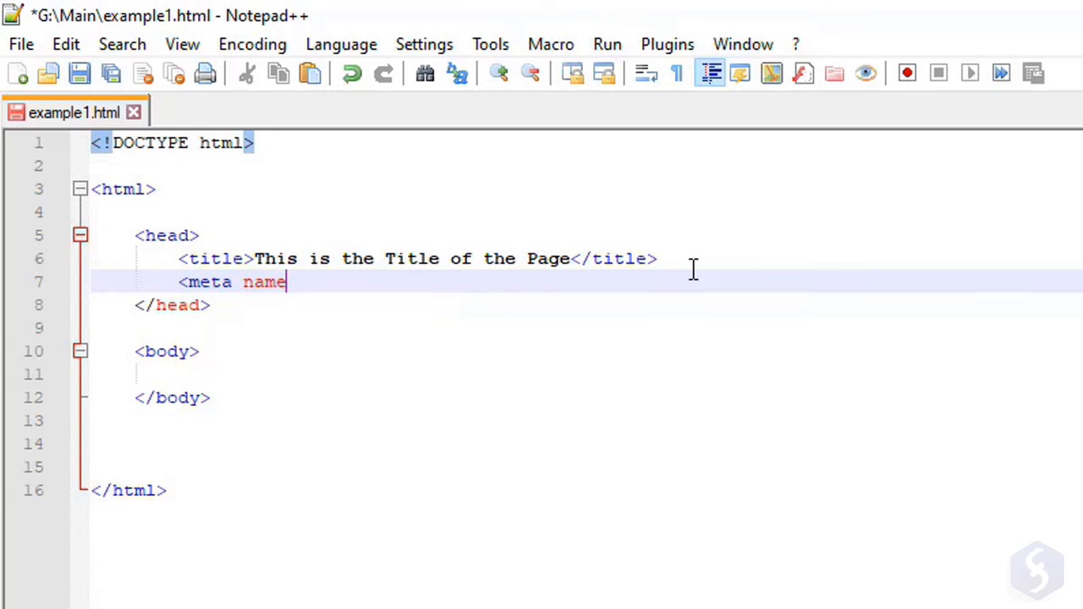
{"action": "type", "text": "=\"keywords"}
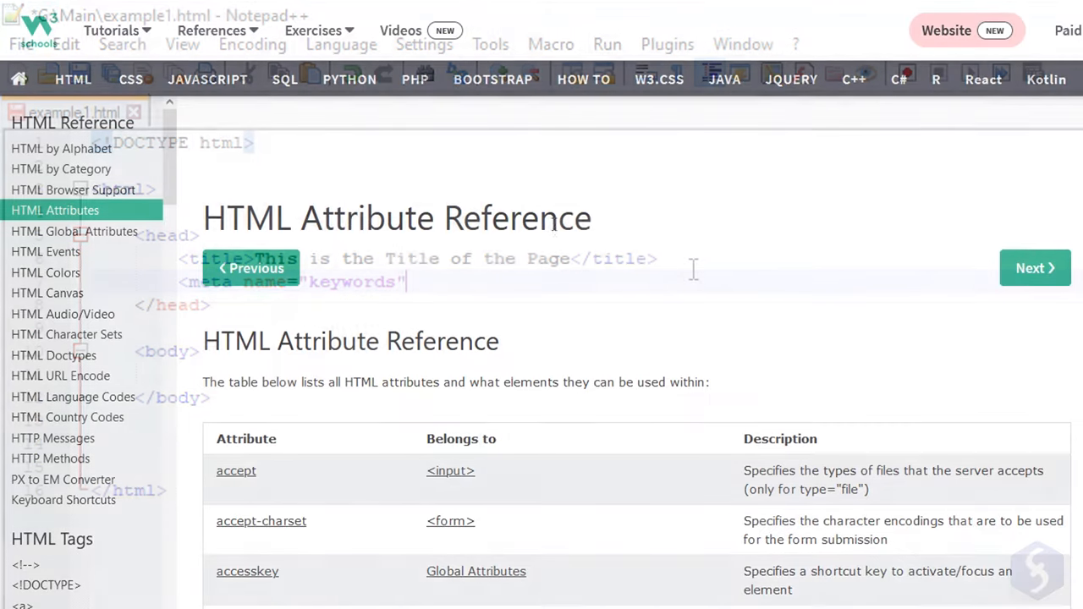
{"action": "scroll", "scroll_direction": "down", "scroll_amount": 3}
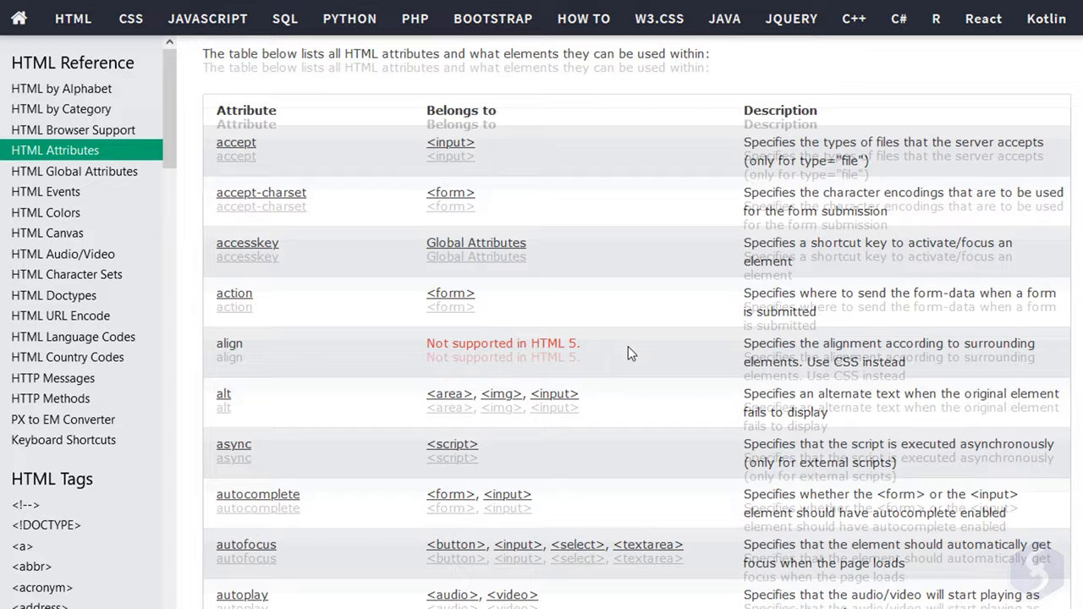
{"action": "scroll", "scroll_direction": "down", "scroll_amount": 3}
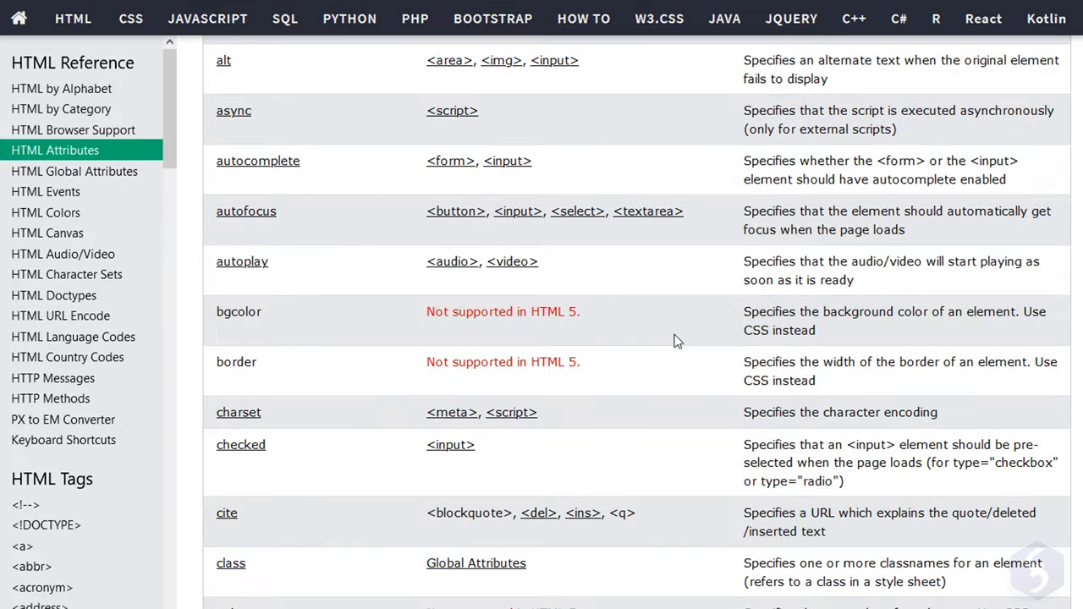
{"action": "scroll", "scroll_direction": "down", "scroll_amount": 3}
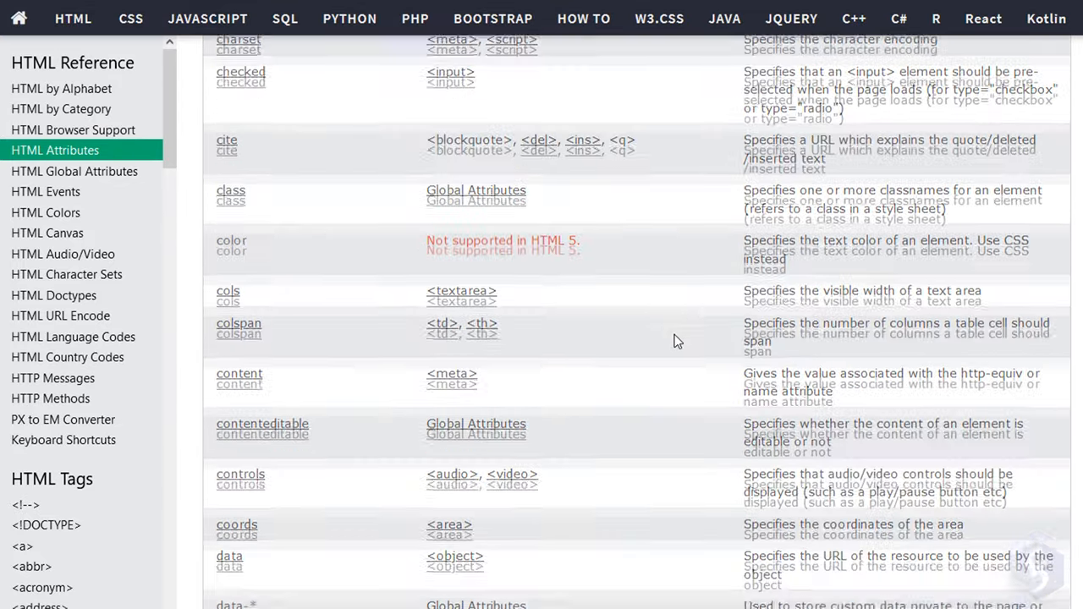
{"action": "scroll", "scroll_direction": "down", "scroll_amount": 3}
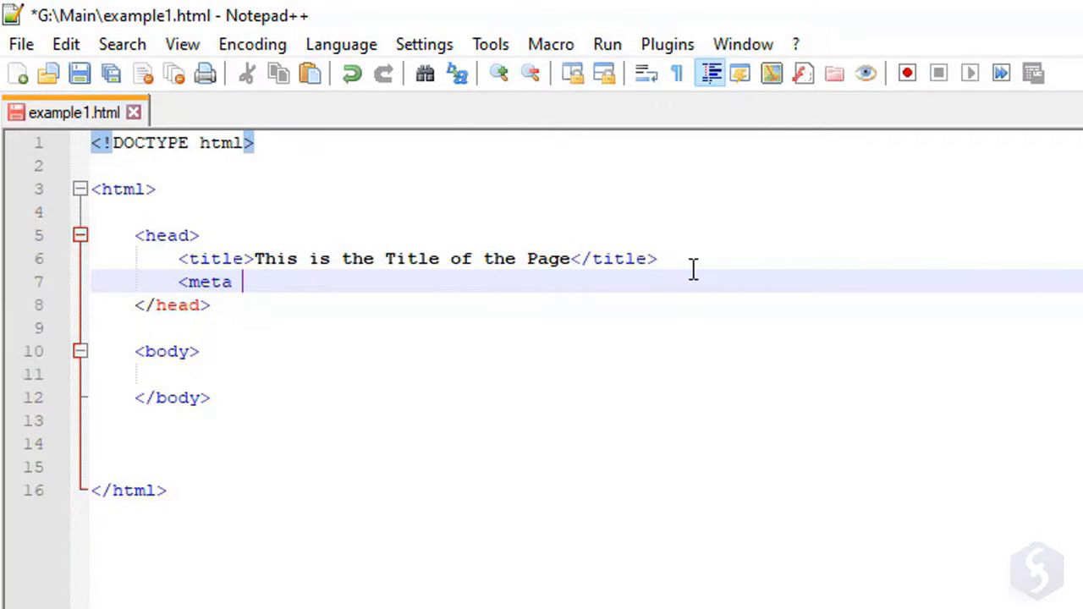
Write the keywords meta tag with content "HTML, simple page, test page, page".
{"action": "type", "text": "name"}
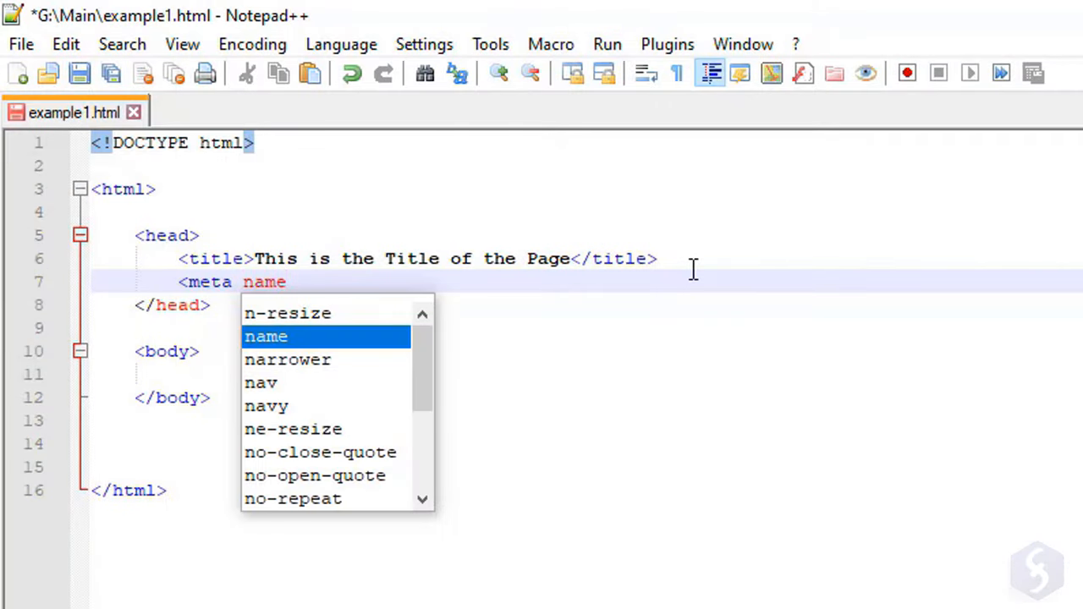
{"action": "type", "text": "=\"key"}
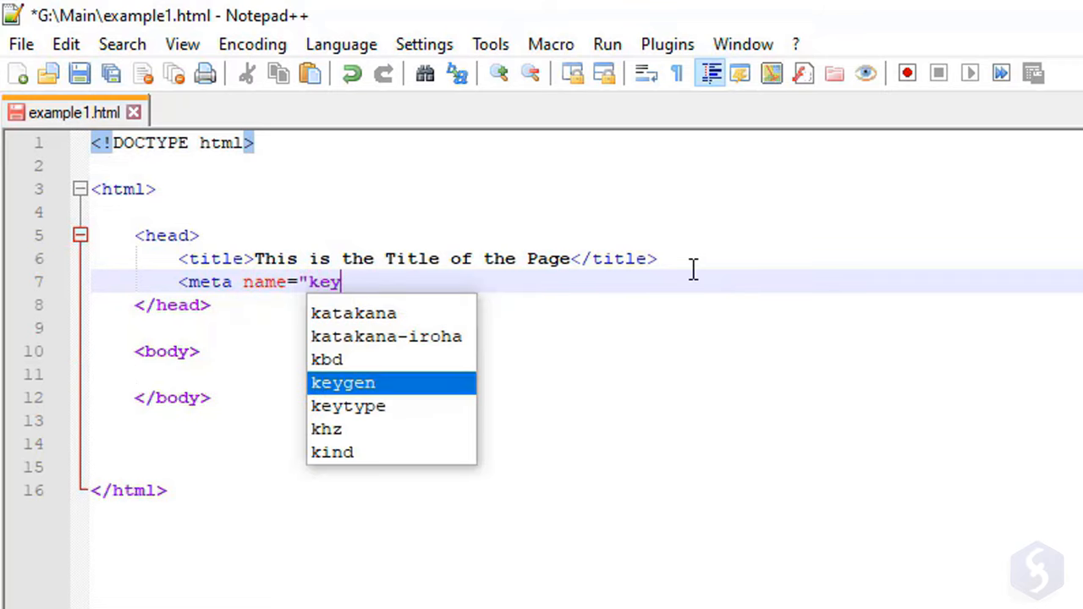
{"action": "type", "text": "words\""}
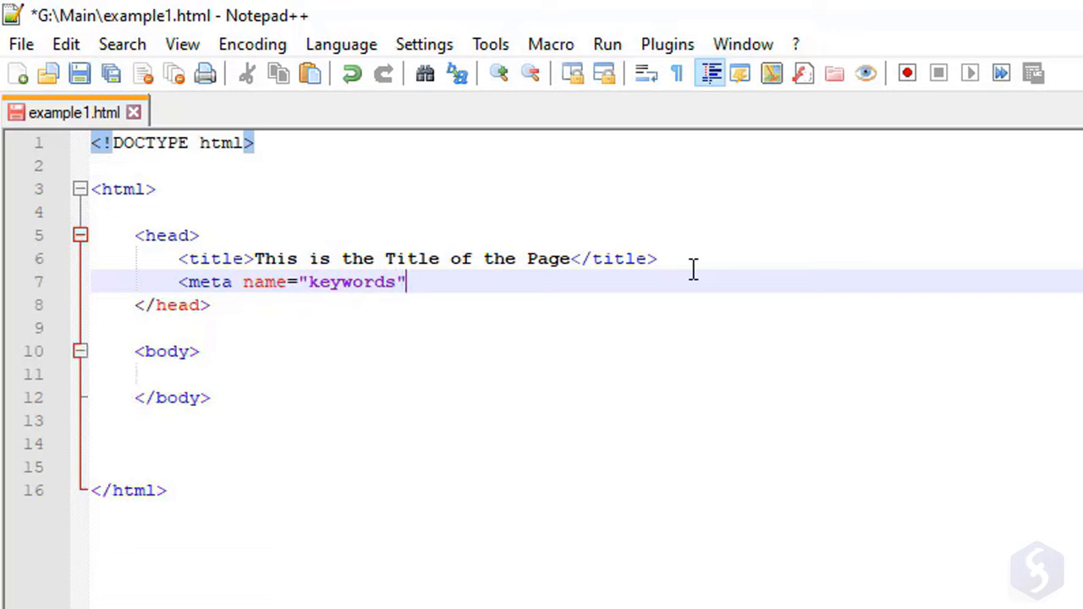
{"action": "type", "text": "content"}
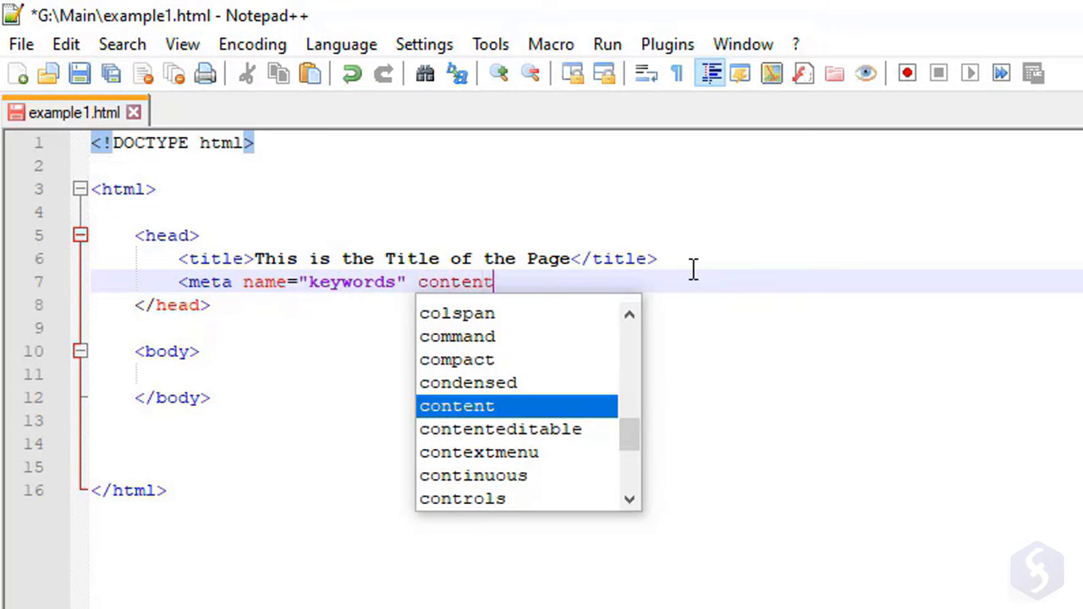
{"action": "type", "text": "=\""}
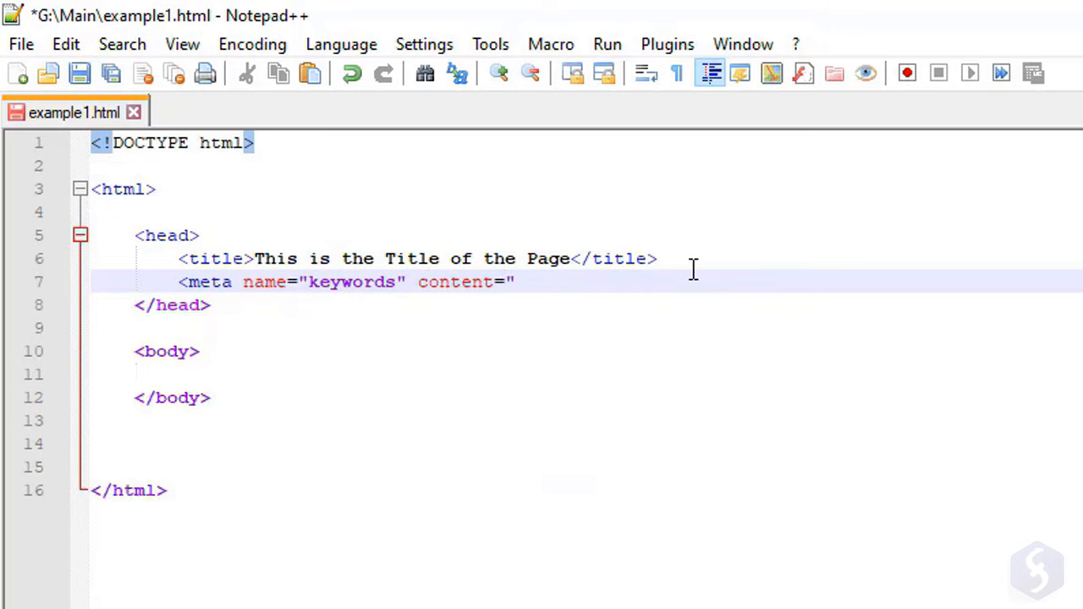
{"action": "type", "text": "HTML,"}
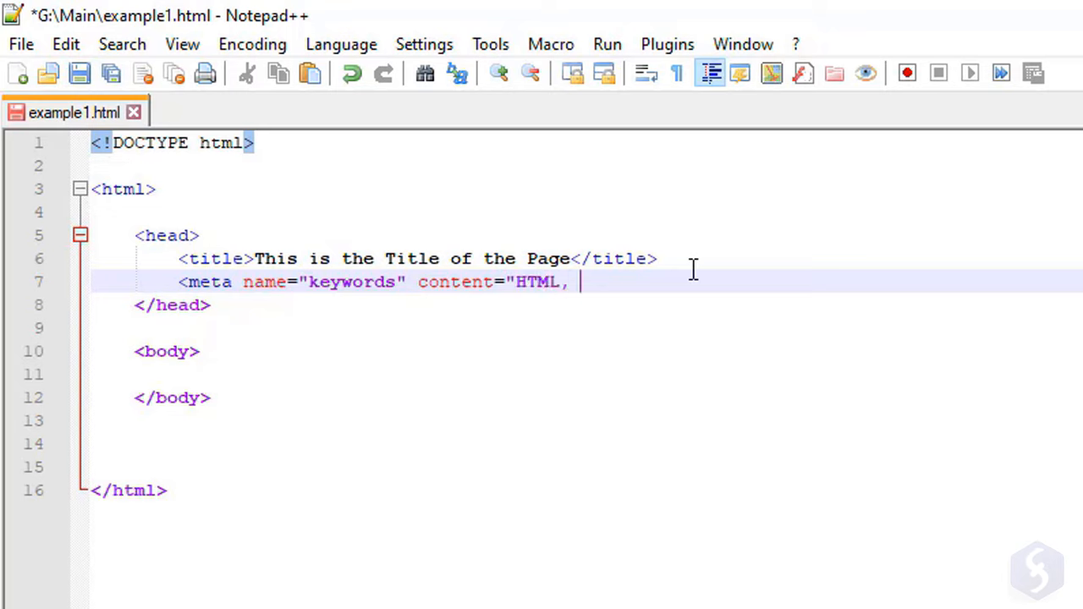
{"action": "type", "text": "simple pag"}
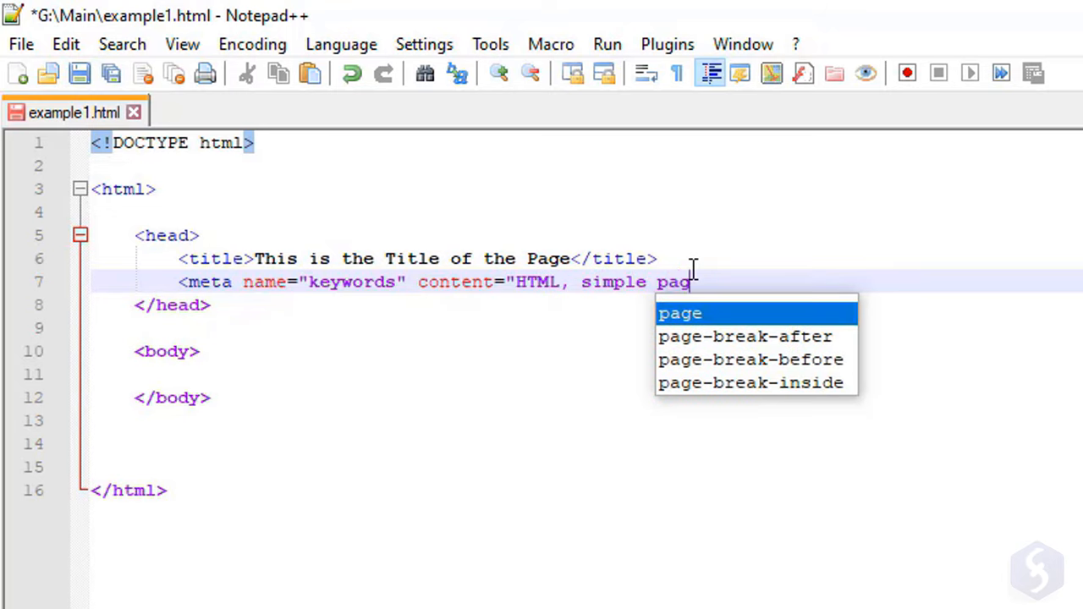
{"action": "type", "text": "e, test page, page\">"}
{"action": "type", "text": "<meta name="}
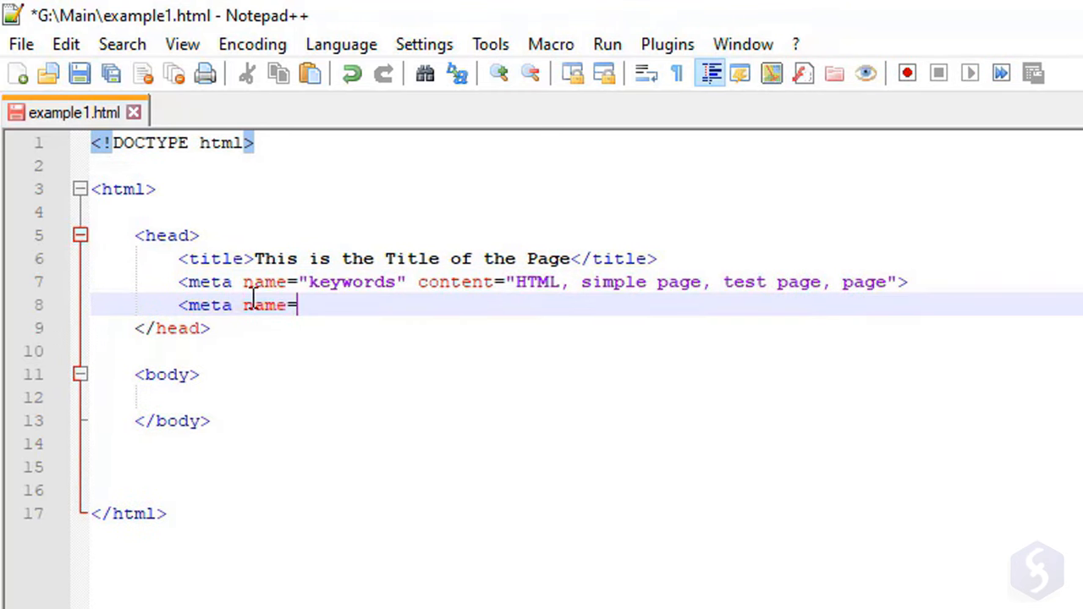
Add a description meta tag "A test page for HTML tutorial" and switch to the browser.
{"action": "type", "text": "\"description\" content=\"A test page for HTML tutorial\">"}
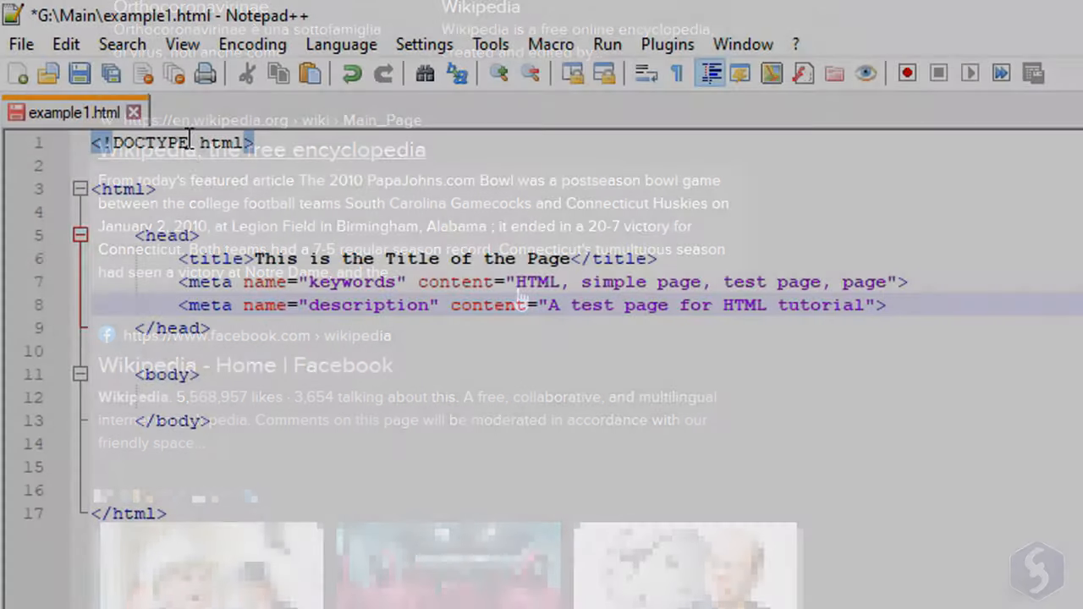
{"action": "left_click", "coordinate": [76, 76]}
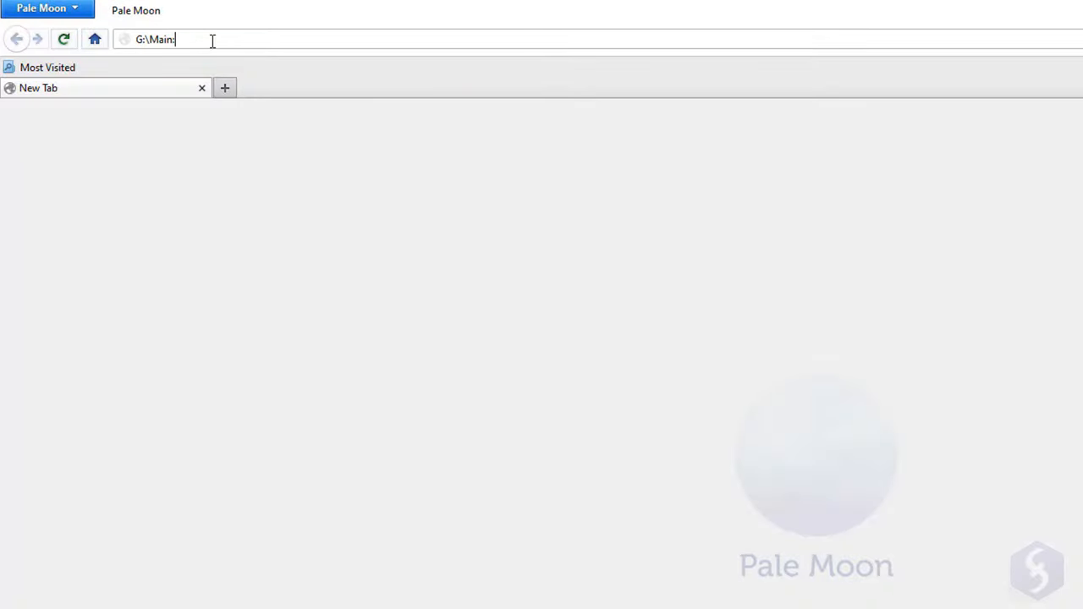
Load G:\Main\example1.html in Pale Moon, showing only its title so far.
{"action": "type", "text": "example1.html"}
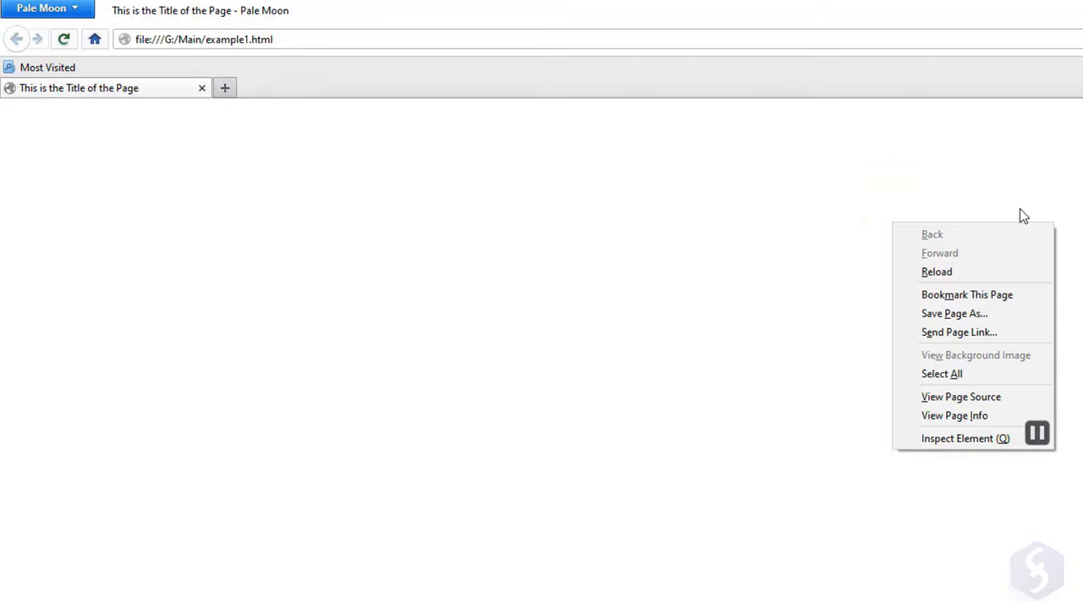
{"action": "left_click", "coordinate": [958, 396]}
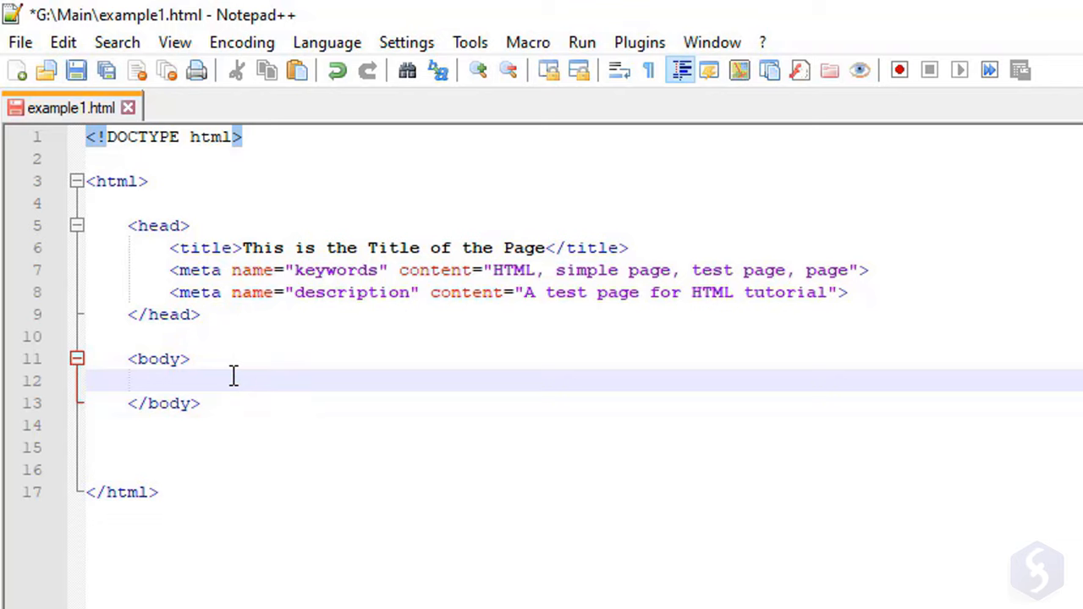
Add headings <h1>H1 Text</h1> through <h6>H6 Text</h6> inside the body.
{"action": "type", "text": "<h1"}
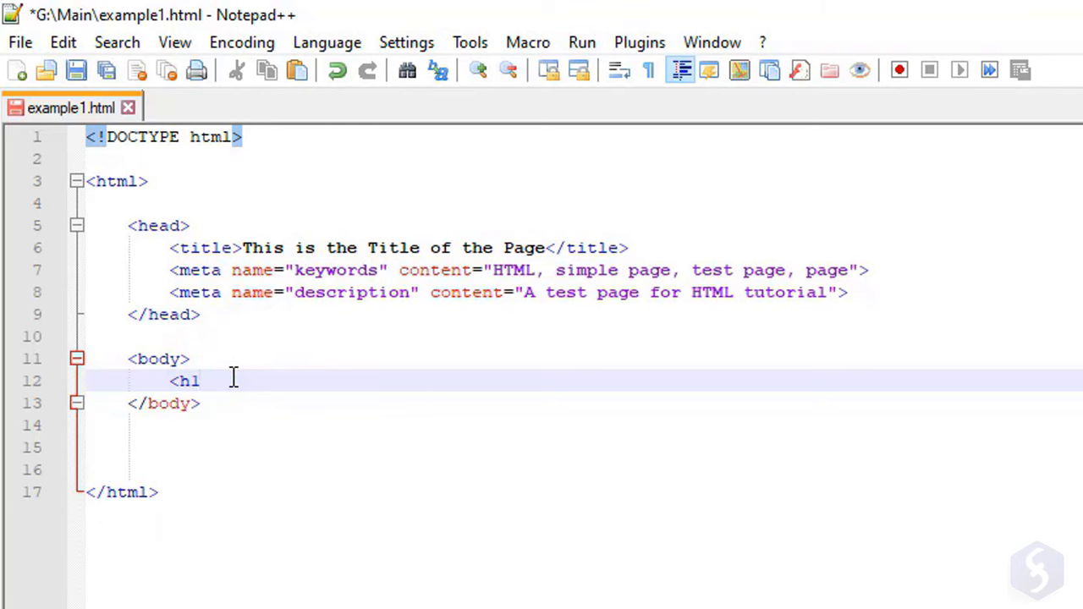
{"action": "type", "text": ">H1 Text"}
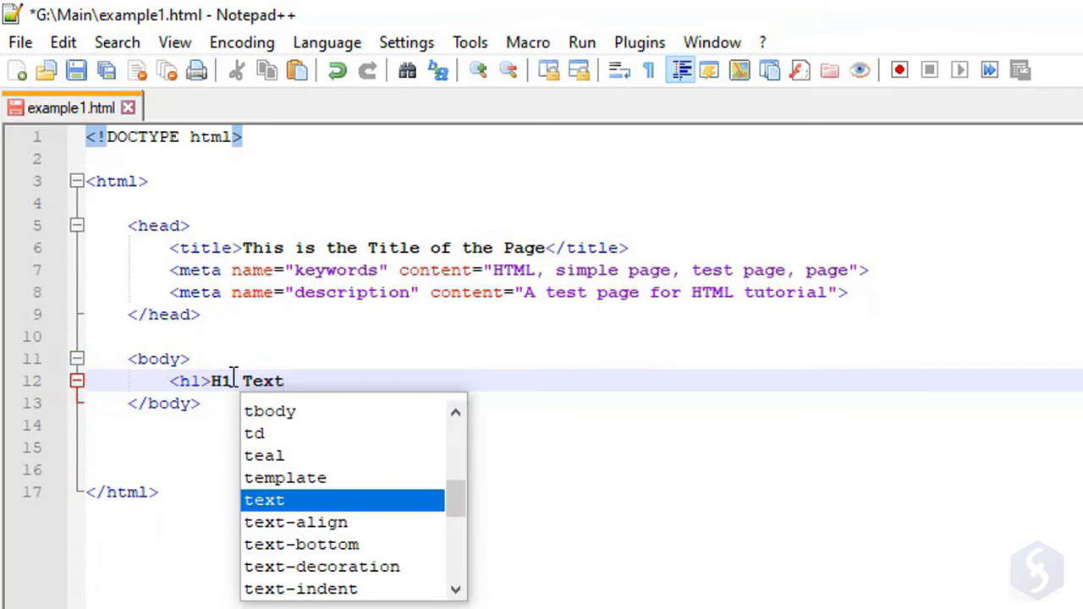
{"action": "type", "text": "</h"}
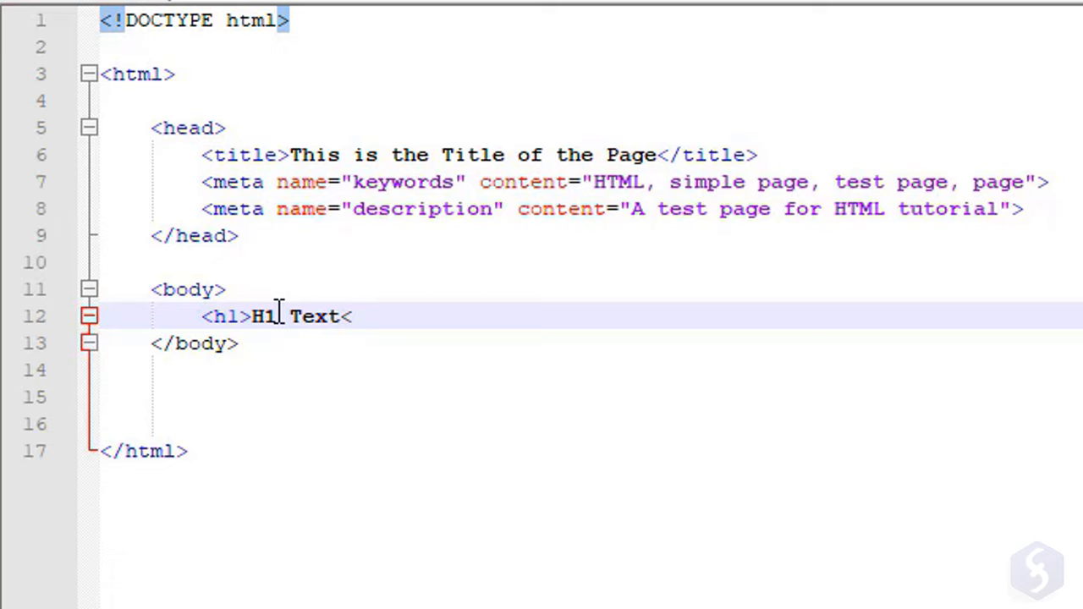
{"action": "type", "text": "/h1>"}
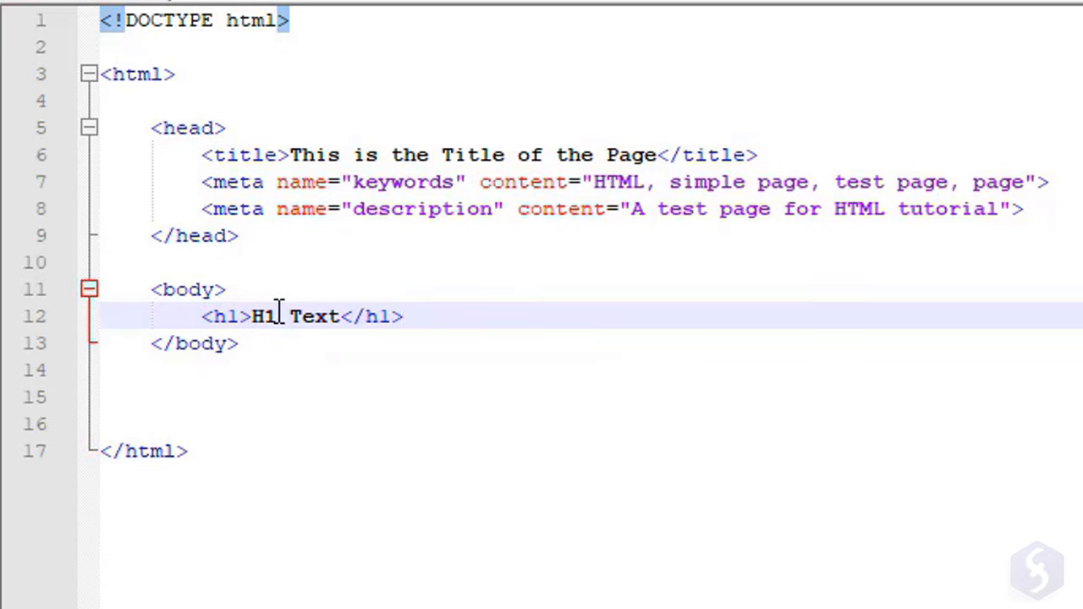
{"action": "type", "text": "LALALA"}
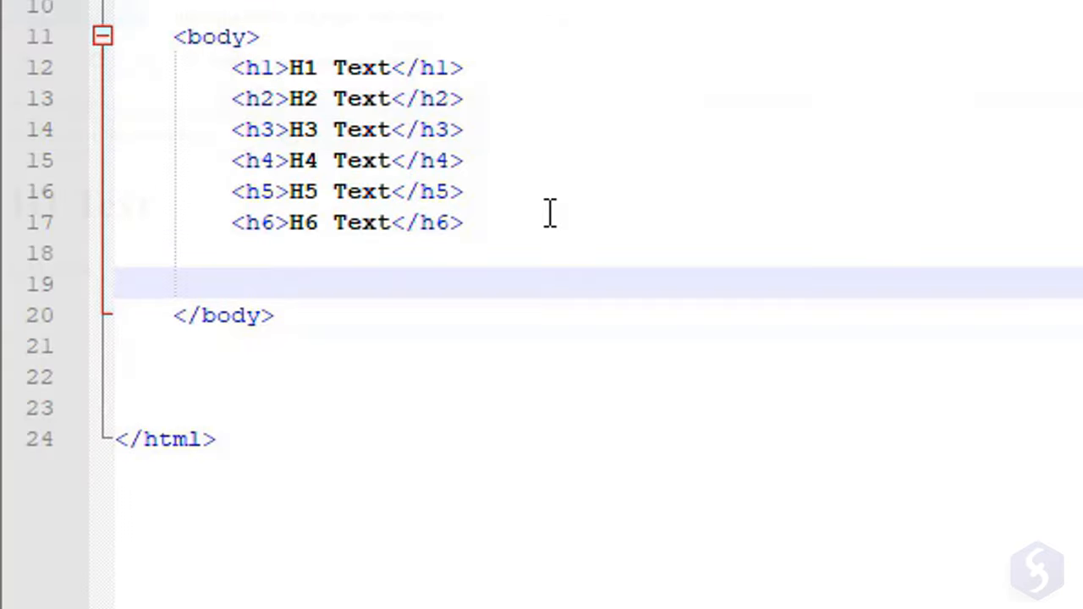
Add a <p>Simple Text Line</p> paragraph below the headings.
{"action": "type", "text": "<p>Simple T"}
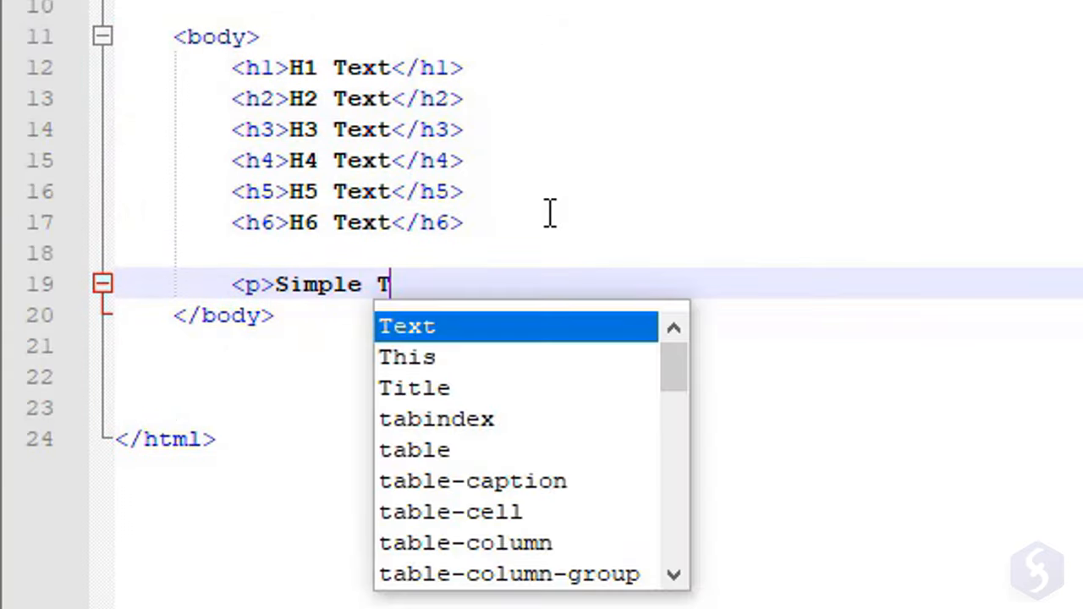
{"action": "type", "text": "Text Line</"}
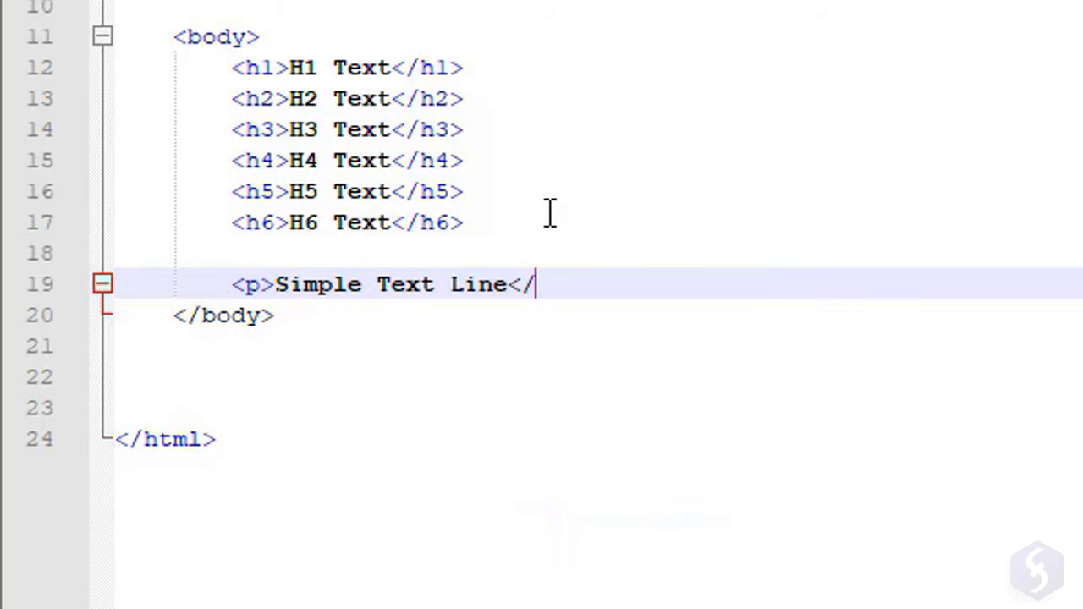
{"action": "type", "text": "p>"}
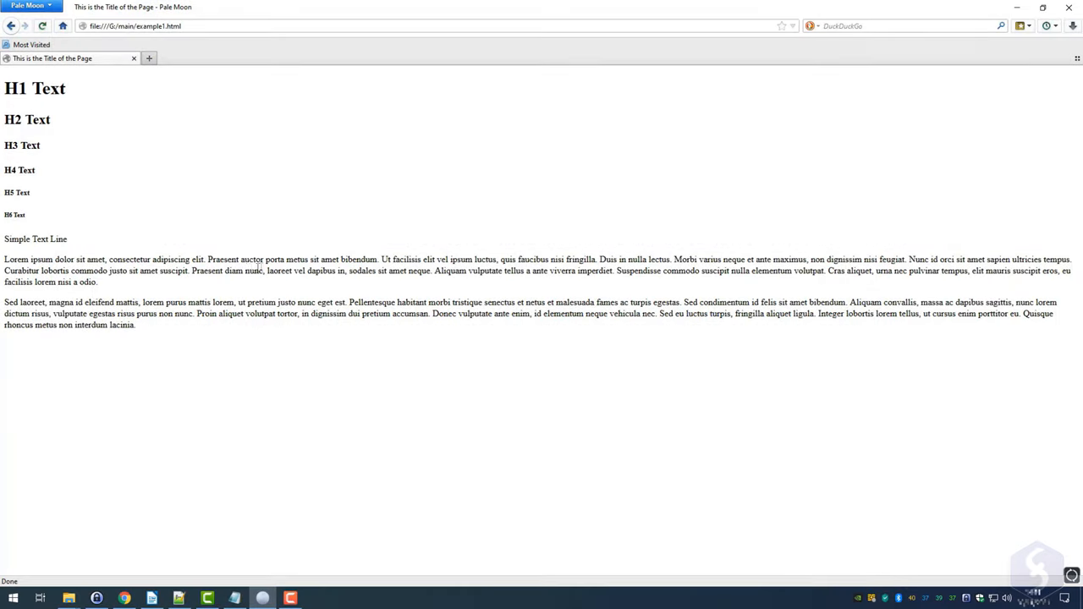
{"action": "mouse_move", "coordinate": [78, 294]}
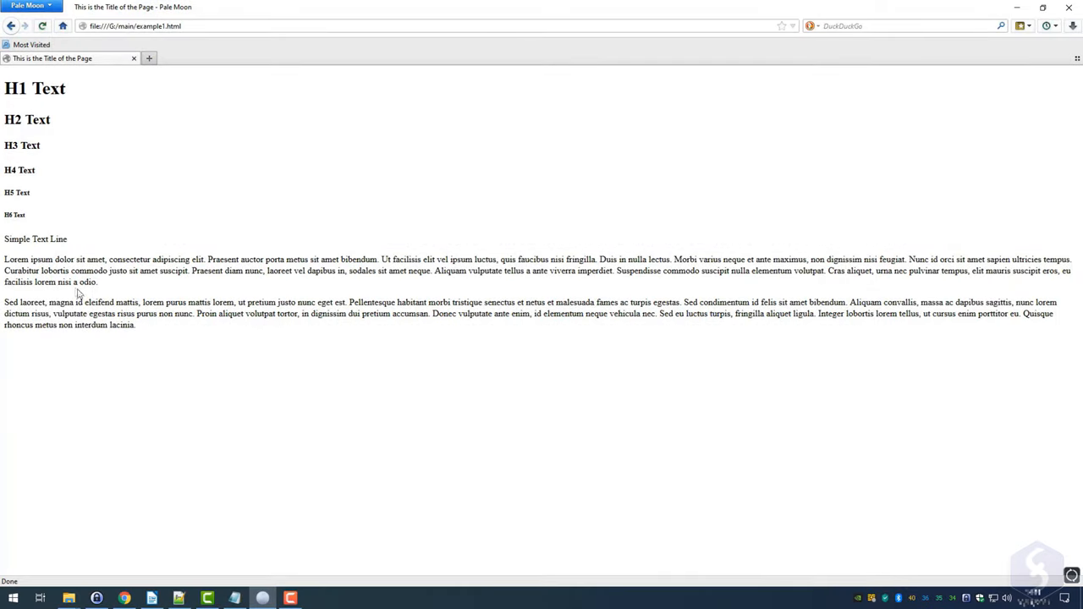
{"action": "mouse_move", "coordinate": [110, 302]}
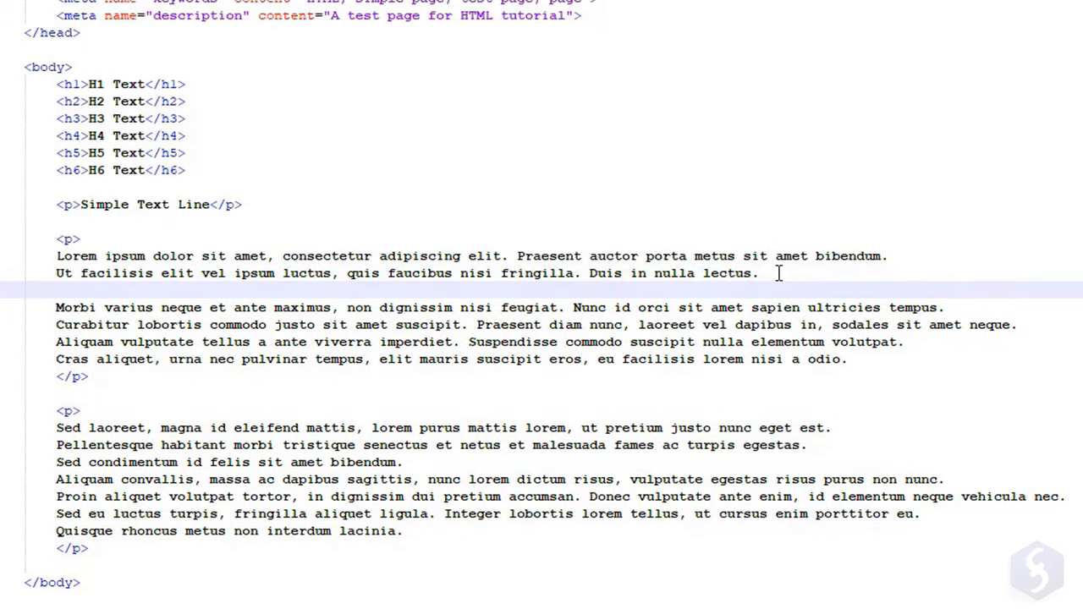
Insert <br> inside the first Lorem ipsum paragraph and <hr> after it.
{"action": "type", "text": "<br>"}
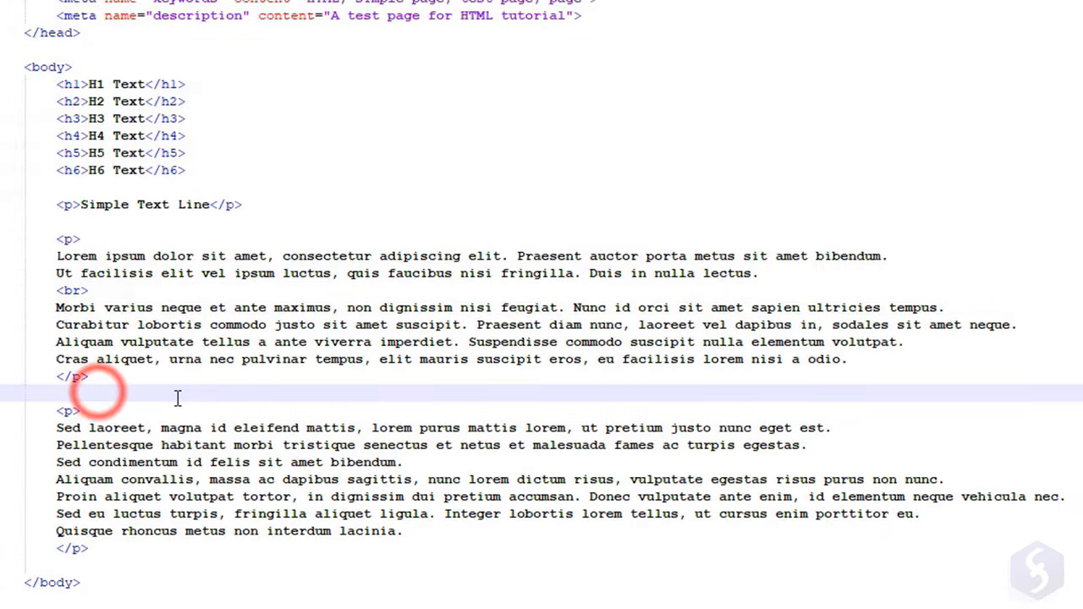
{"action": "type", "text": "<hr"}
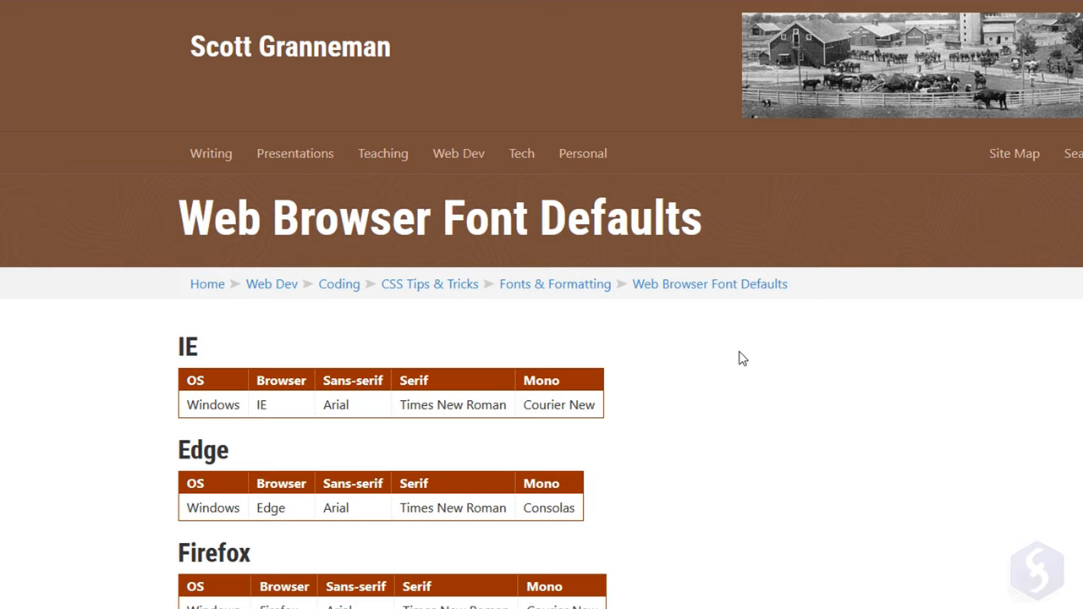
{"action": "scroll", "scroll_direction": "down", "scroll_amount": 3}
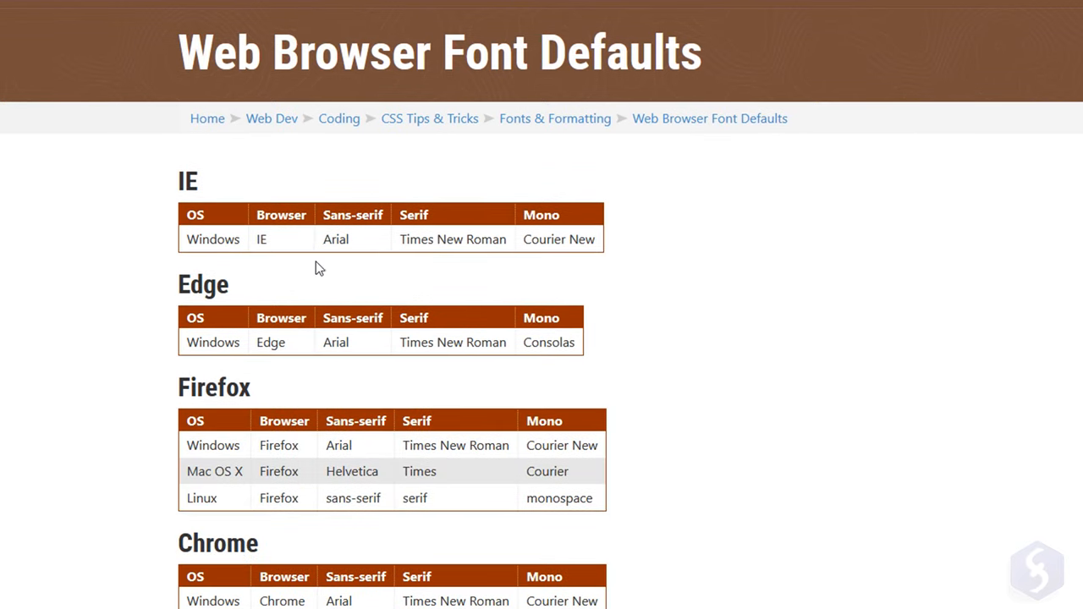
{"action": "scroll", "scroll_direction": "down", "scroll_amount": 3}
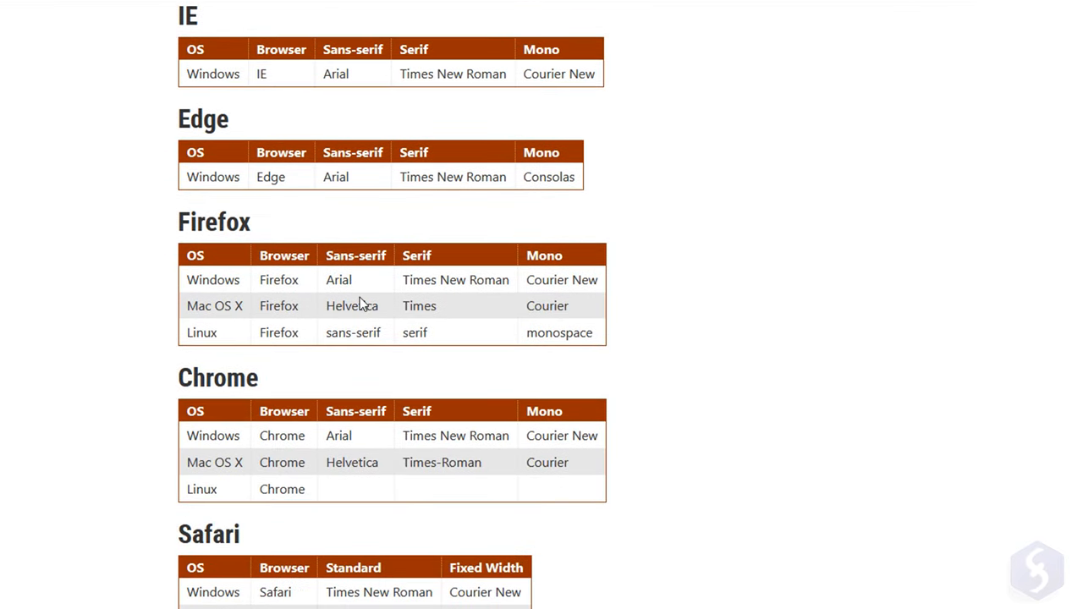
{"action": "scroll", "scroll_direction": "down", "scroll_amount": 3}
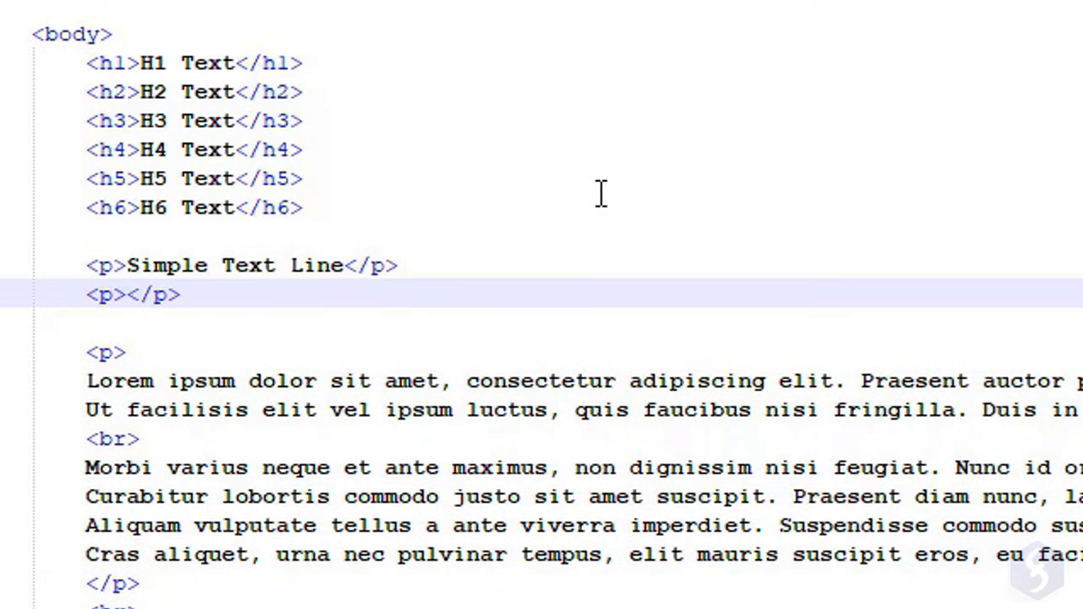
Add <b>, <u>, <em>, <mark> and <del> text lines and reload the Pale Moon preview.
{"action": "type", "text": "<b>BOLD"}
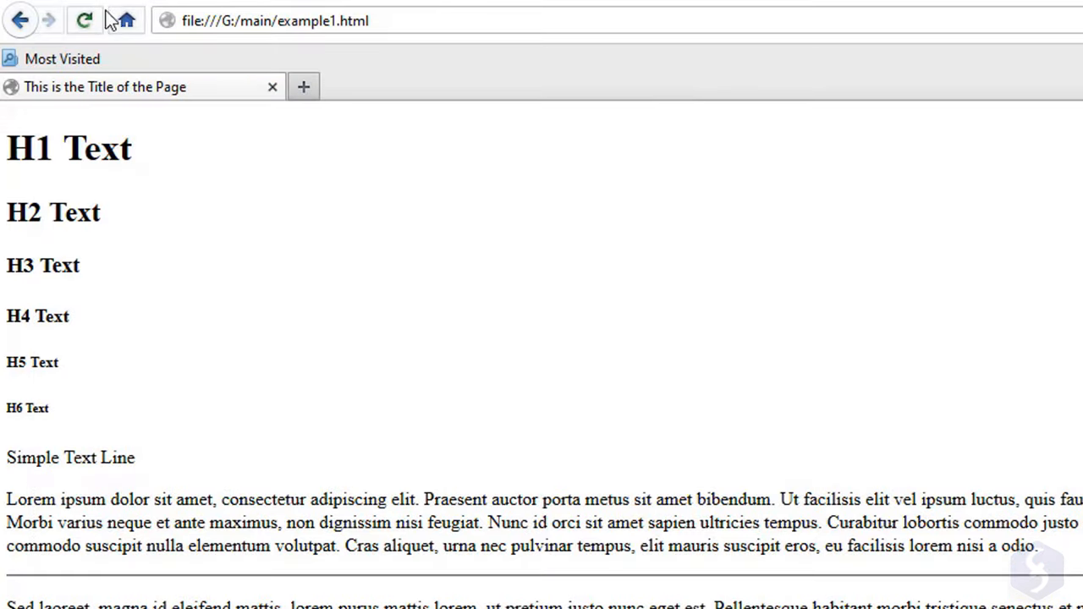
{"action": "left_click", "coordinate": [82, 20]}
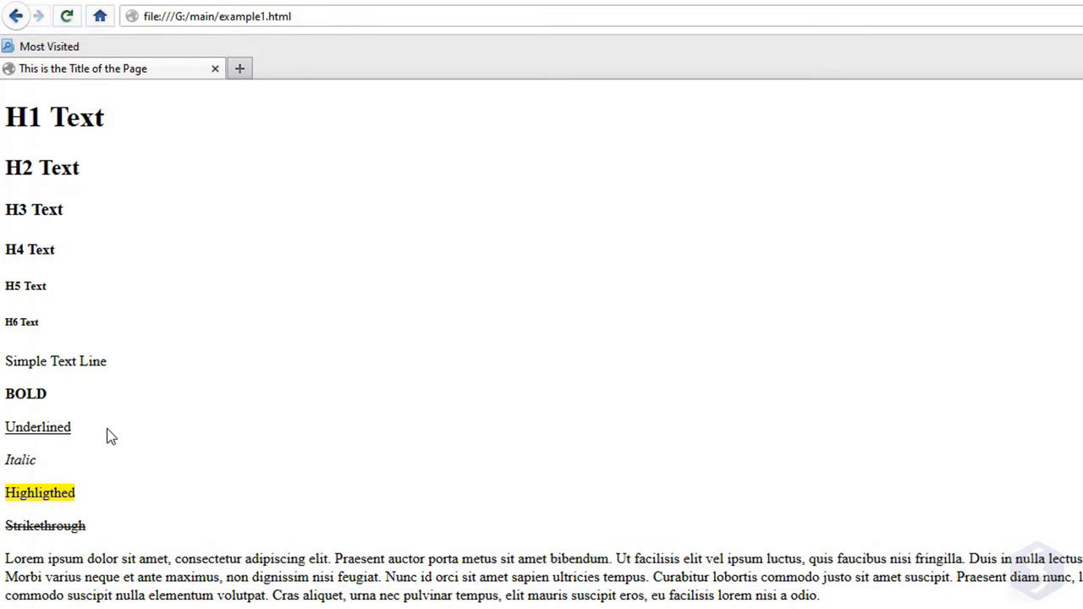
{"action": "mouse_move", "coordinate": [120, 488]}
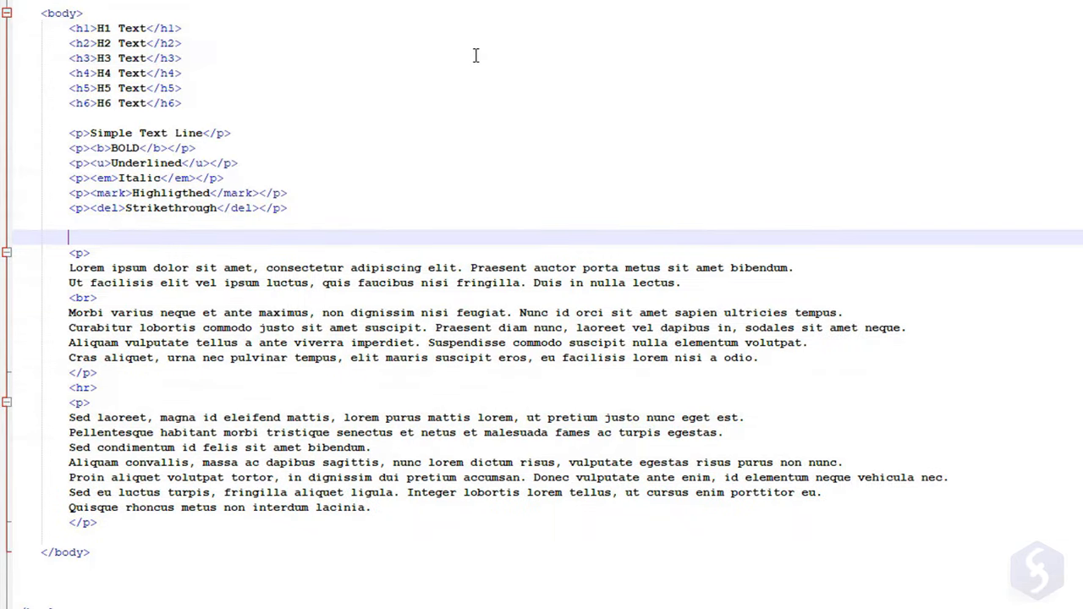
Wrap the Lorem ipsum paragraphs in <!-- --> and refresh the Pale Moon preview.
{"action": "type", "text": "<"}
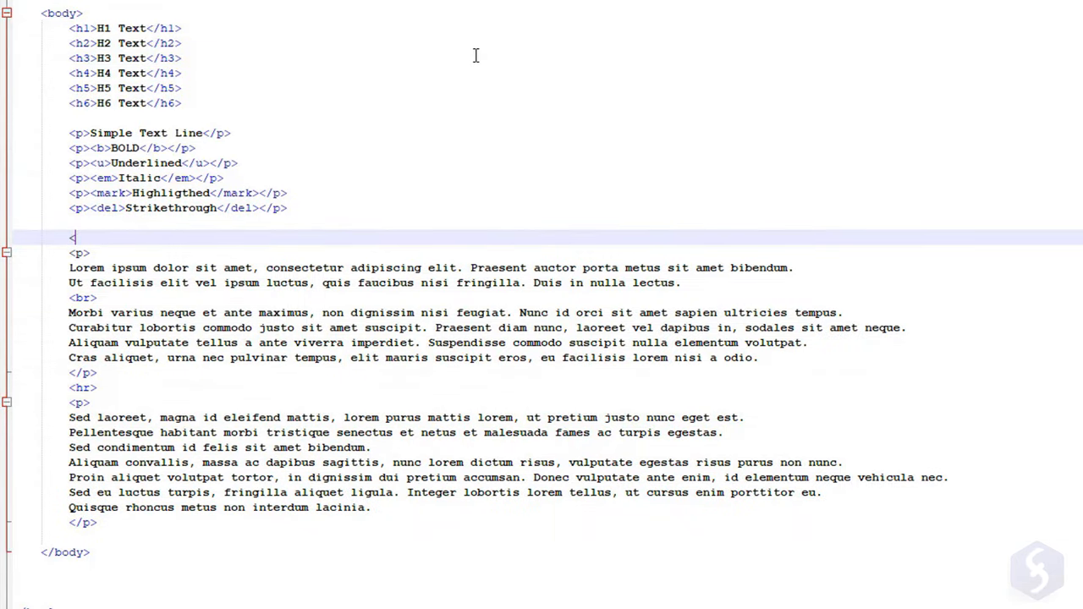
{"action": "type", "text": "!--"}
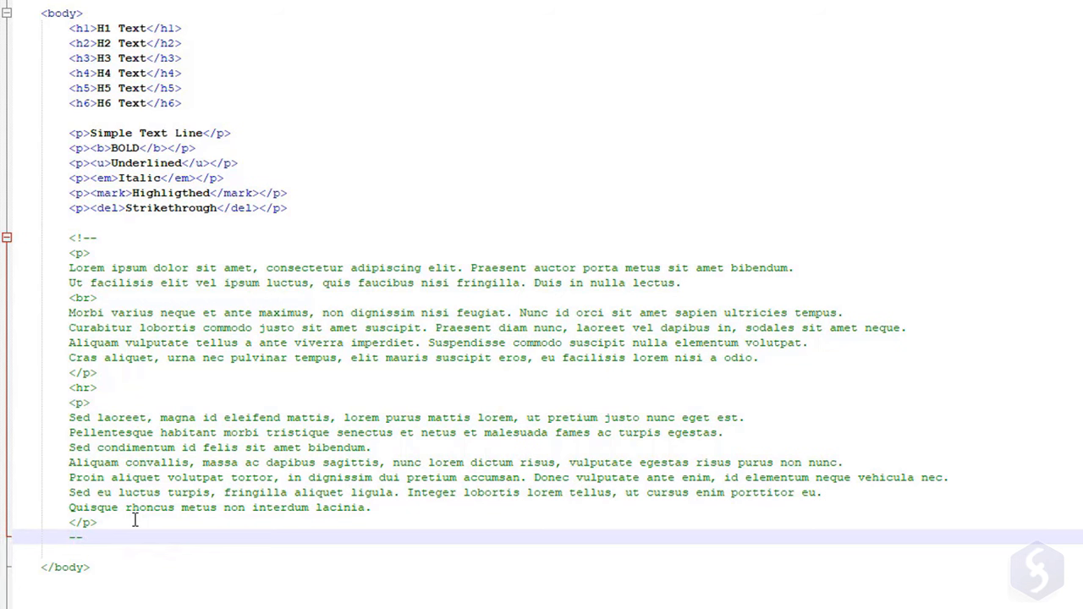
{"action": "type", "text": ">"}
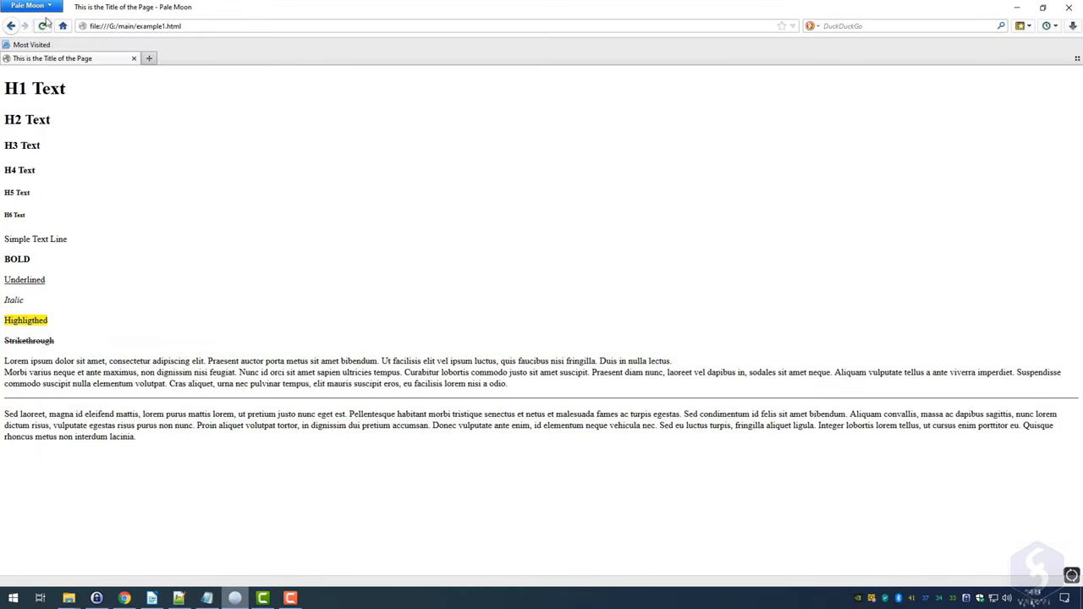
{"action": "left_click", "coordinate": [73, 26]}
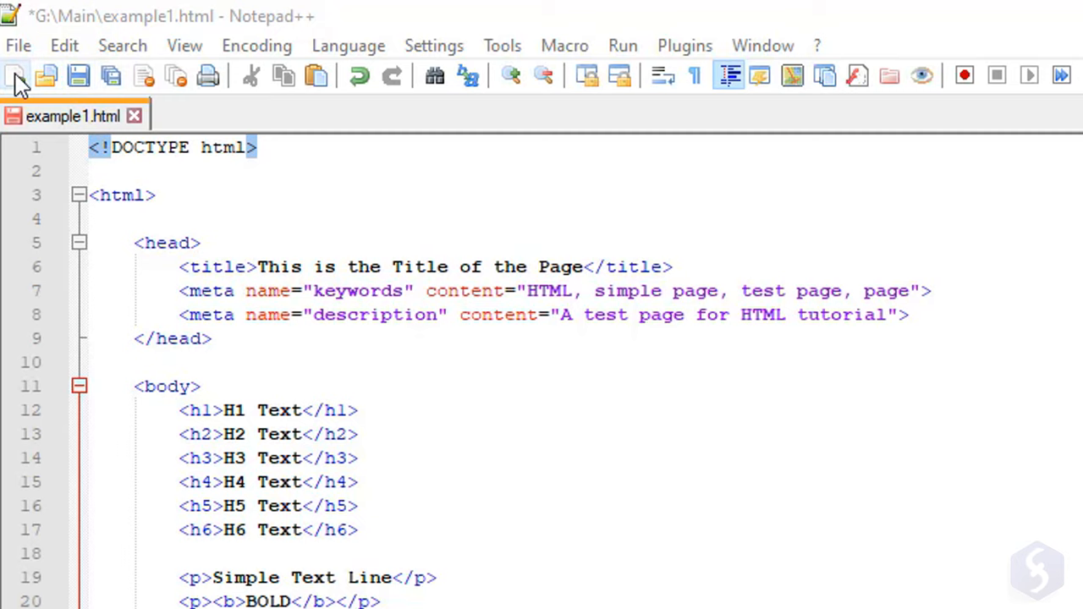
Start example2.html with an <ol> and <ul> of three items beginning with First Element.
{"action": "left_click", "coordinate": [23, 71]}
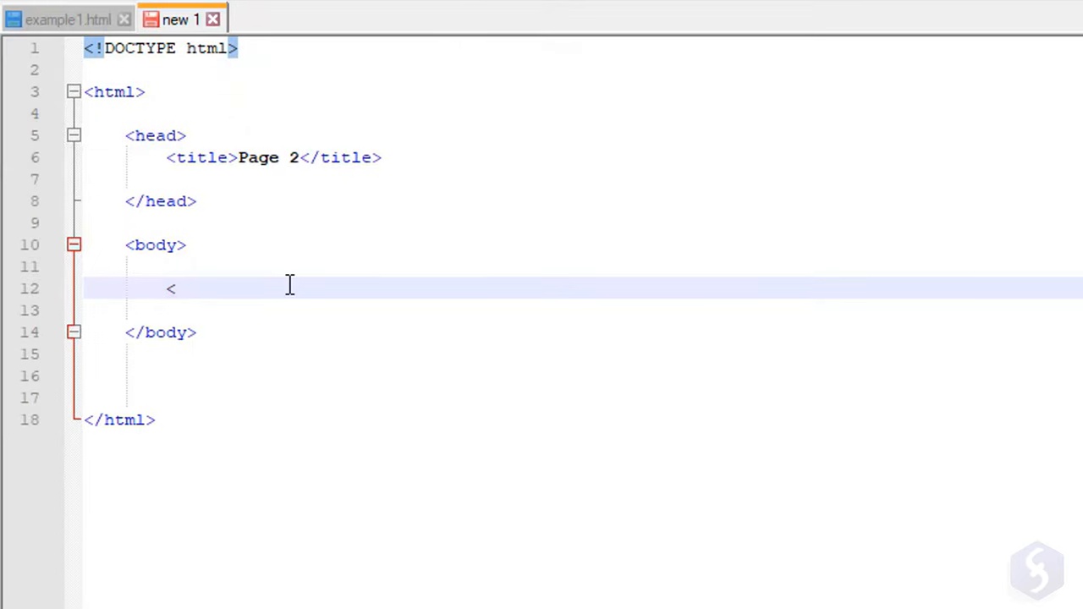
{"action": "type", "text": "ol>"}
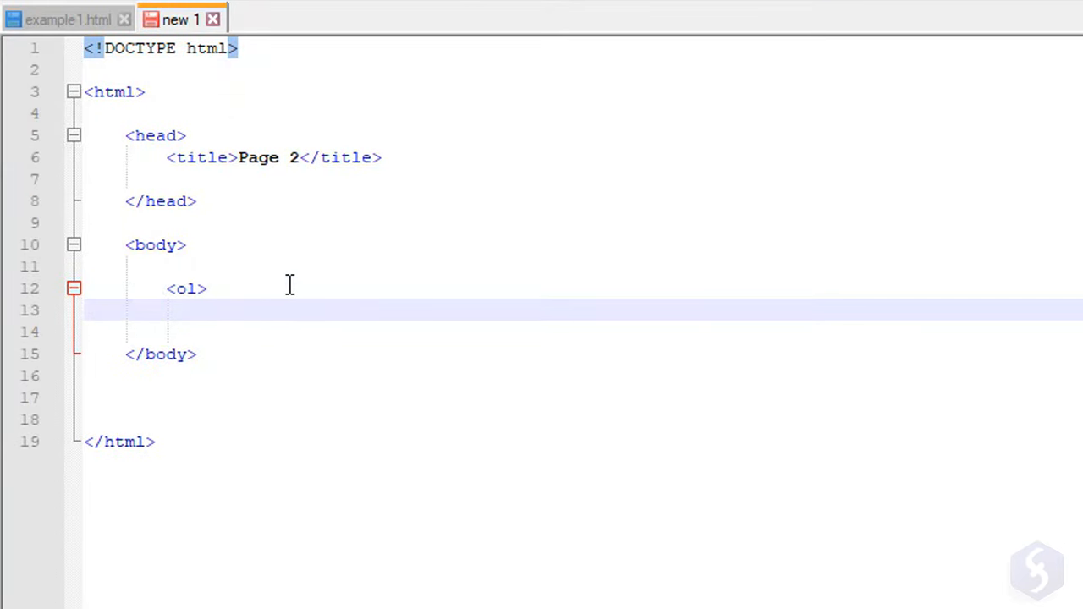
{"action": "type", "text": "<li>"}
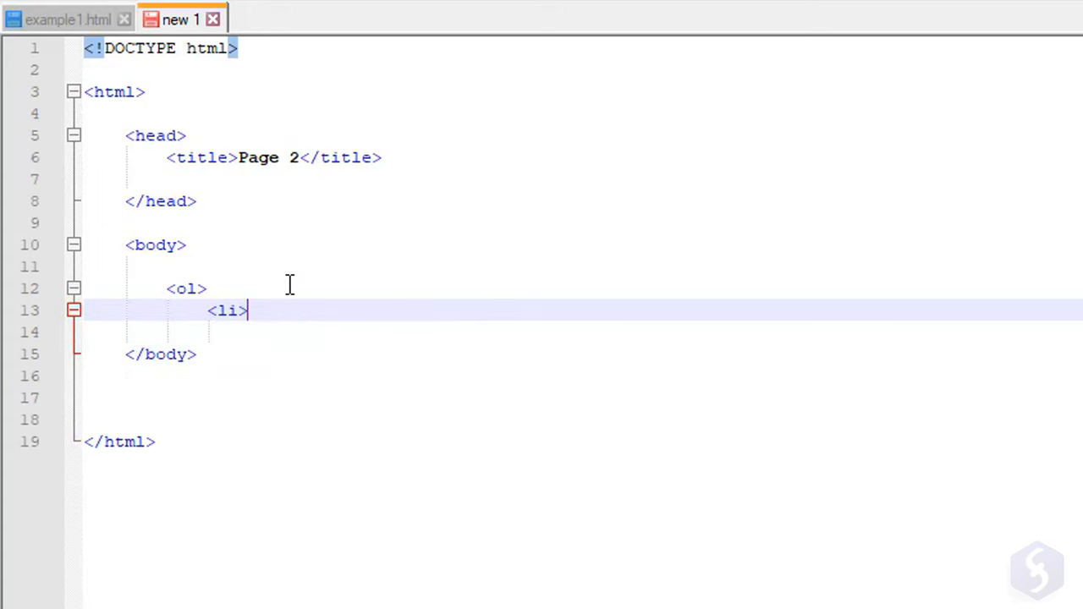
{"action": "type", "text": "First Element</li>"}
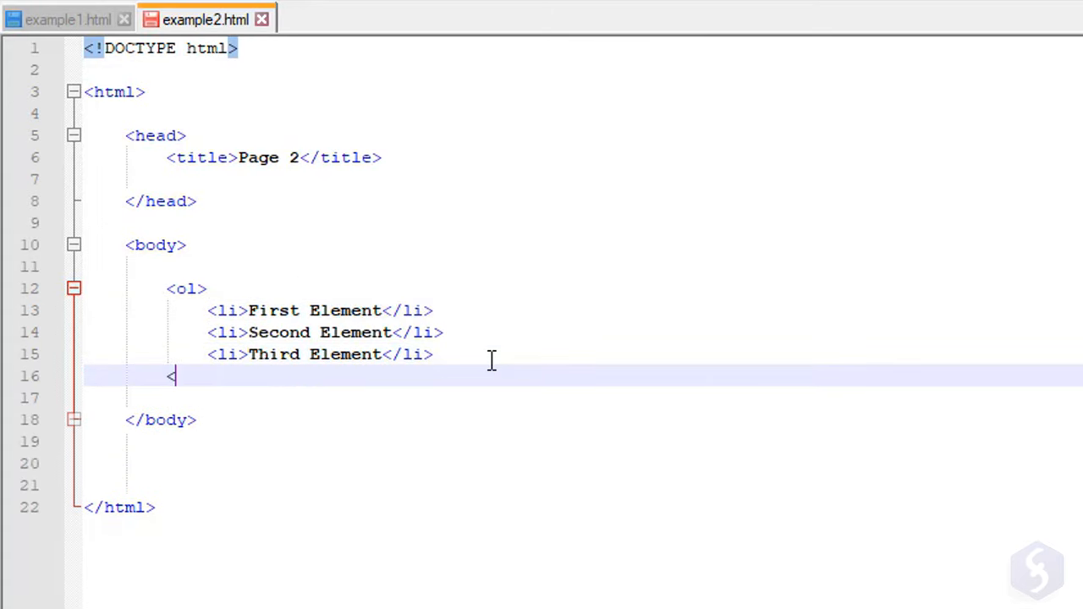
{"action": "type", "text": "/ol>"}
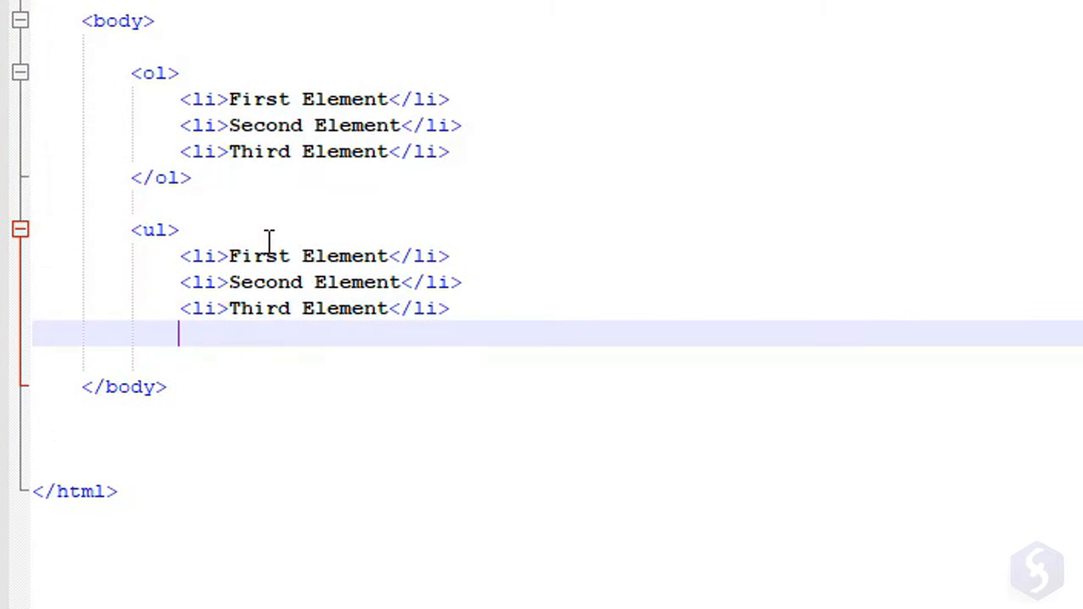
{"action": "type", "text": "</ul>"}
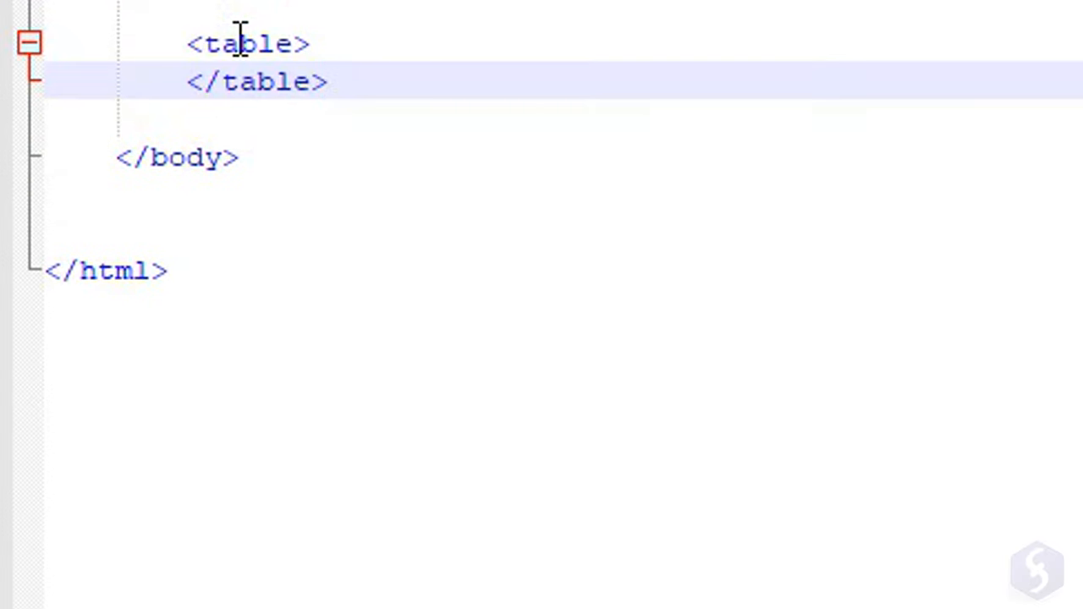
Add a <tr> header row with Nickname, Class and Level <th> cells and save.
{"action": "key", "text": "Enter"}
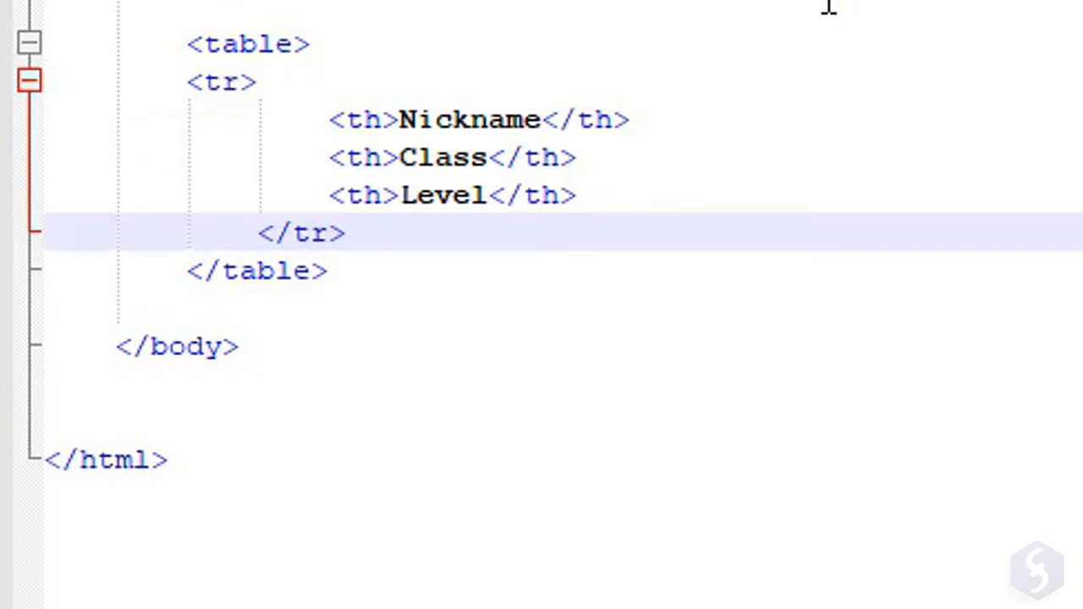
{"action": "left_click", "coordinate": [182, 81]}
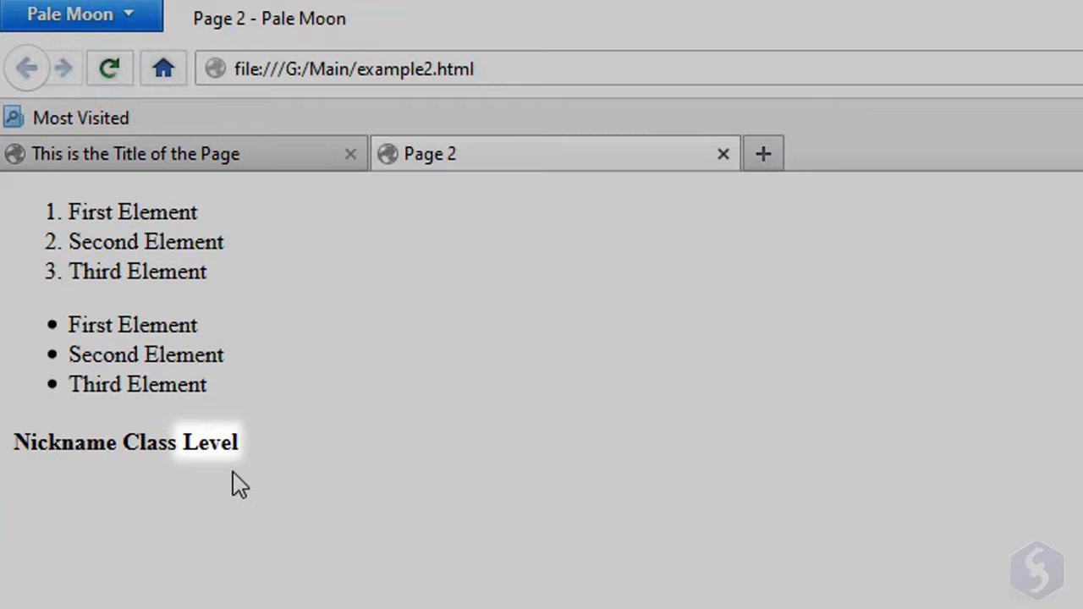
{"action": "mouse_move", "coordinate": [274, 549]}
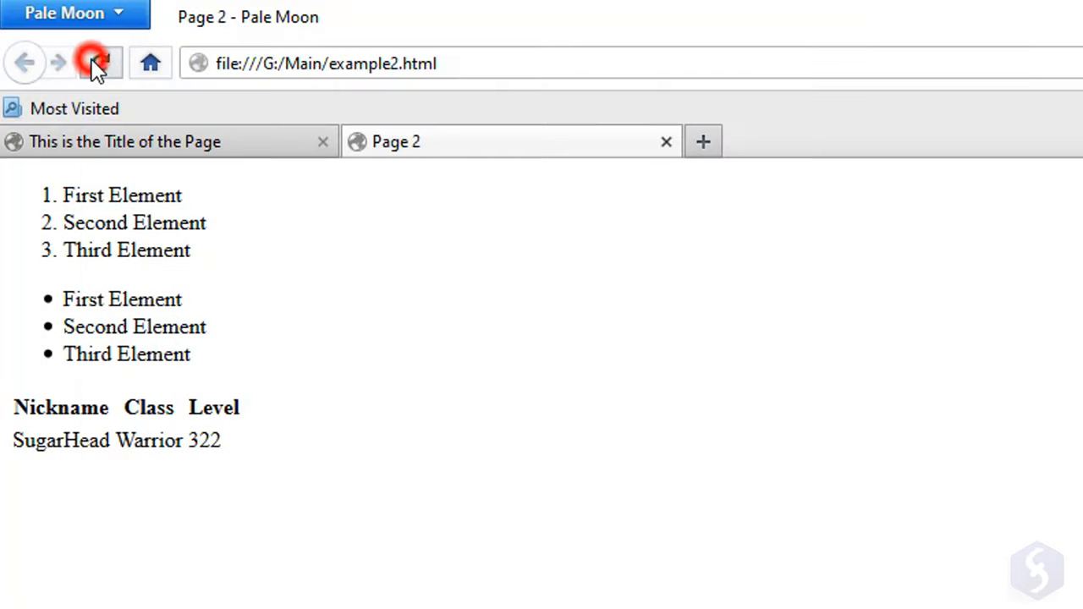
Reload example2.html in Pale Moon to show the first table data row.
{"action": "left_click", "coordinate": [98, 62]}
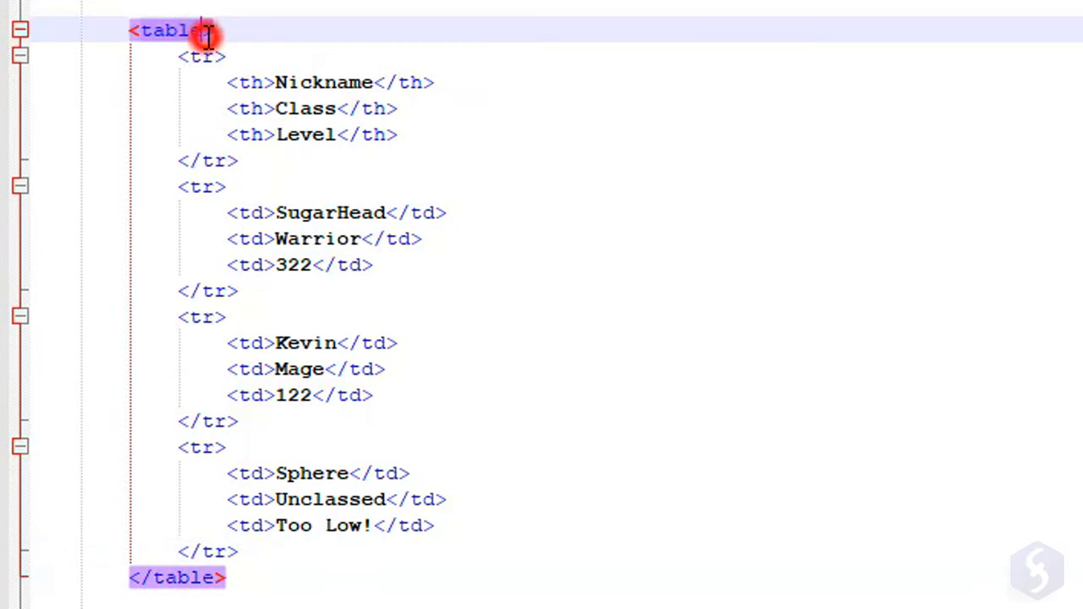
{"action": "type", "text": "border=\"2px"}
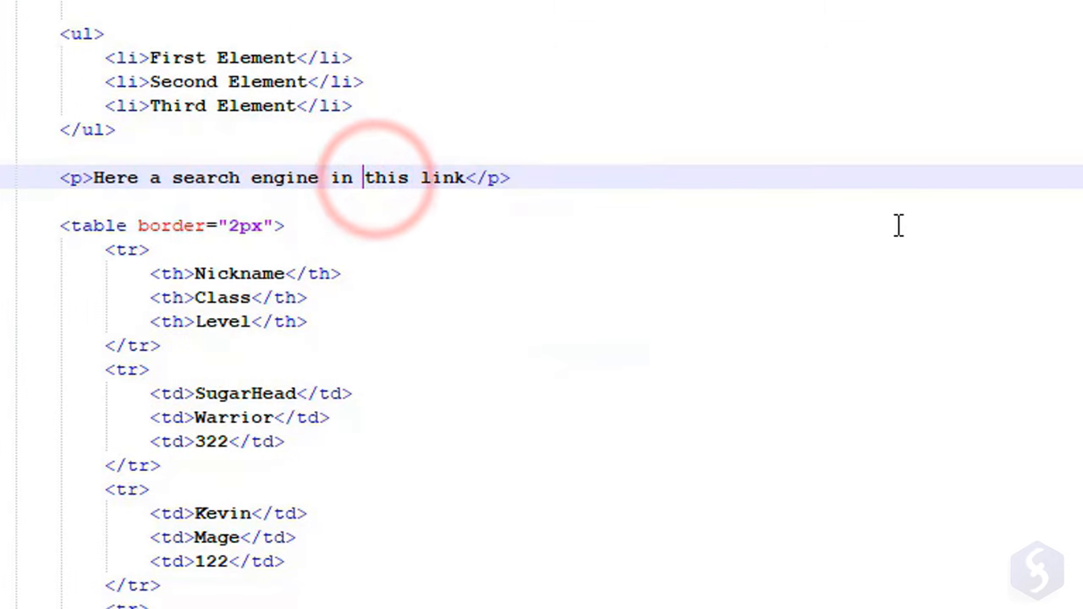
{"action": "type", "text": "<a href="}
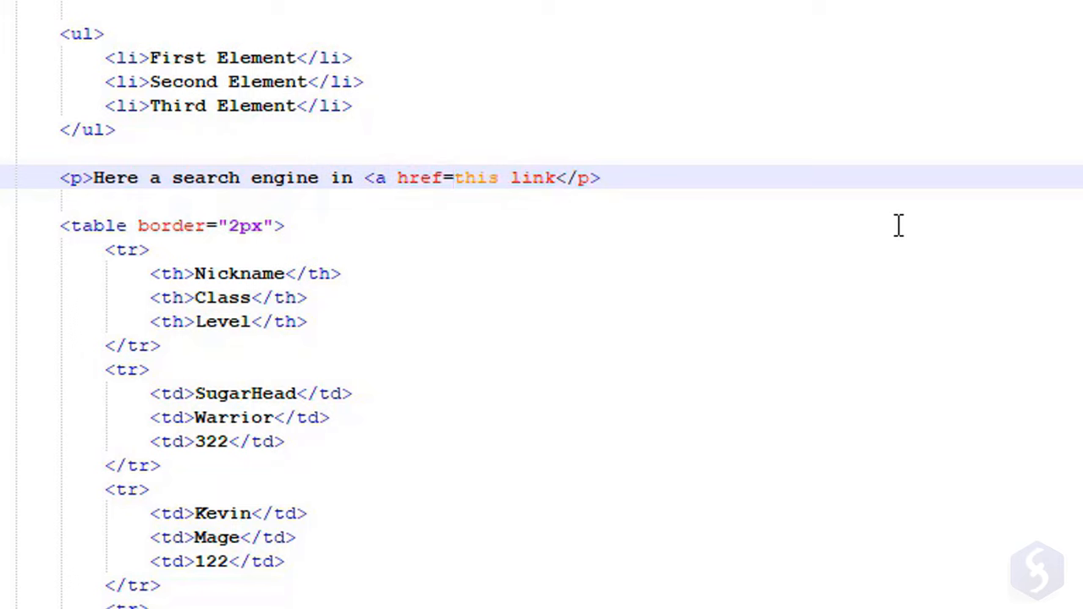
{"action": "type", "text": "\"https://www.google.com/\">"}
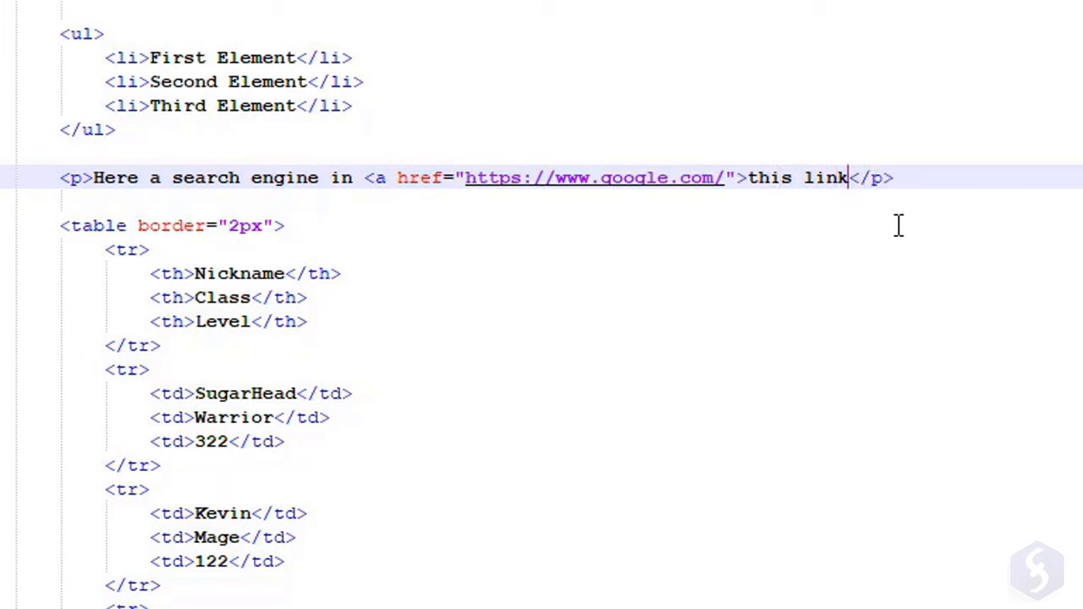
{"action": "type", "text": "</a>"}
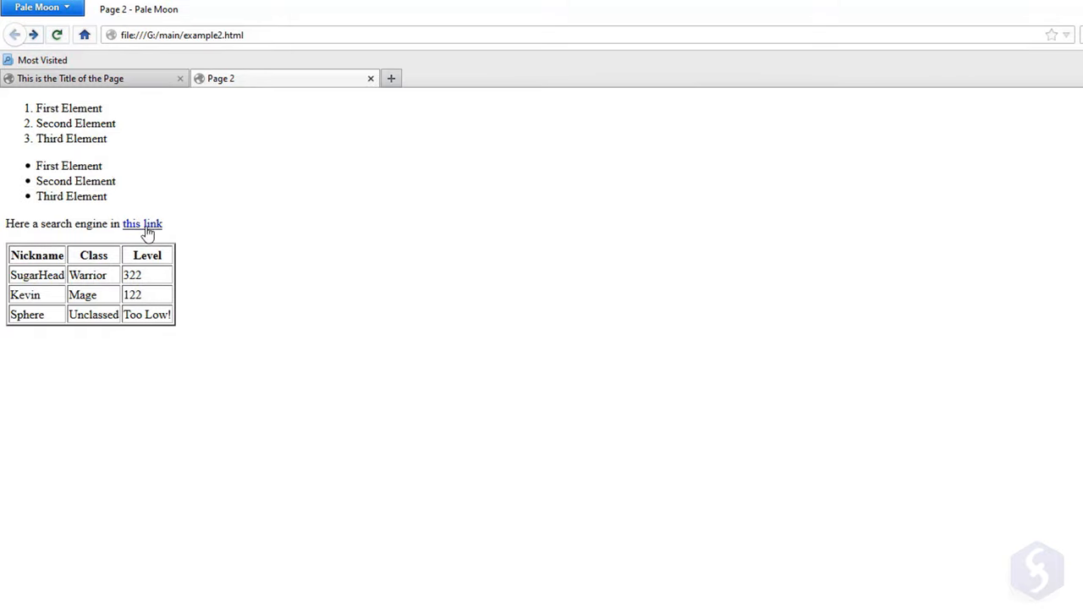
Follow the search-engine link to Google, then return to Notepad++.
{"action": "left_click", "coordinate": [142, 224]}
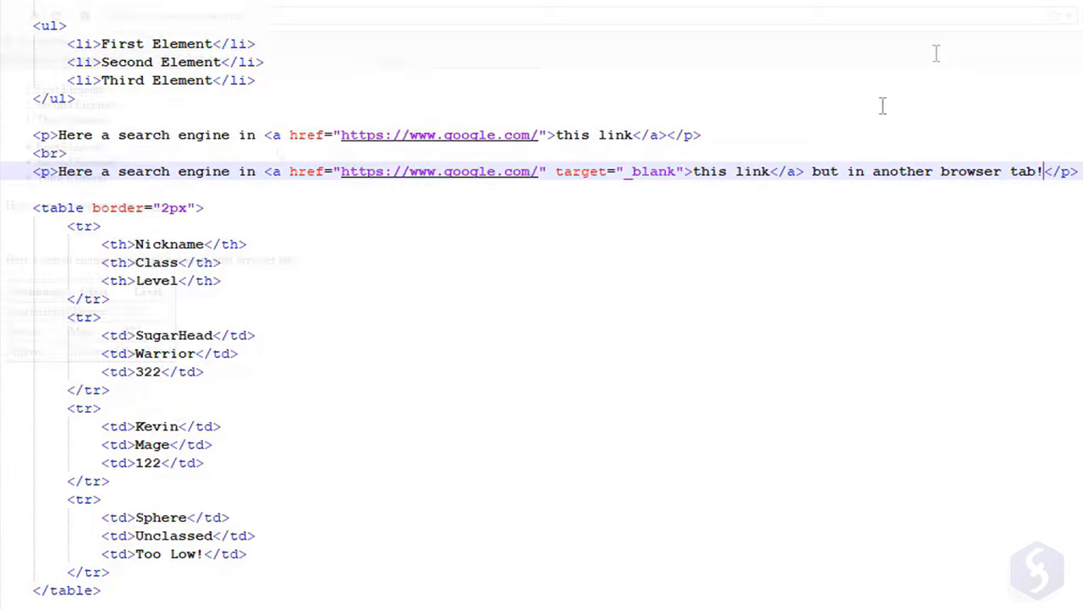
{"action": "left_click", "coordinate": [379, 27]}
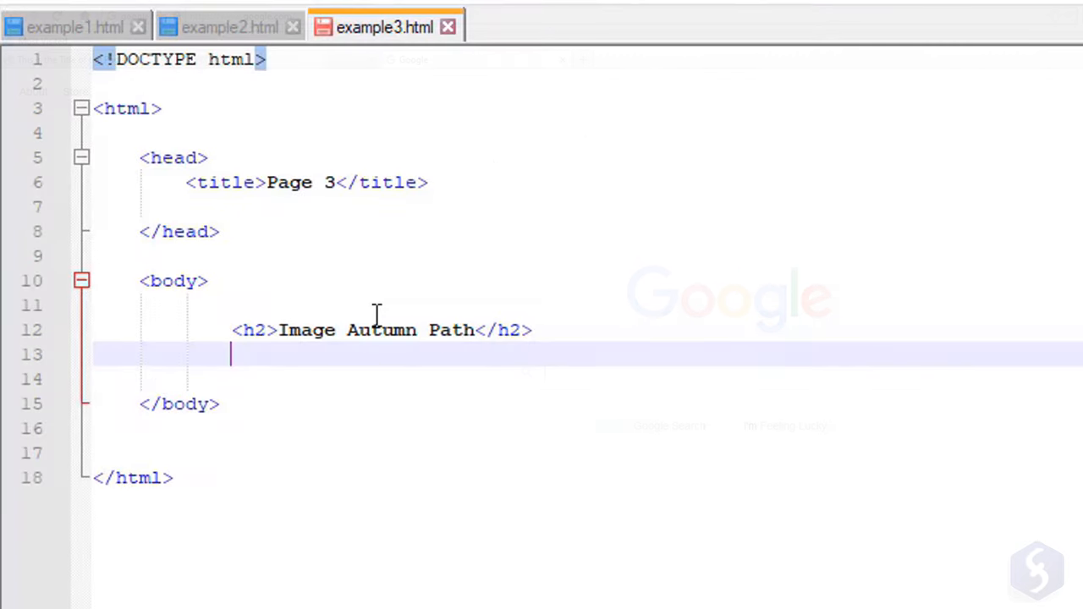
Add <img src="./img/autumn.jpg" alt="autumn path"> with a 480px width and a height attribute.
{"action": "type", "text": "<img"}
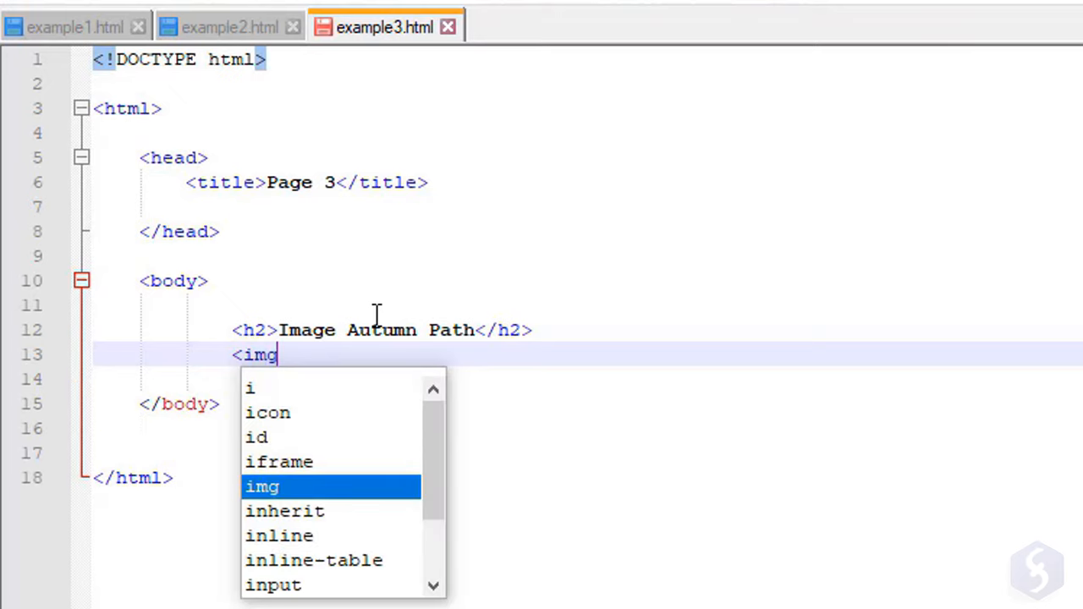
{"action": "type", "text": "s"}
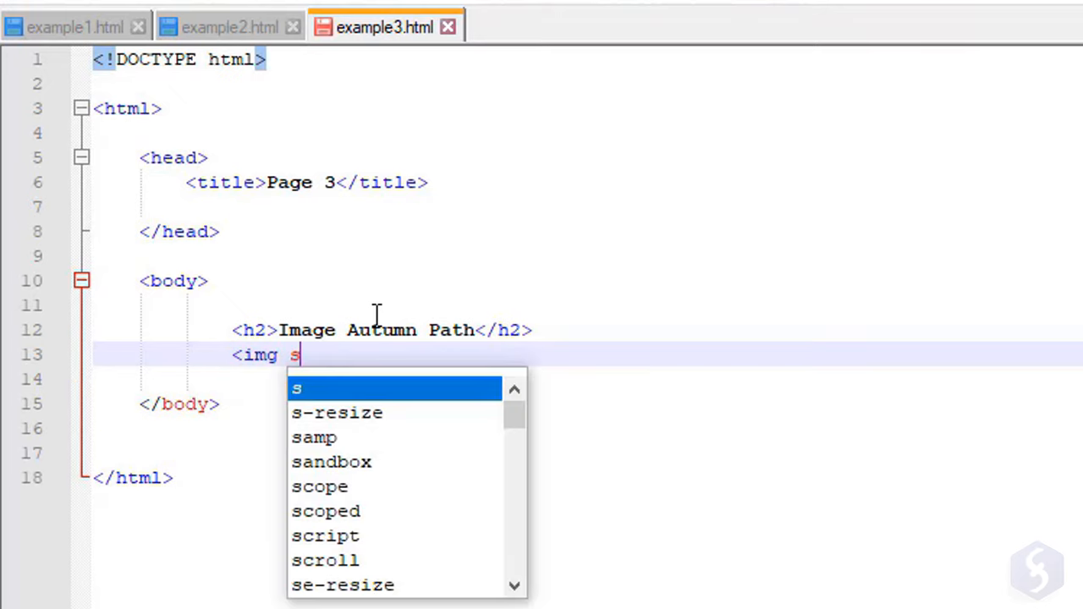
{"action": "type", "text": "rc="}
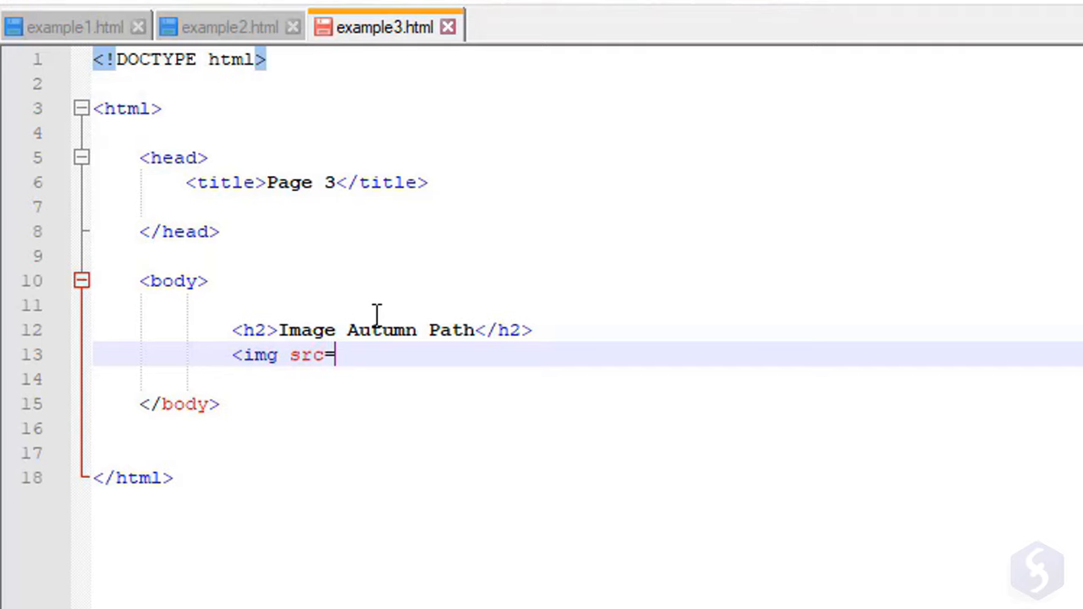
{"action": "type", "text": "\"."}
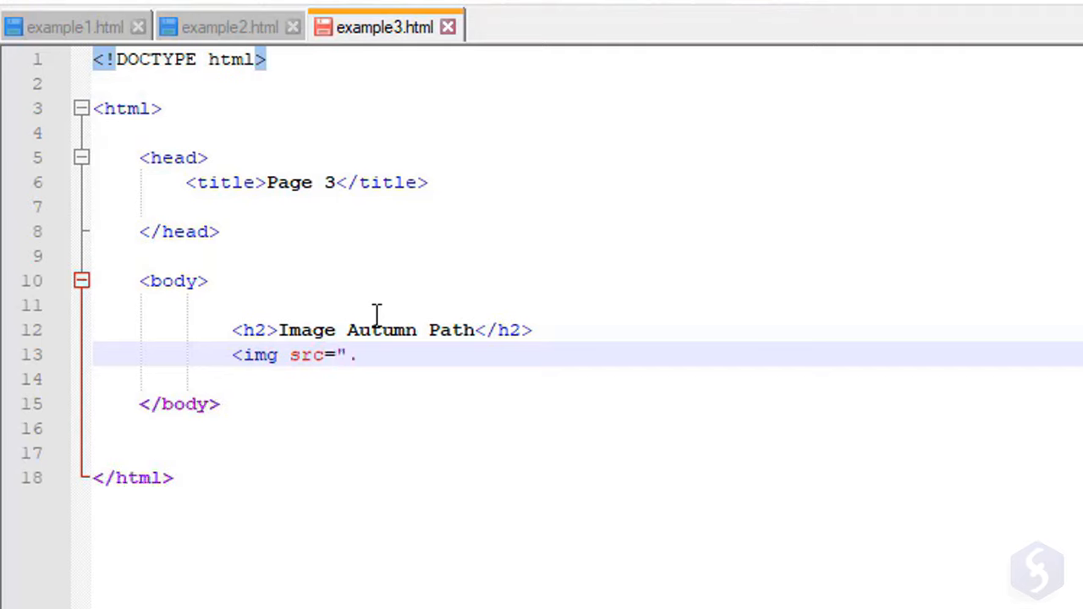
{"action": "type", "text": "/im"}
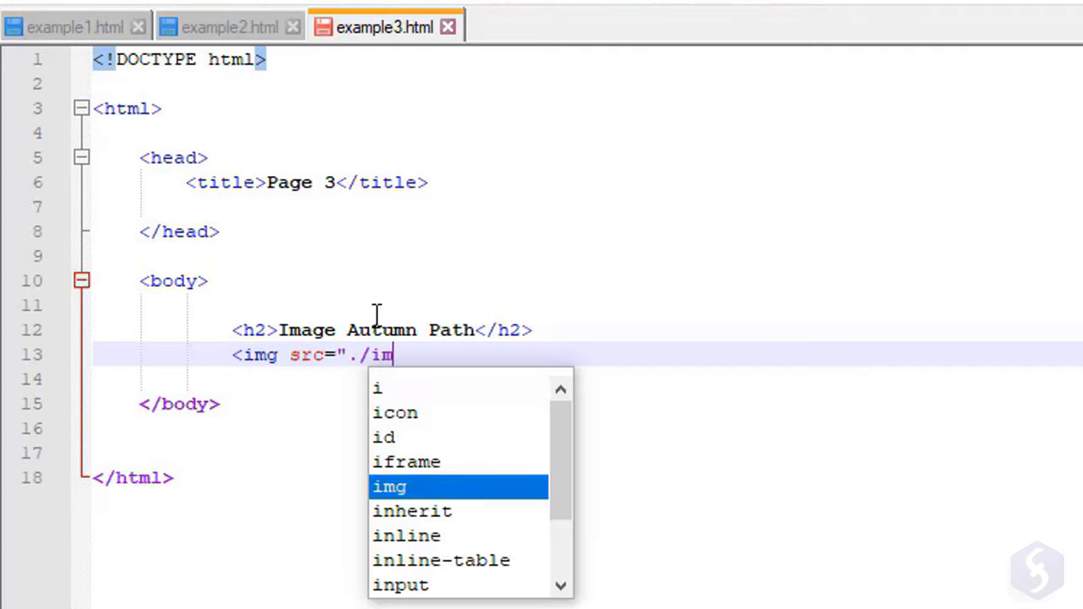
{"action": "type", "text": "g/aut"}
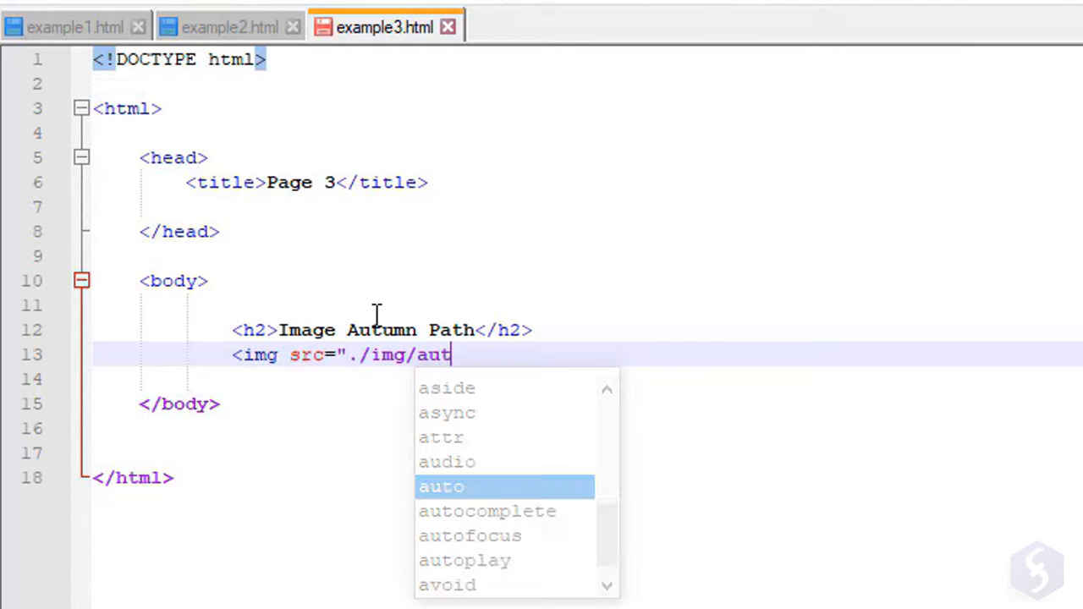
{"action": "type", "text": "umn.jpg\" al"}
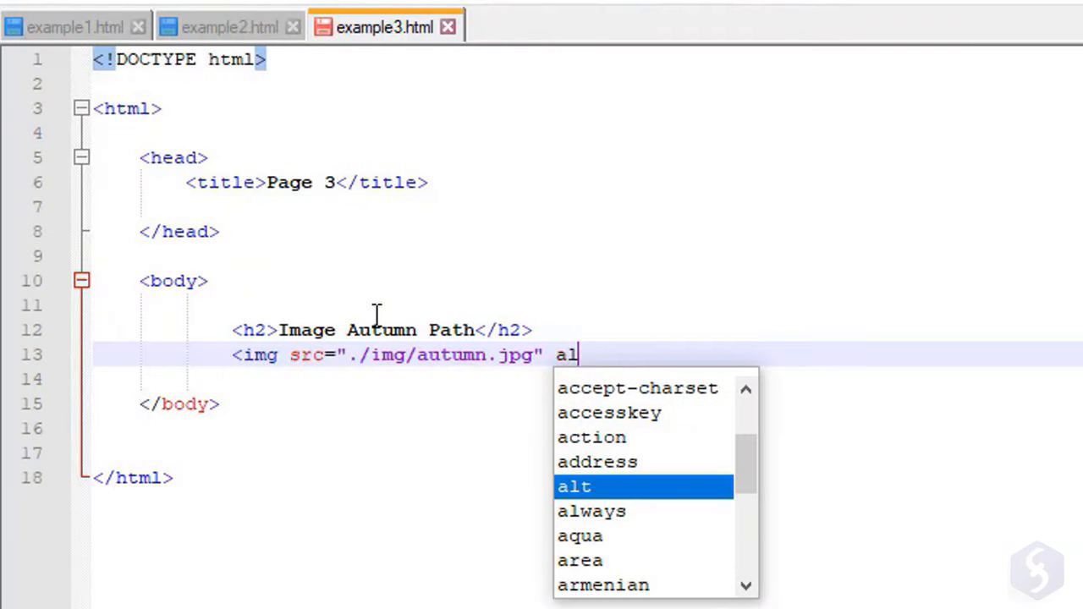
{"action": "type", "text": "t=\"au"}
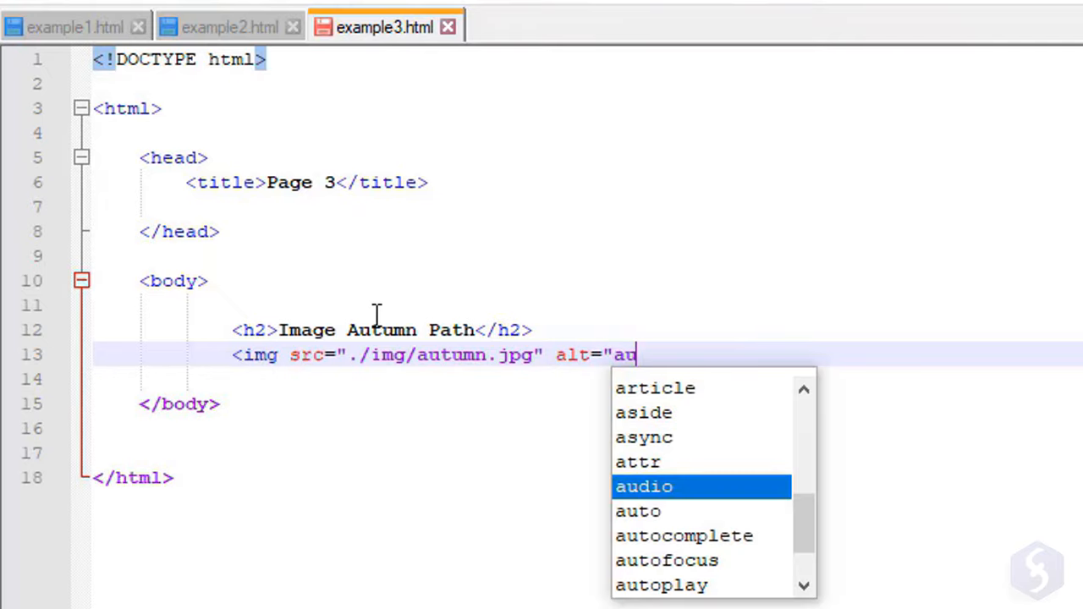
{"action": "type", "text": "tumn path\">"}
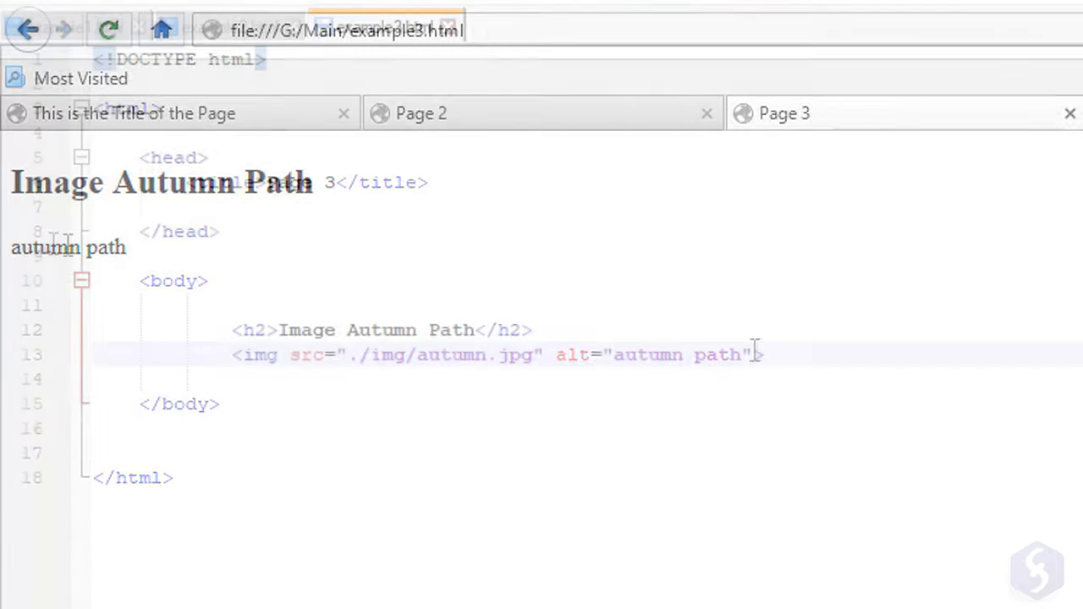
{"action": "type", "text": "width=\"480px"}
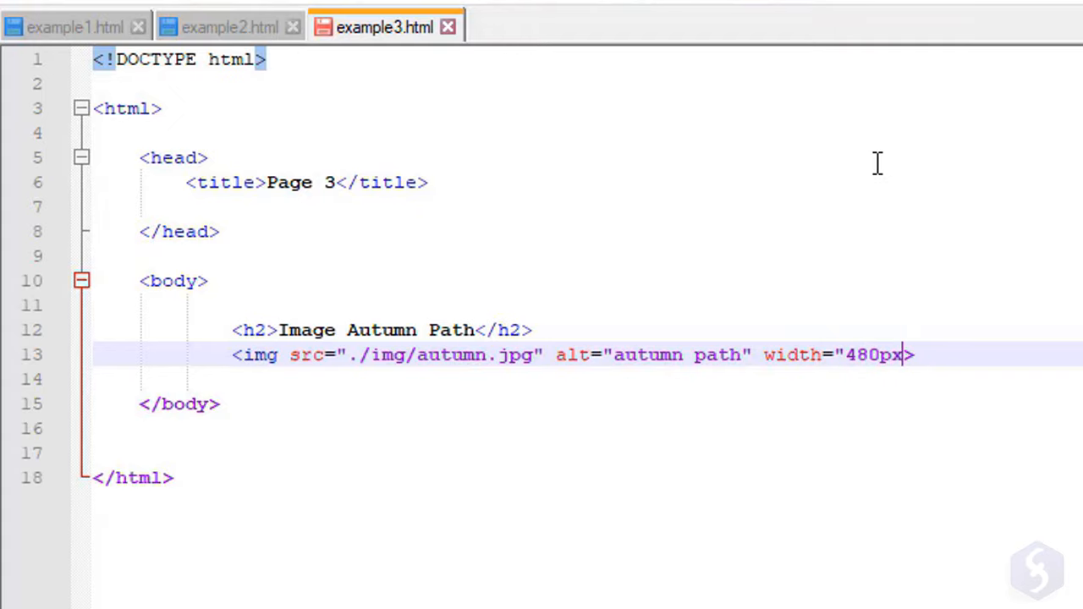
{"action": "type", "text": "height=\"\""}
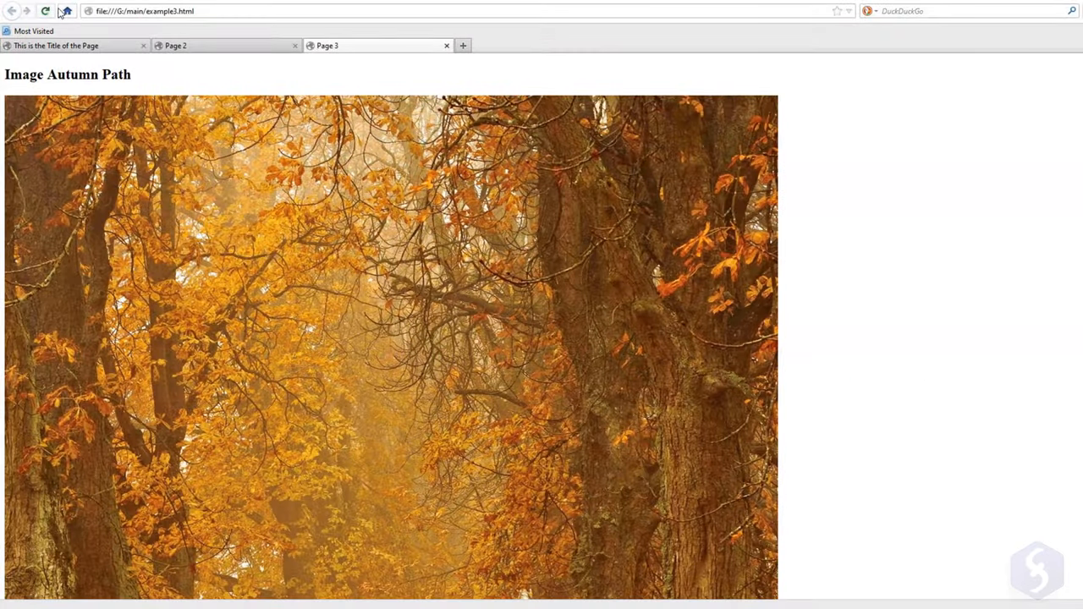
Reload Page 3 in Pale Moon to view the three bordered images.
{"action": "left_click", "coordinate": [46, 18]}
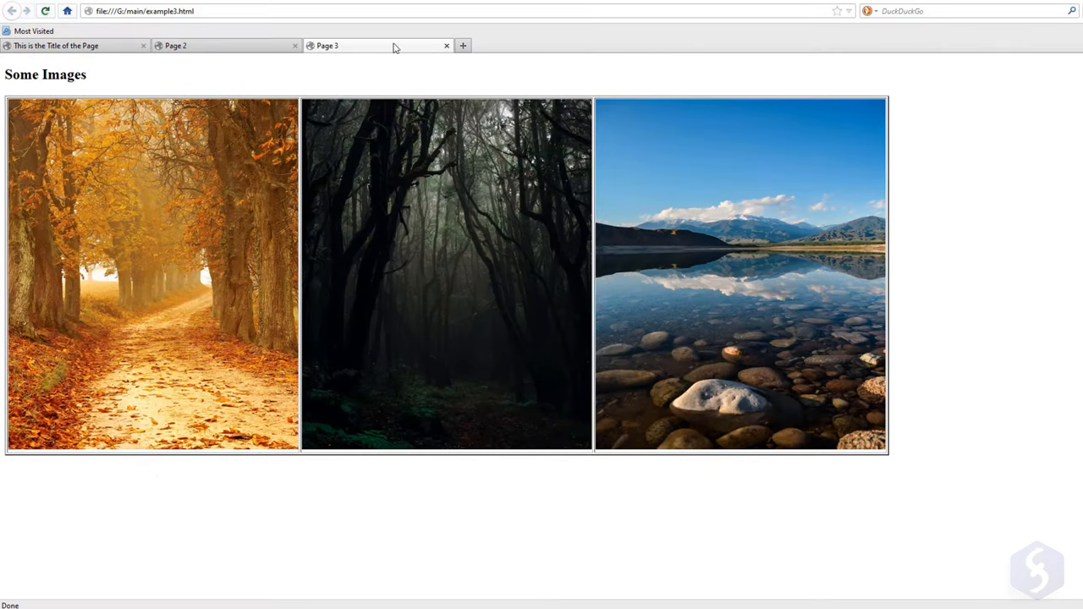
{"action": "mouse_move", "coordinate": [812, 328]}
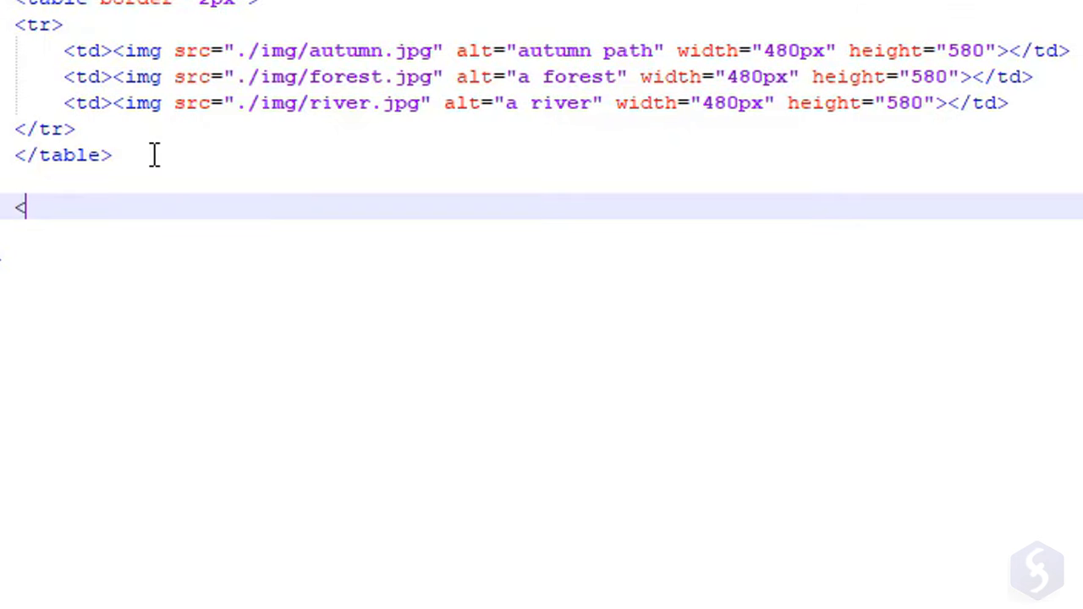
Write a <video width="640" height="360" controls> element below the image table.
{"action": "type", "text": "video w"}
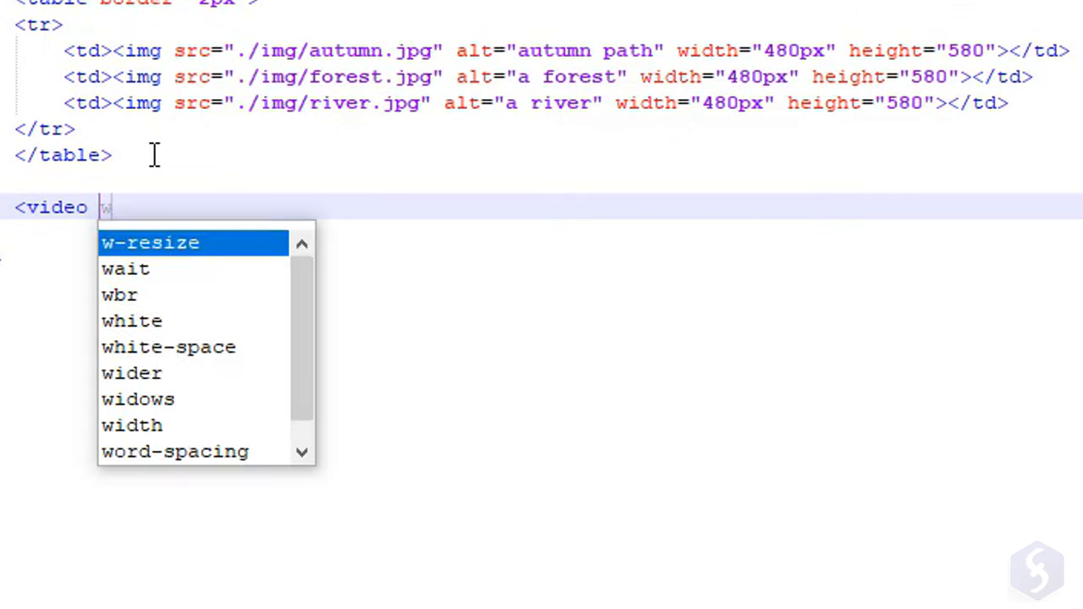
{"action": "type", "text": "width=\"640\""}
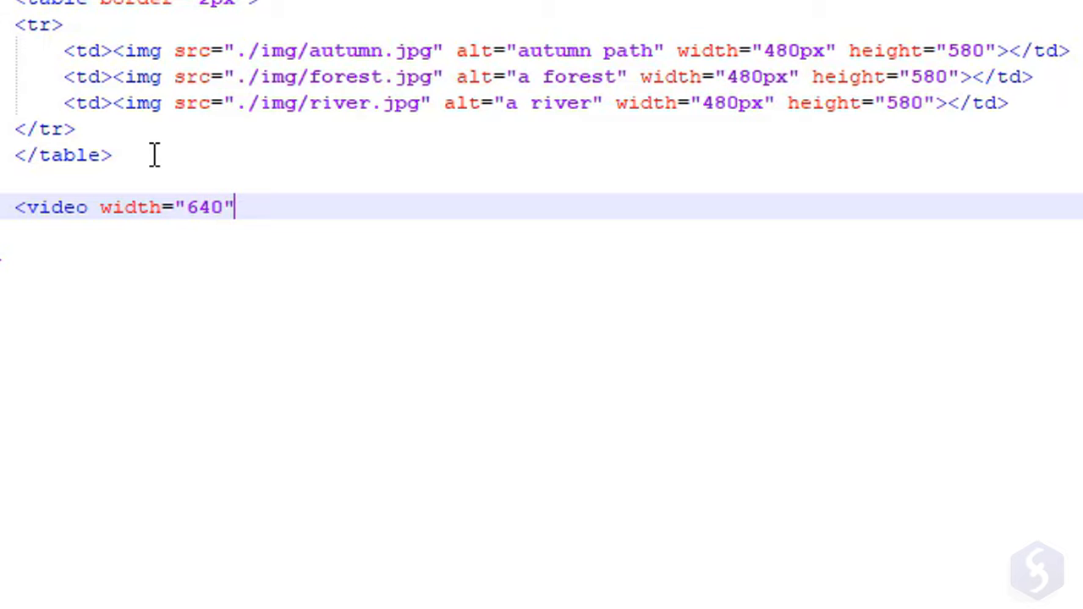
{"action": "type", "text": "height=\"3"}
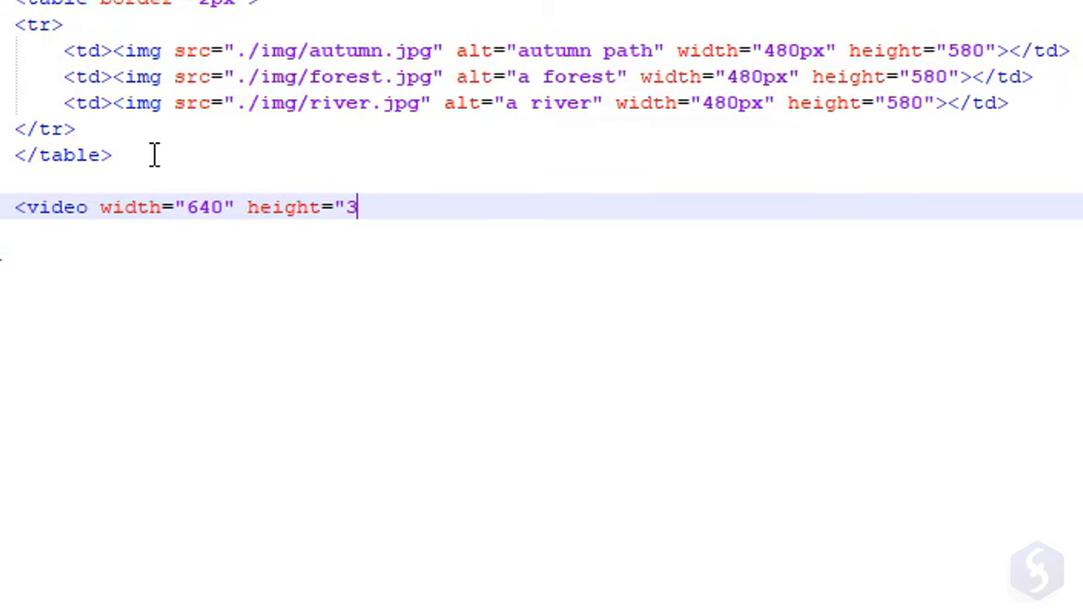
{"action": "left_click", "coordinate": [227, 101]}
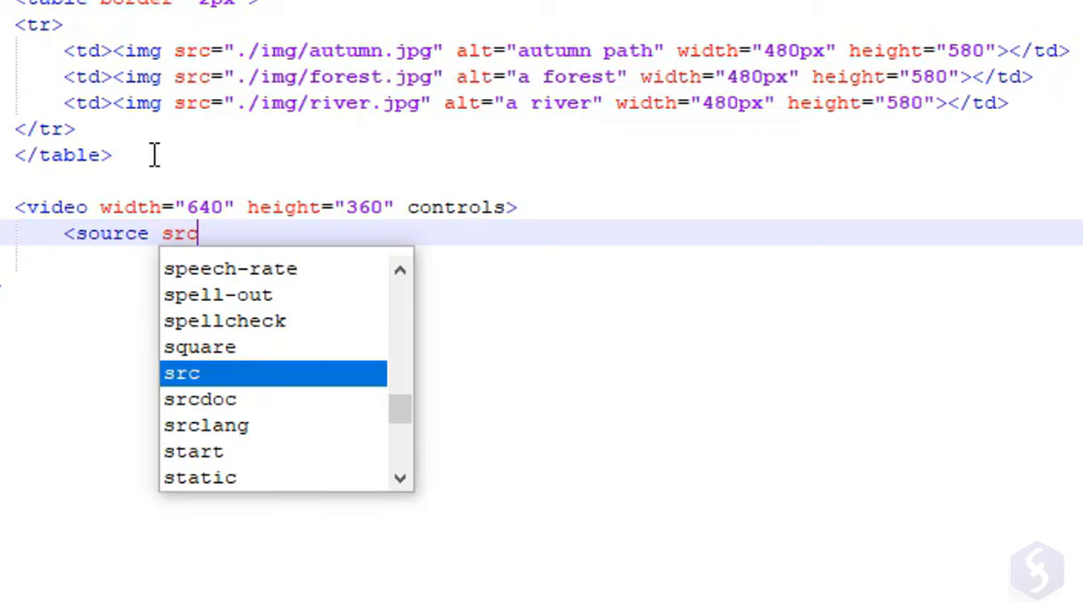
Add <source src="./media/video.mp4" type="video/mp4">, close the video and reload the preview.
{"action": "type", "text": "=\"./me"}
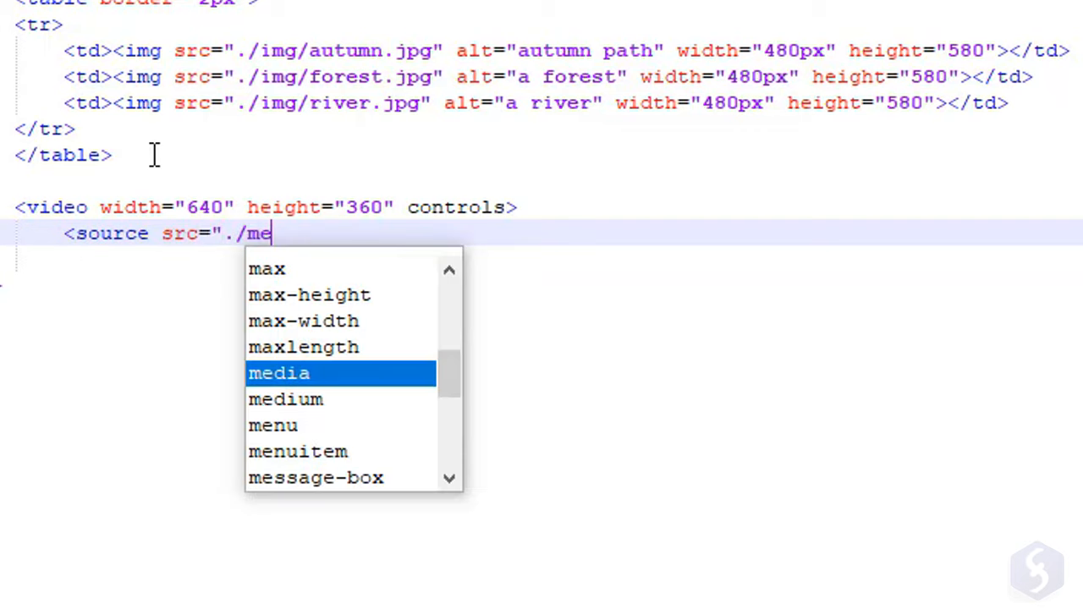
{"action": "type", "text": "dia/video.mp4\""}
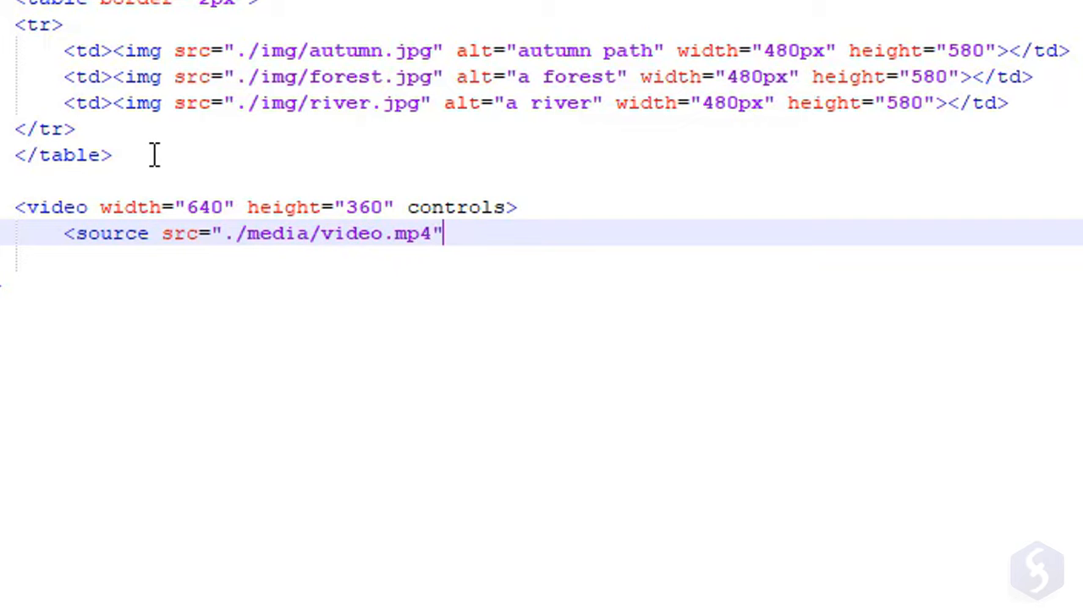
{"action": "type", "text": "type=\"video/"}
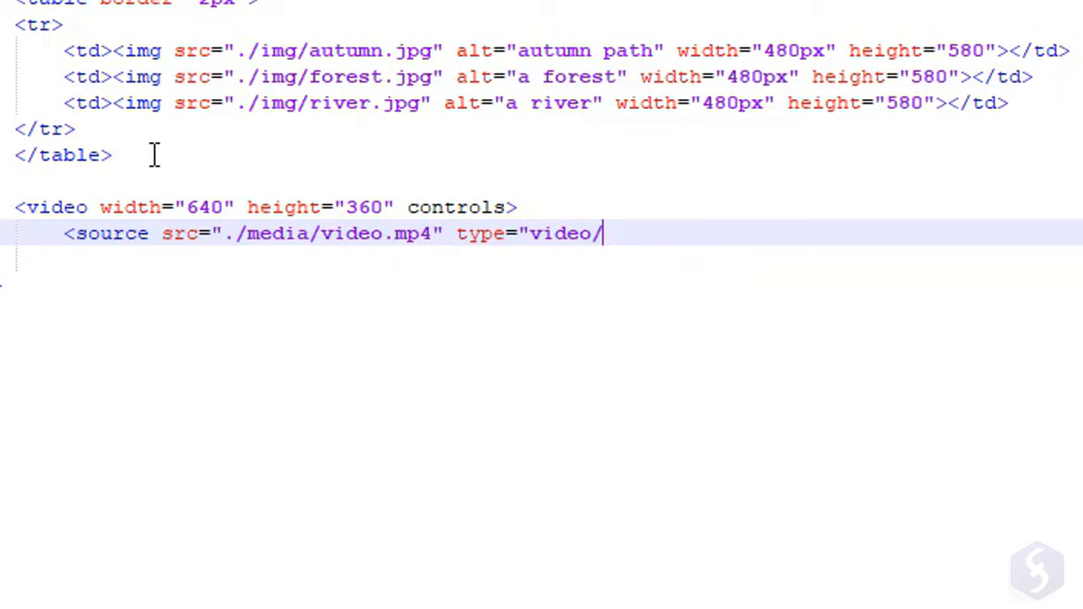
{"action": "type", "text": "mp4\">"}
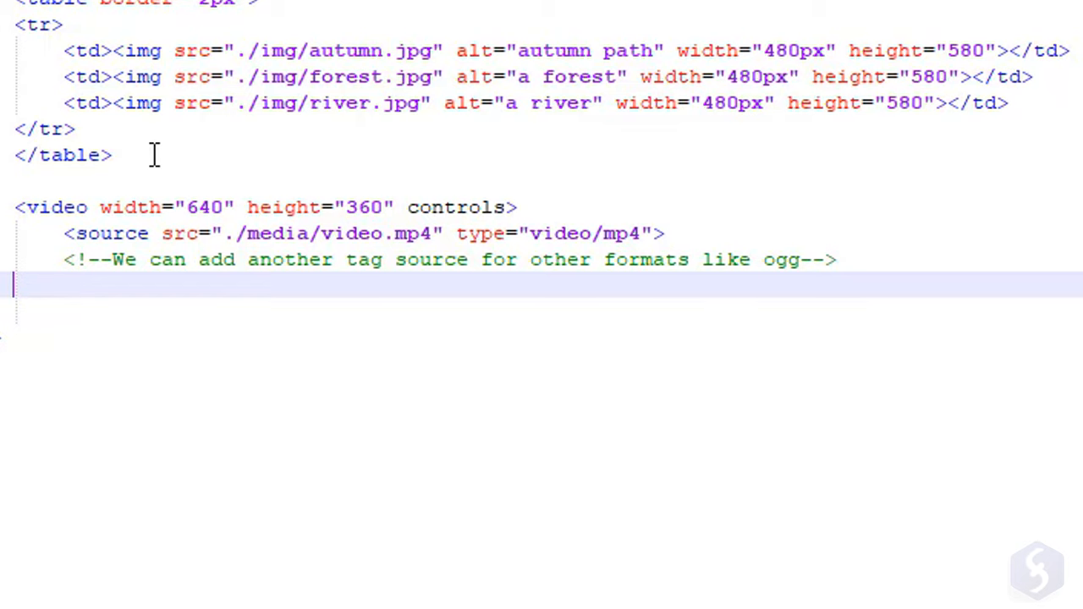
{"action": "type", "text": "</video>"}
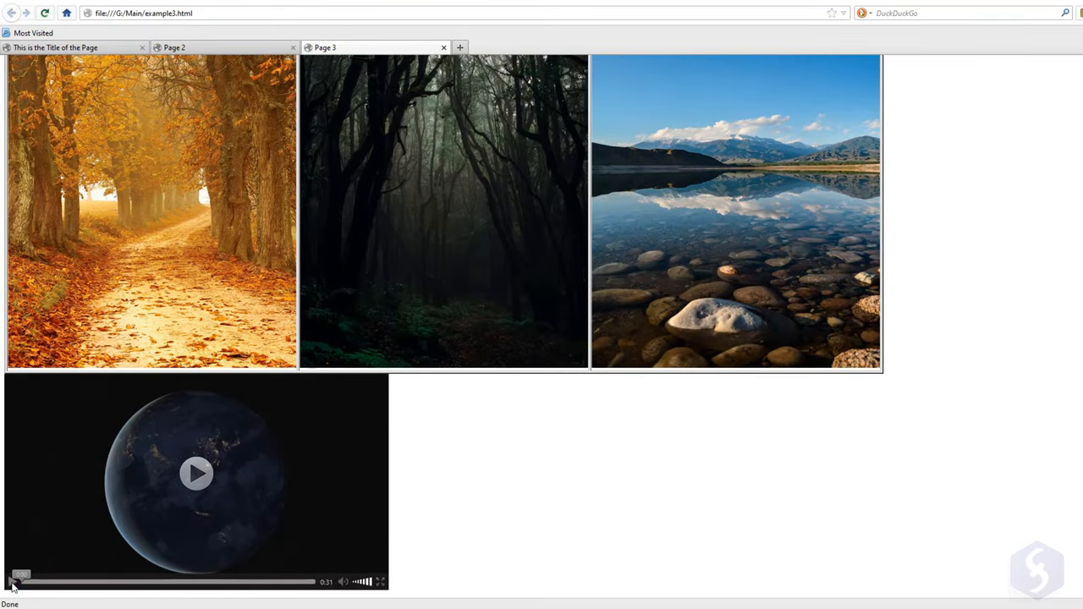
{"action": "left_click", "coordinate": [196, 474]}
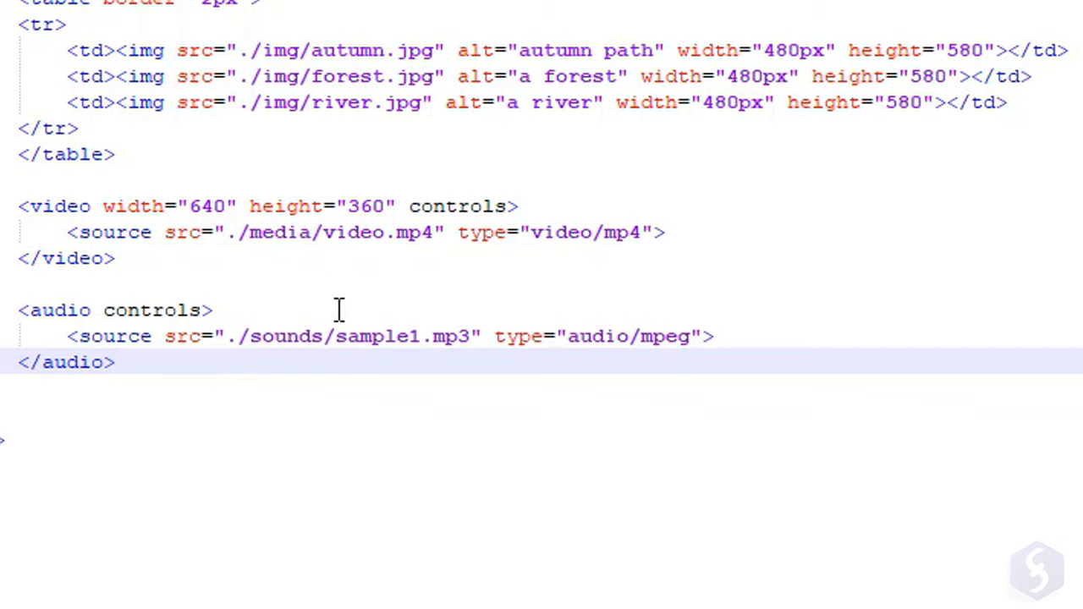
{"action": "mouse_move", "coordinate": [761, 376]}
{"action": "type", "text": "<iframe>"}
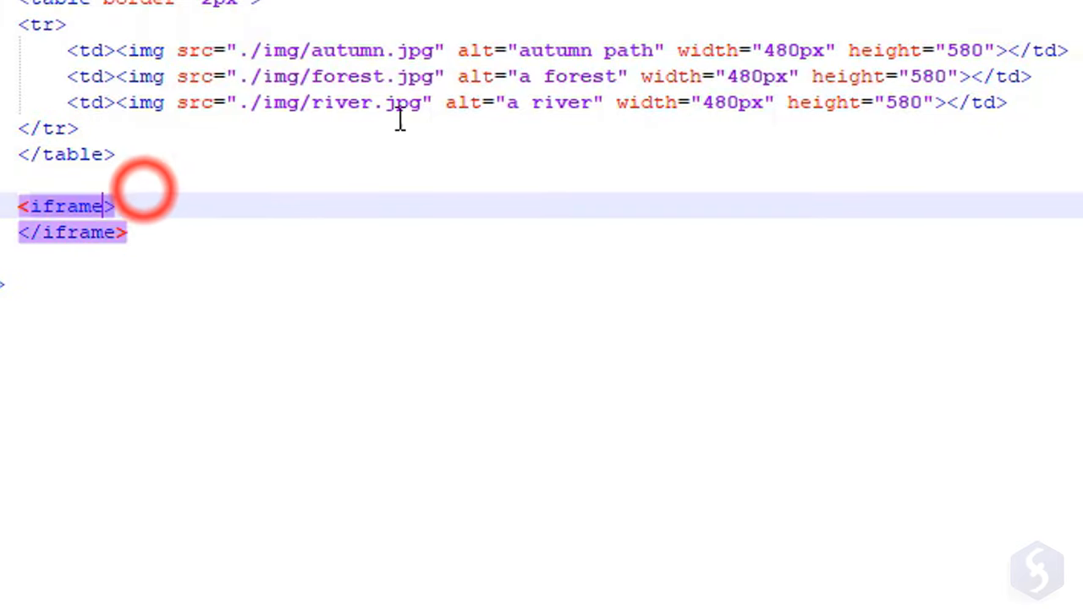
{"action": "type", "text": "width=\"1280\" height=\"720\" src=\"https://www.youtube.com/embed/oVOu1i24IHw\""}
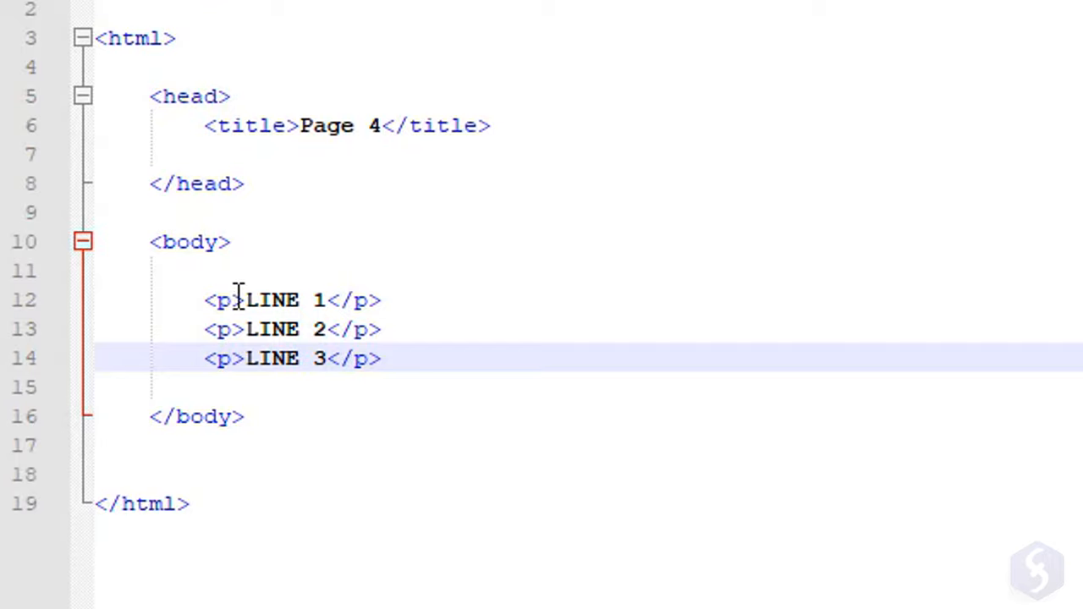
Add style="color:#ff0000; text-align:center" to the first <p> tag of example4.html.
{"action": "type", "text": "s"}
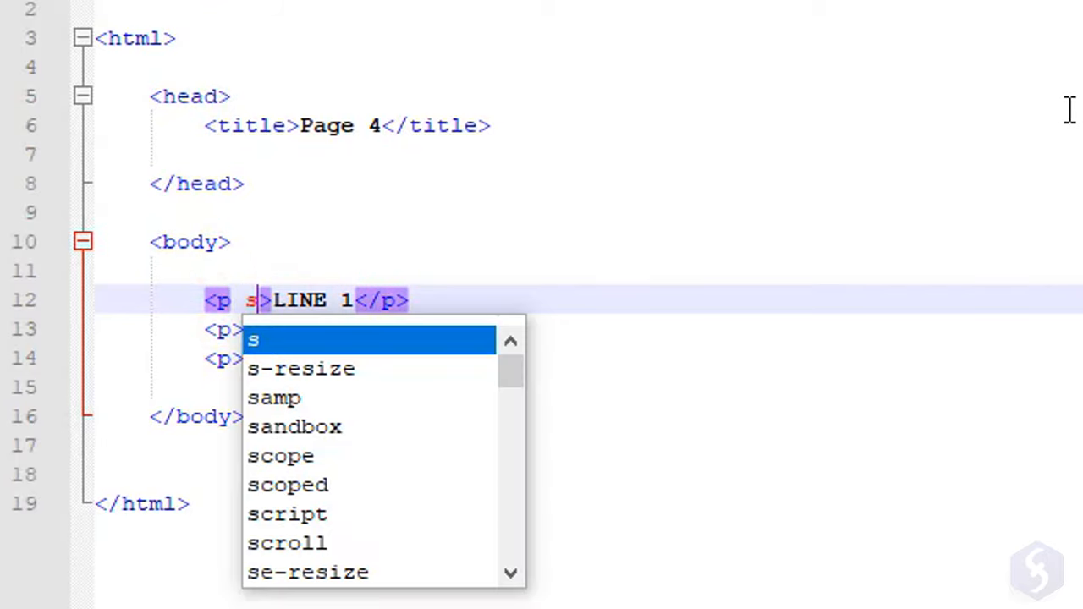
{"action": "type", "text": "style"}
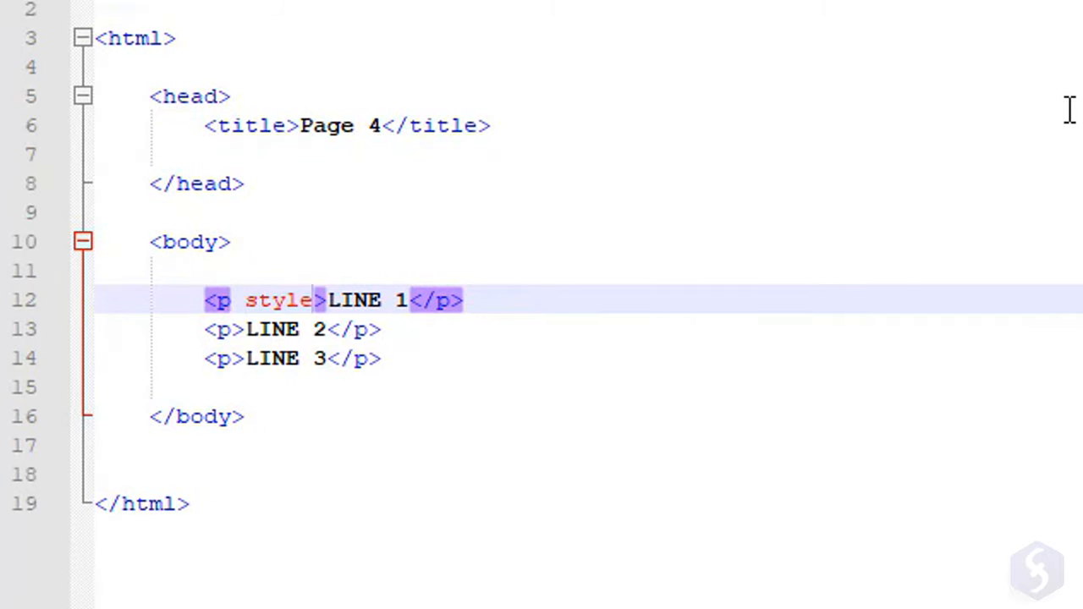
{"action": "type", "text": "=\"\""}
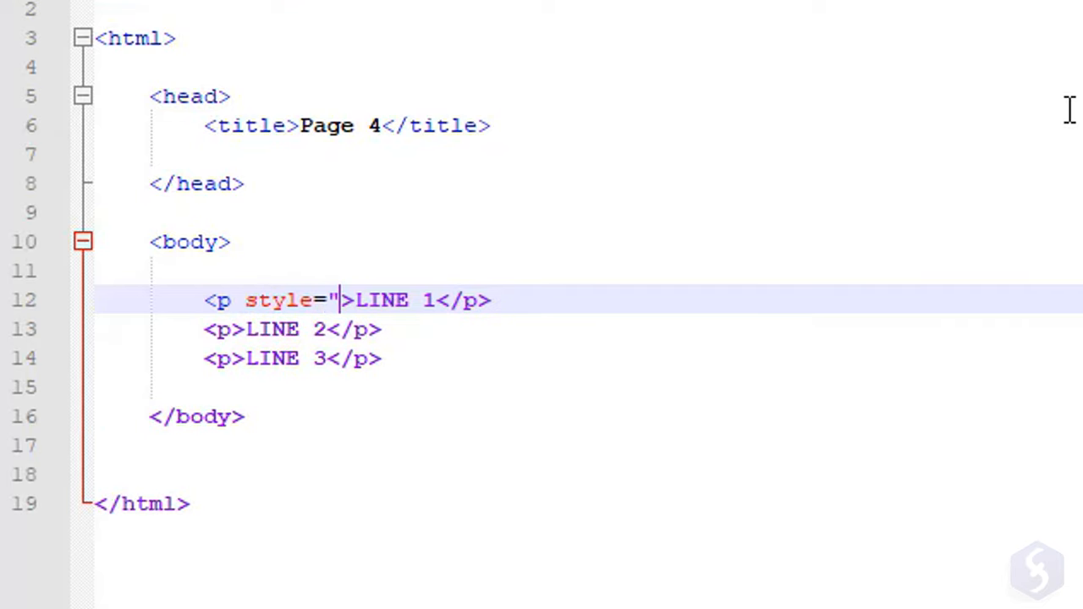
{"action": "type", "text": "color:"}
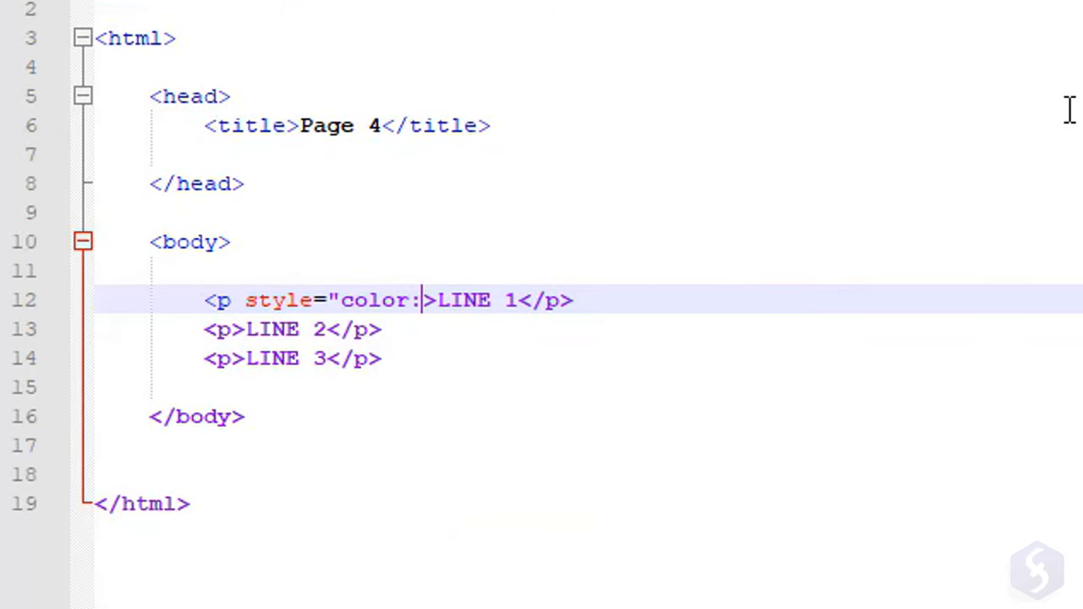
{"action": "type", "text": "#ff0000;"}
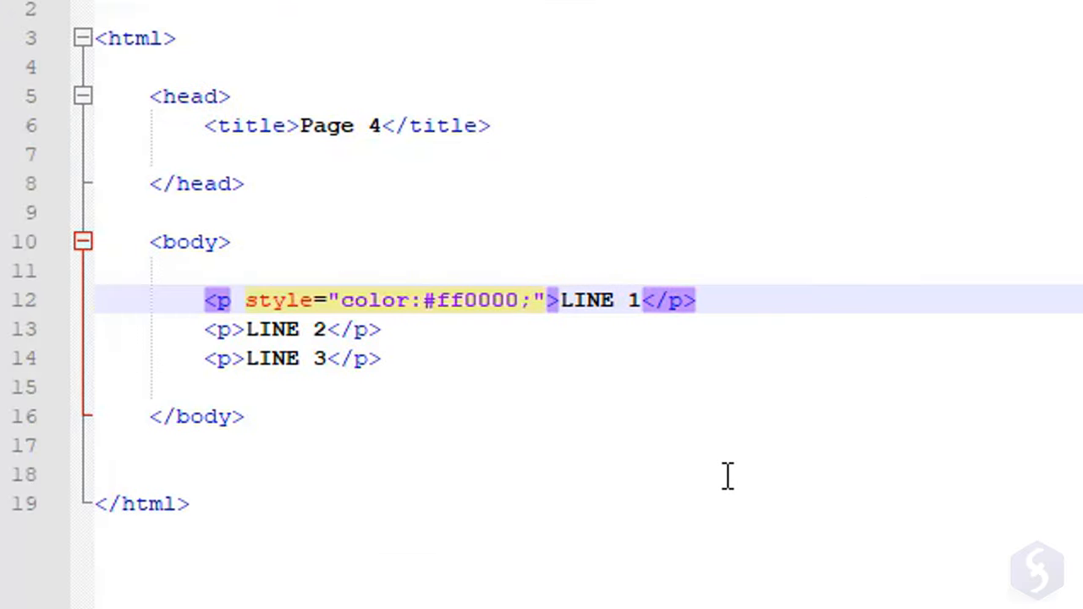
{"action": "type", "text": "text-align:c"}
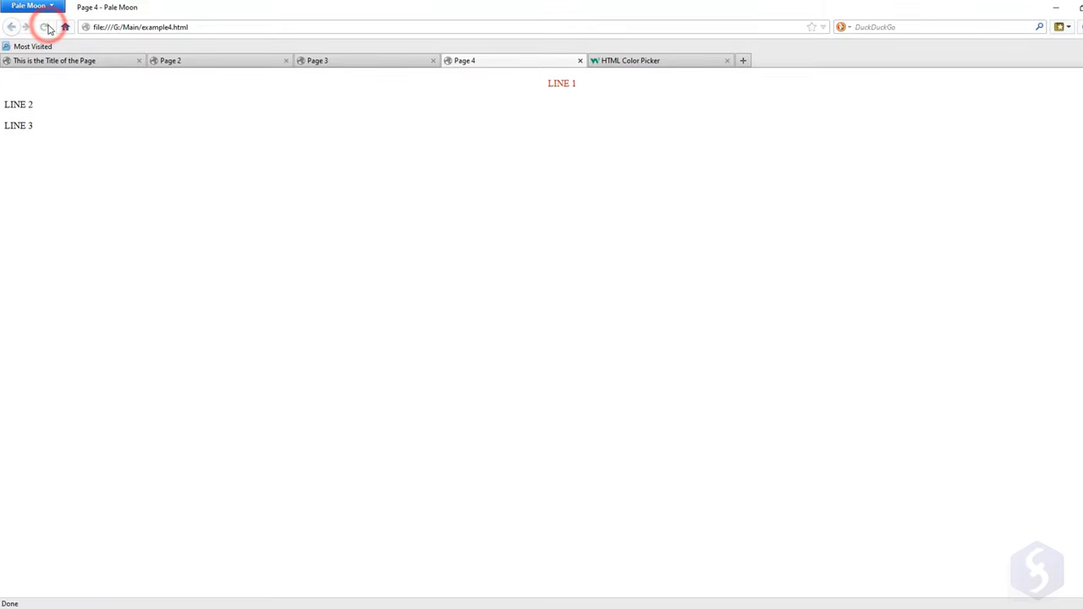
Reload the Page 4 tab in Pale Moon to show LINE 1 red and centred.
{"action": "left_click", "coordinate": [52, 26]}
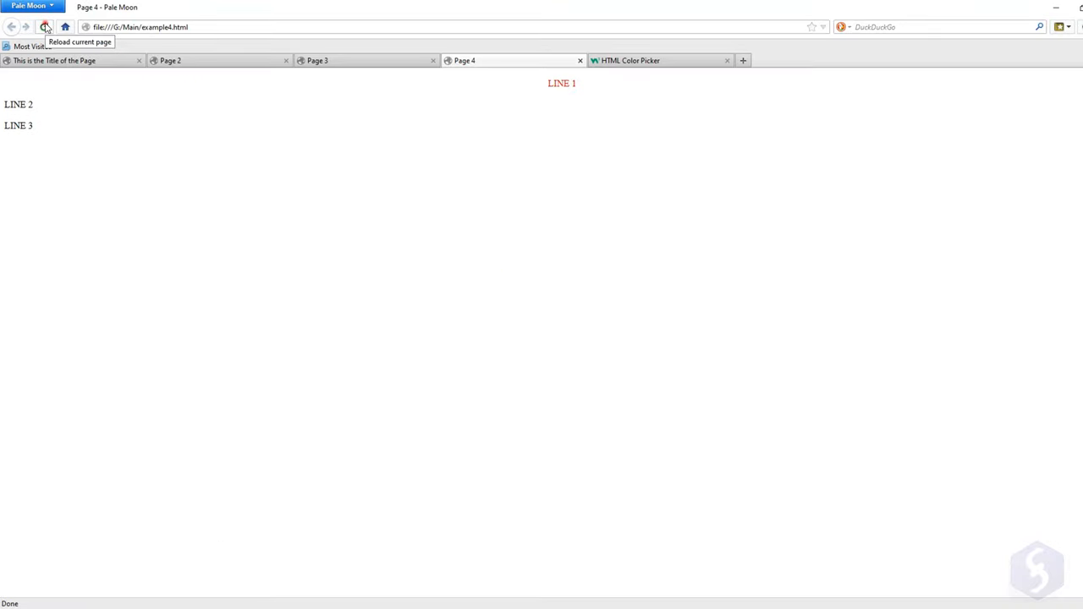
{"action": "left_click", "coordinate": [47, 16]}
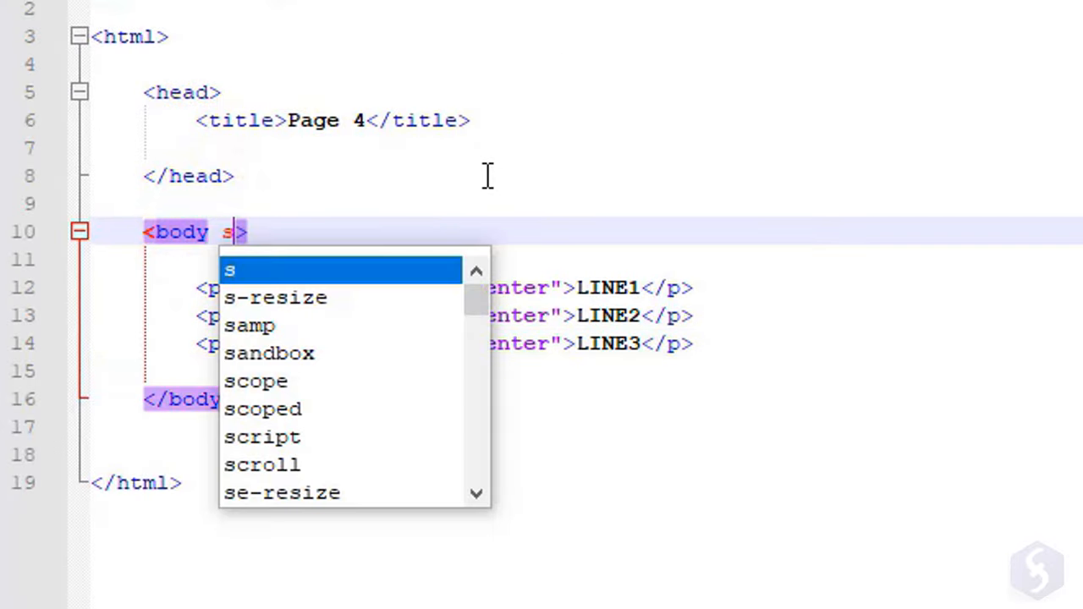
Start a style="back..." background attribute on the <body> tag of example4.html.
{"action": "type", "text": "tyle=\"back"}
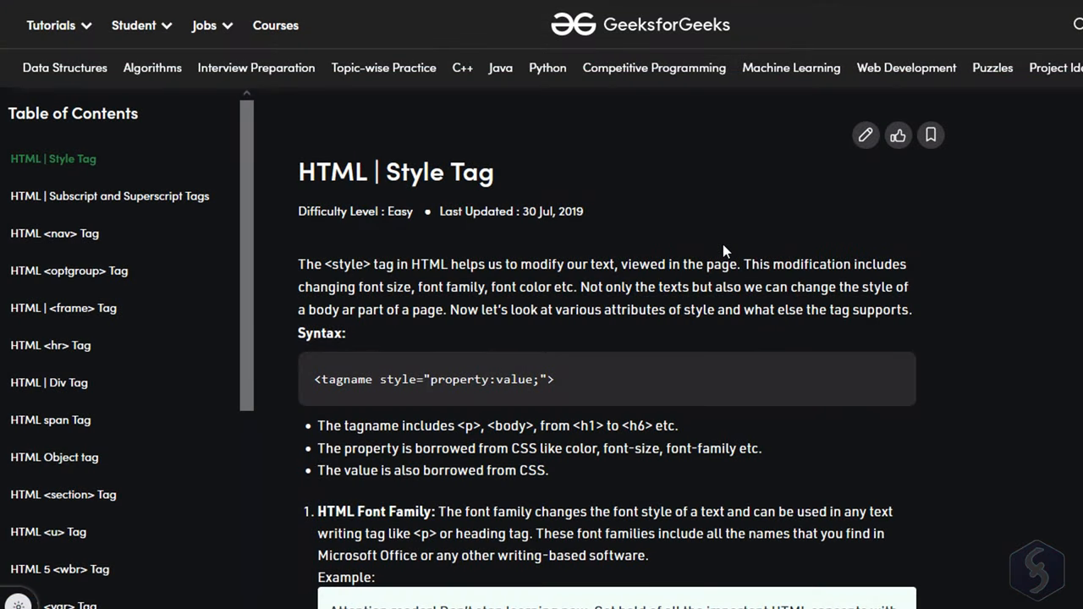
Scroll the GeeksforGeeks Style Tag article's font examples, then enter ff0000 back in example4.html.
{"action": "scroll", "scroll_direction": "down", "scroll_amount": 3}
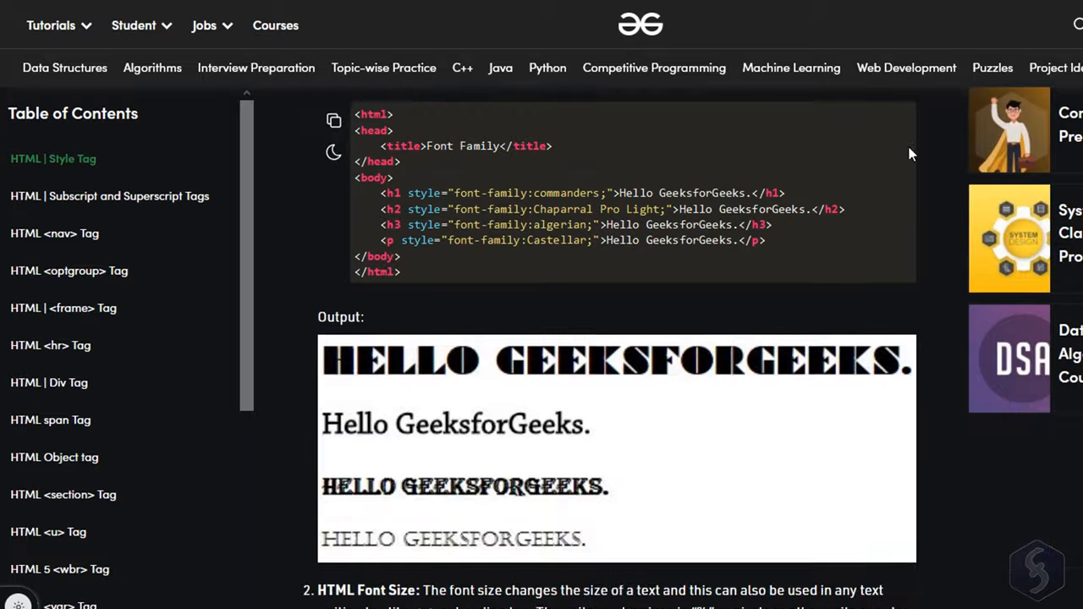
{"action": "scroll", "scroll_direction": "down", "scroll_amount": 3}
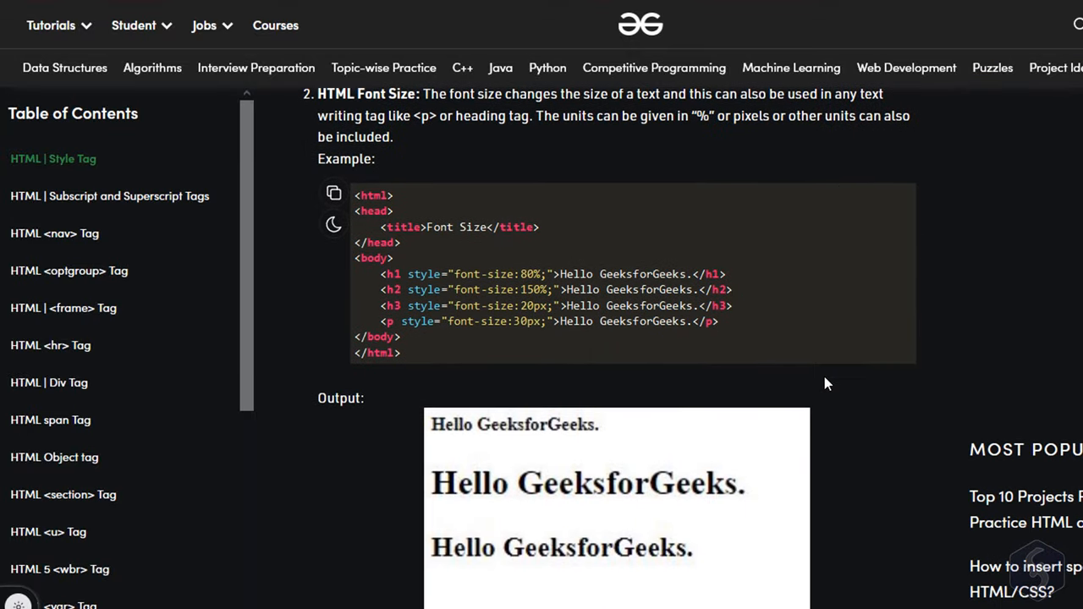
{"action": "scroll", "scroll_direction": "down", "scroll_amount": 3}
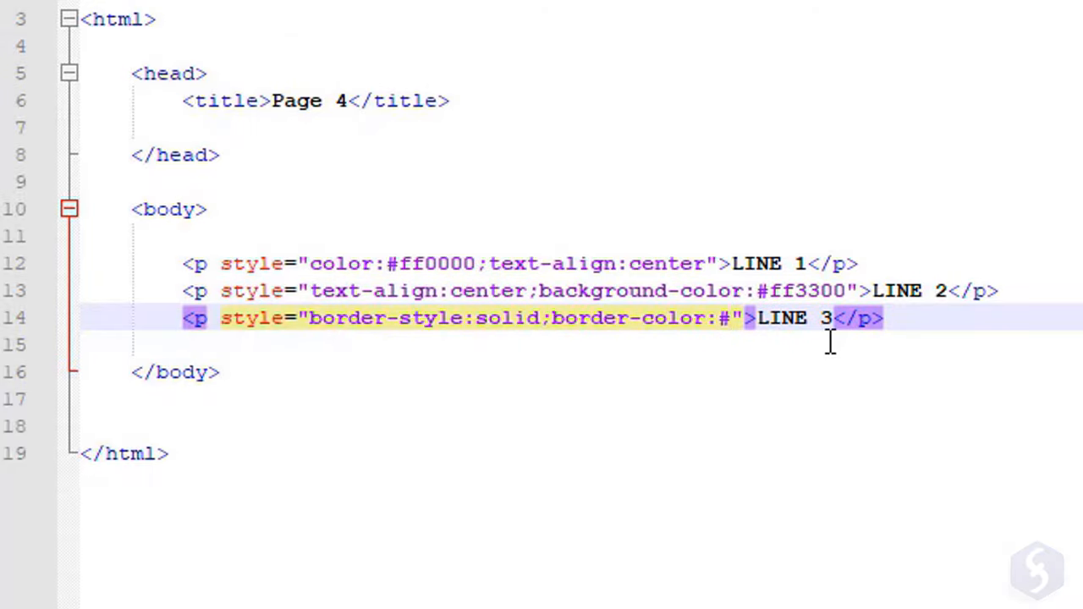
{"action": "type", "text": "ff0000"}
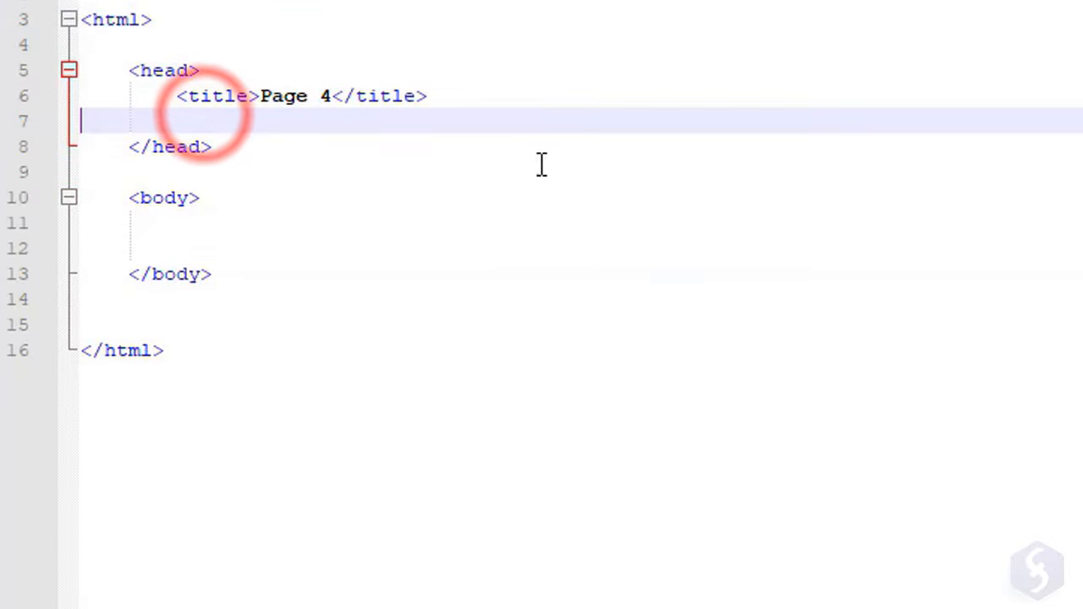
Begin a <style> block in Page 4's head with an h1{ rule.
{"action": "type", "text": "<style>"}
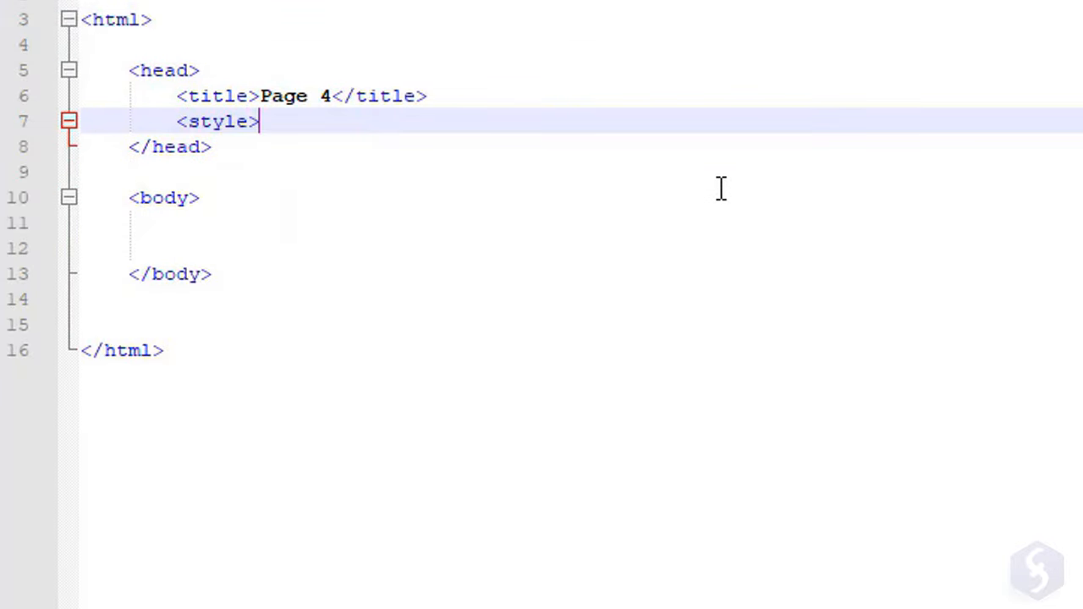
{"action": "key", "text": "Enter"}
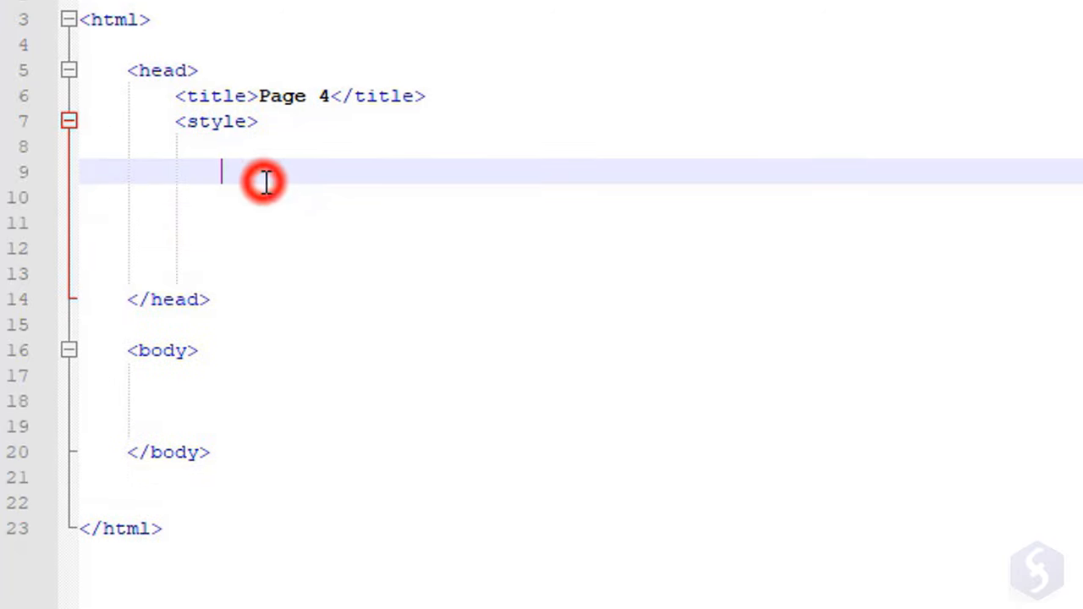
{"action": "type", "text": "h1{"}
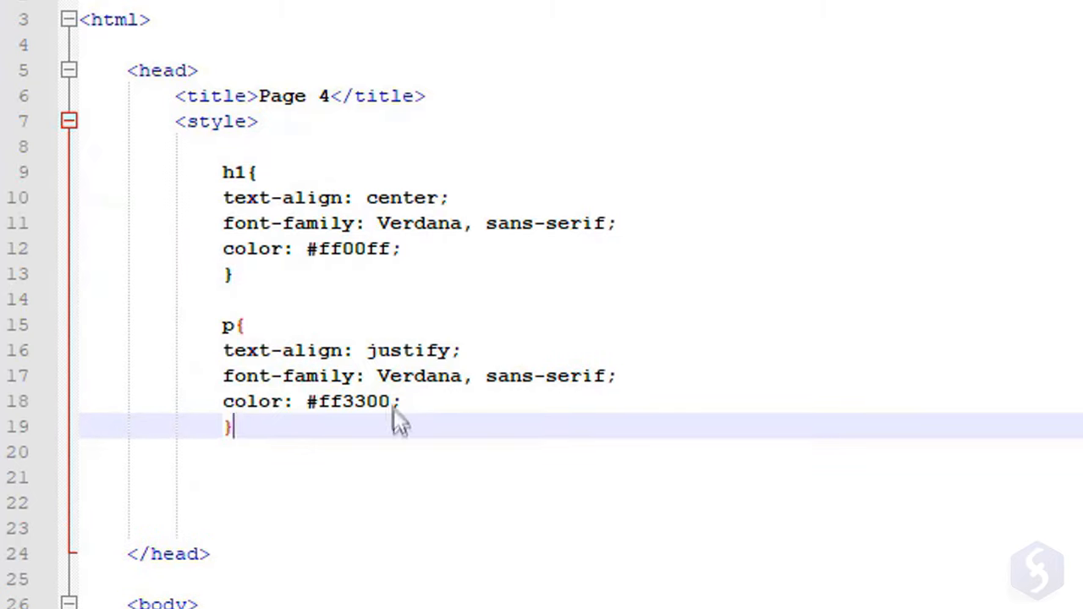
Add an a{ color: #4b0082; } link rule and close the block with </style>.
{"action": "type", "text": "a{"}
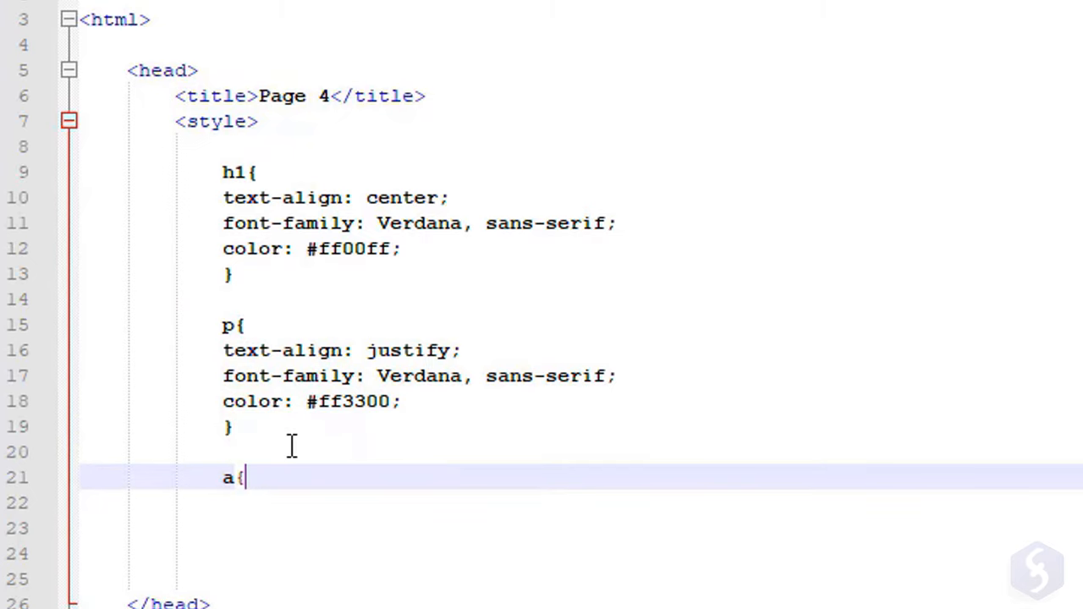
{"action": "type", "text": "col"}
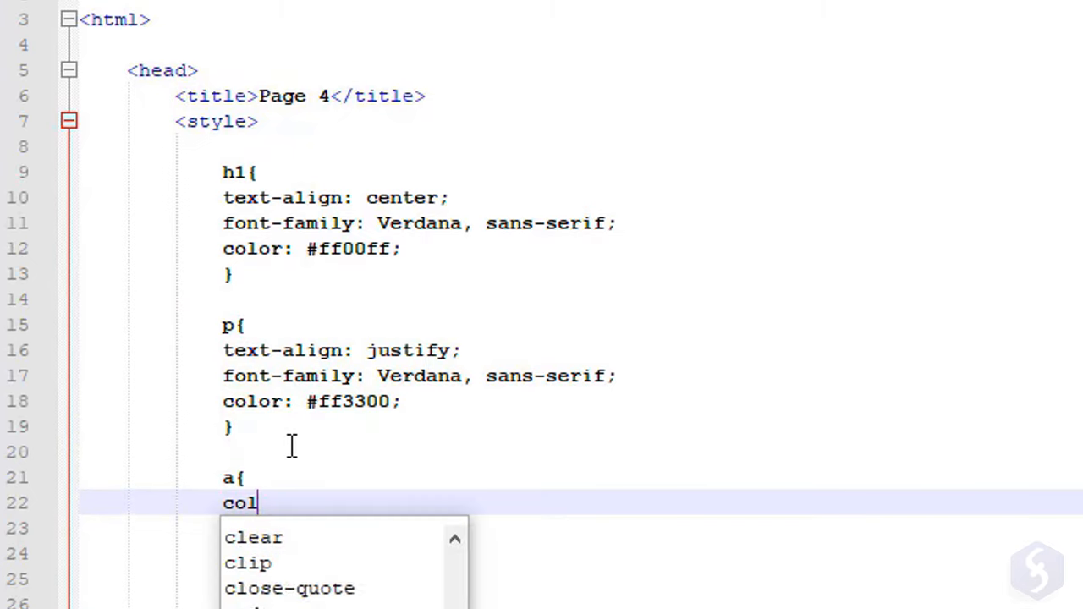
{"action": "type", "text": "or: #4b0082;"}
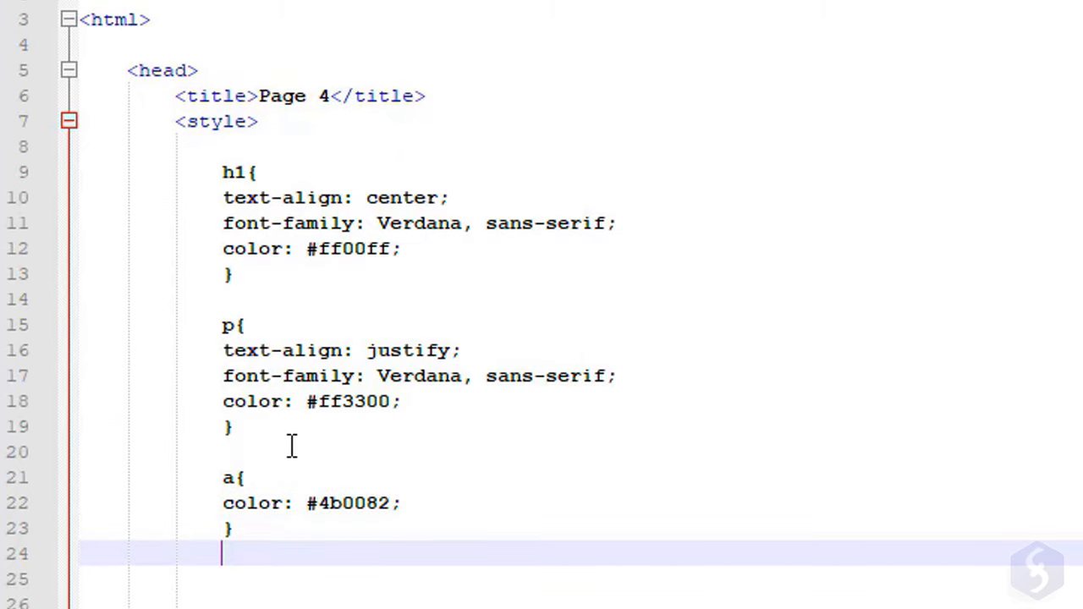
{"action": "type", "text": "<"}
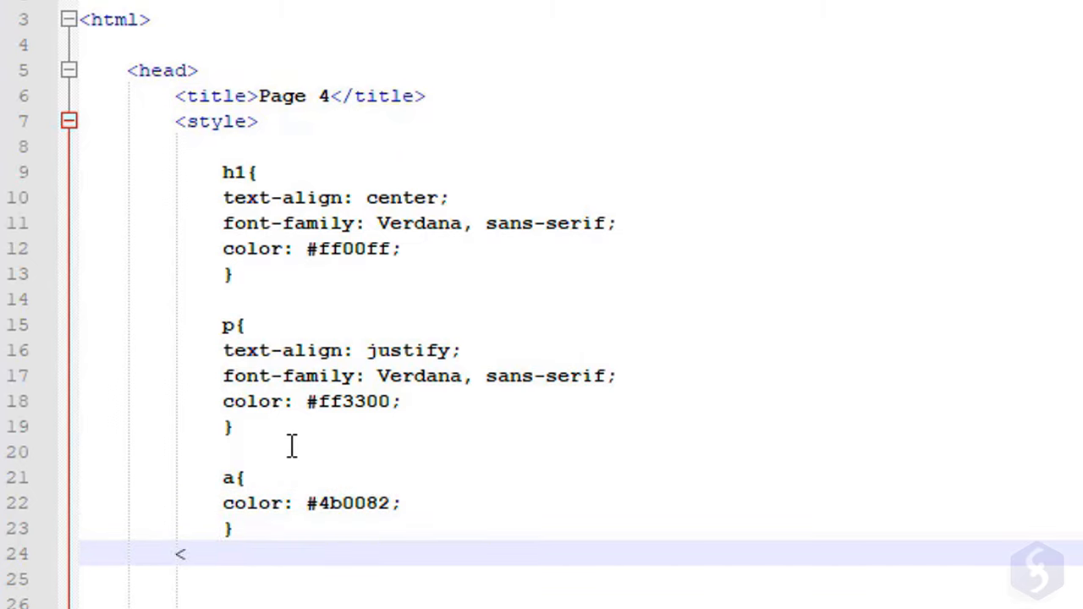
{"action": "type", "text": "/style>"}
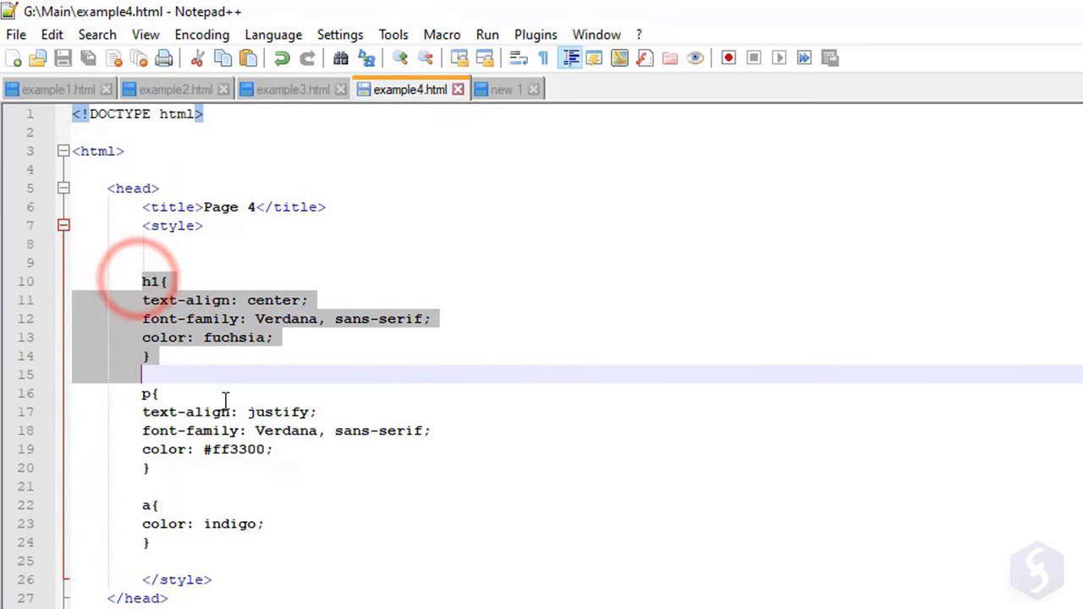
Cut the h1, p and a rules from Page 4 and move to the new empty document.
{"action": "right_click", "coordinate": [255, 311]}
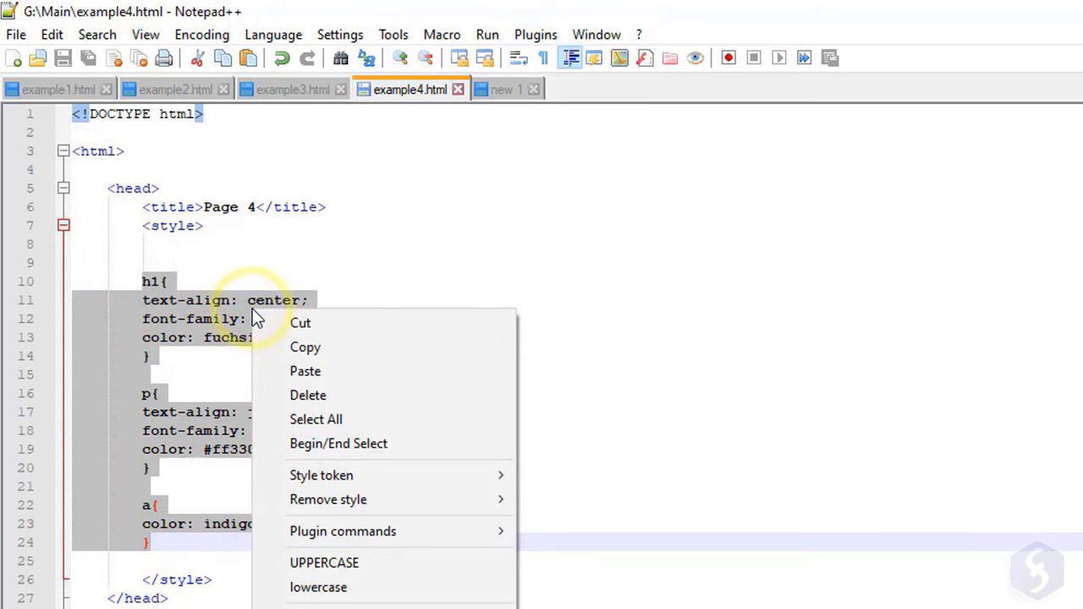
{"action": "left_click", "coordinate": [301, 323]}
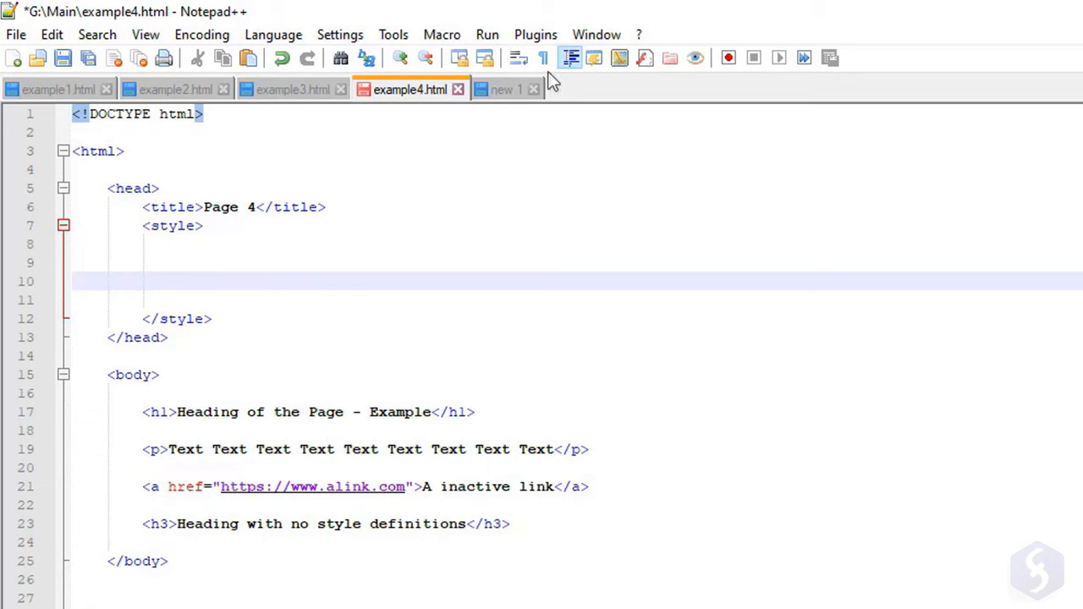
{"action": "left_click", "coordinate": [508, 88]}
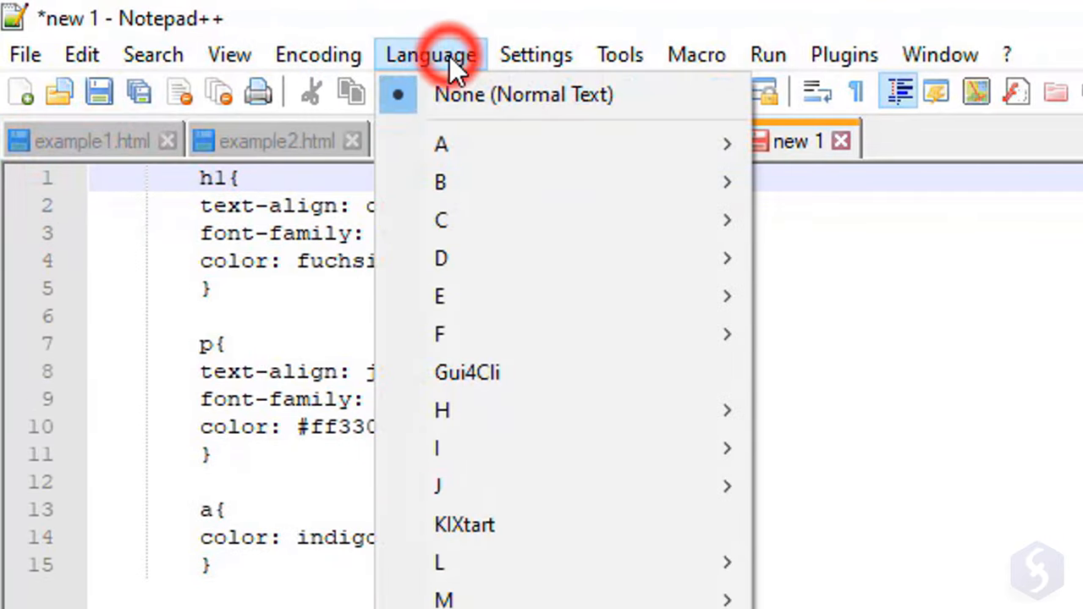
{"action": "mouse_move", "coordinate": [440, 220]}
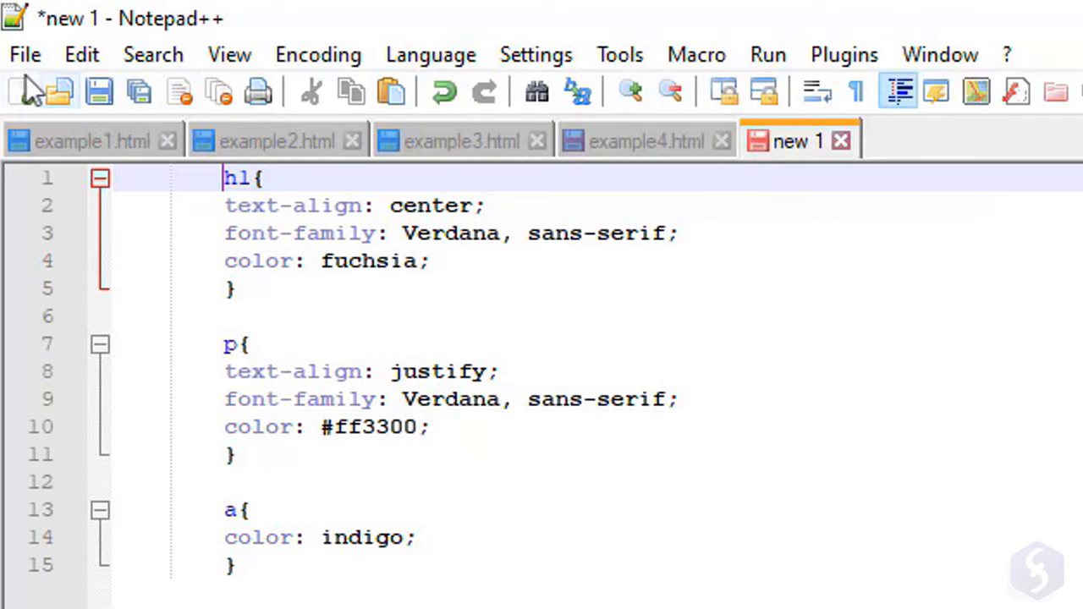
Save the pasted rules as the stylesheet mycss1.css.
{"action": "left_click", "coordinate": [23, 54]}
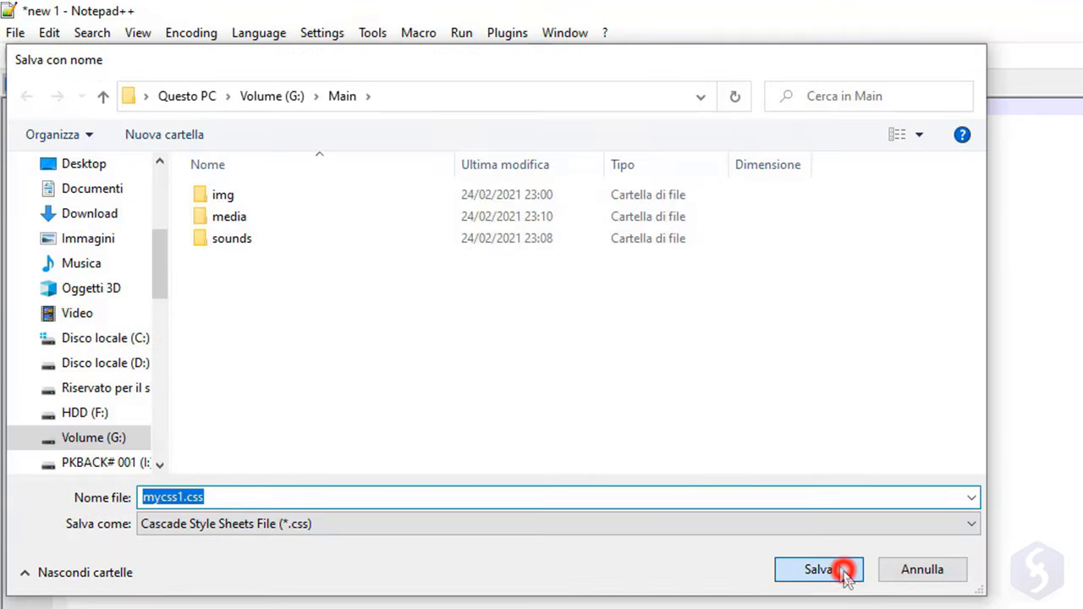
{"action": "left_click", "coordinate": [818, 569]}
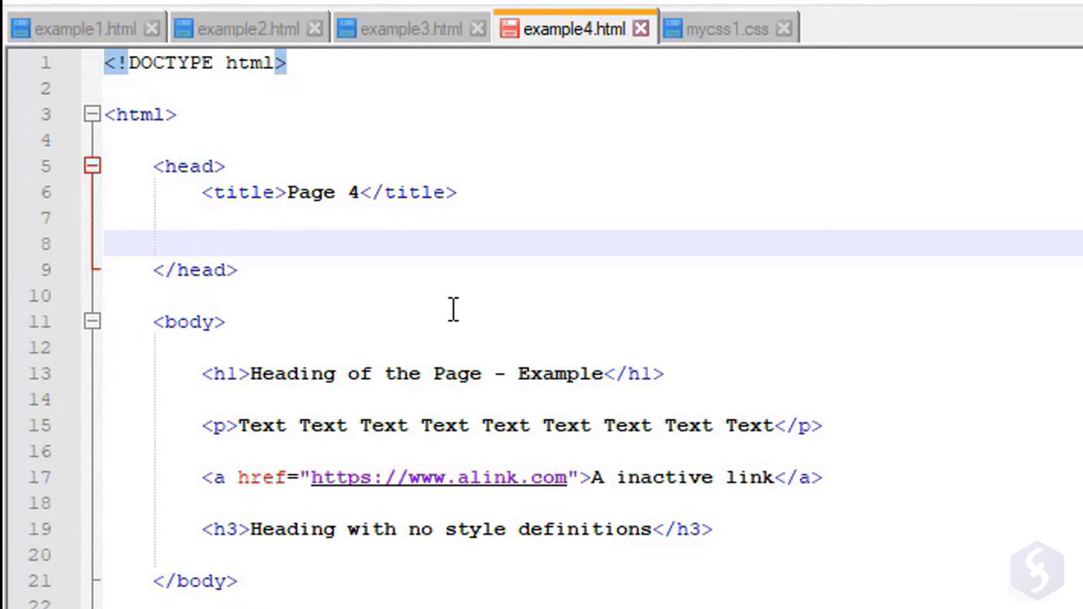
Add <link rel="stylesheet" href="./mycss1.css"> to Page 4's head.
{"action": "type", "text": "<link rel"}
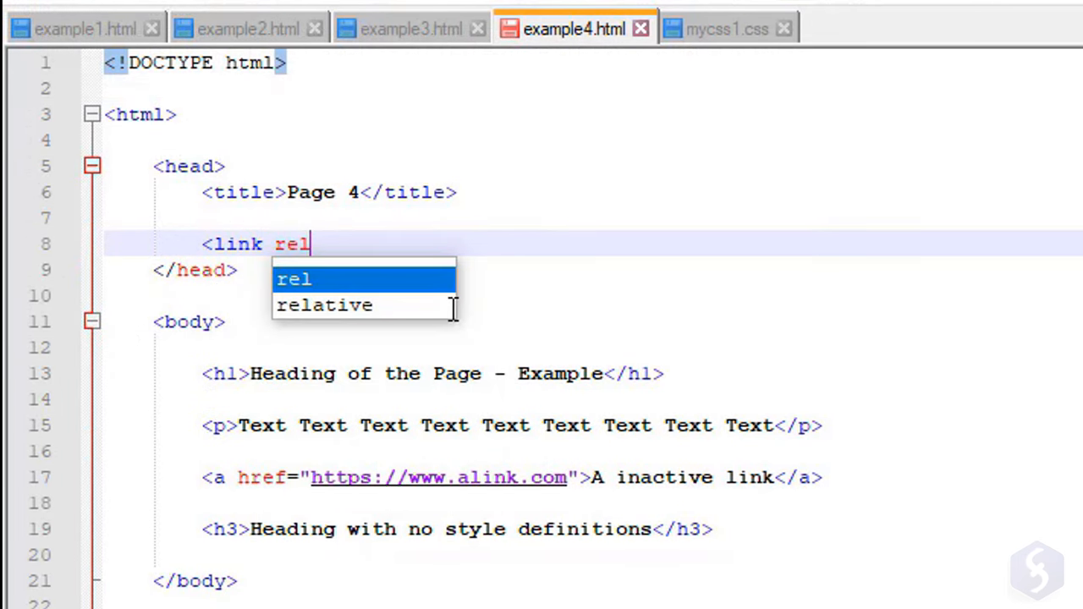
{"action": "type", "text": "=\"stylesheet"}
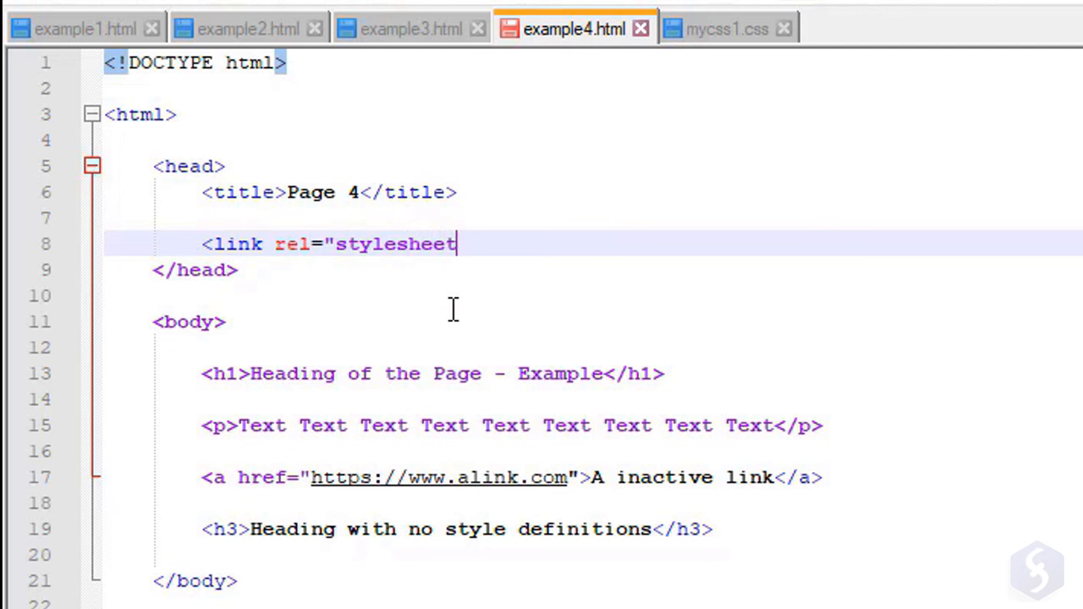
{"action": "type", "text": "\" href=\"./mycss1.css\">"}
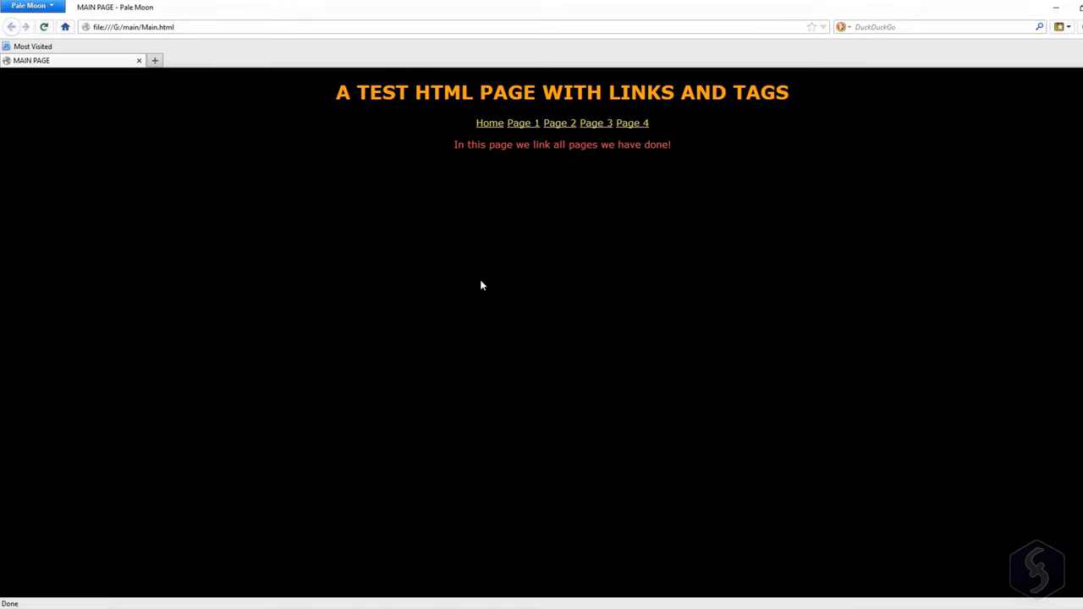
{"action": "mouse_move", "coordinate": [535, 180]}
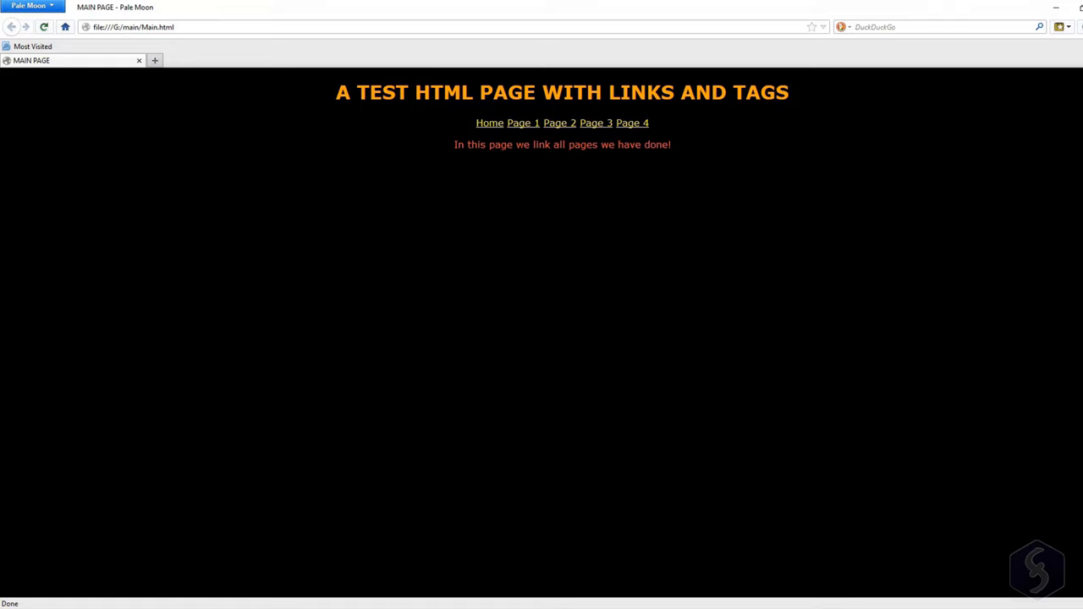
From the main page visit Page 1 and Page 2, returning home each time, then open Page 3.
{"action": "left_click", "coordinate": [525, 122]}
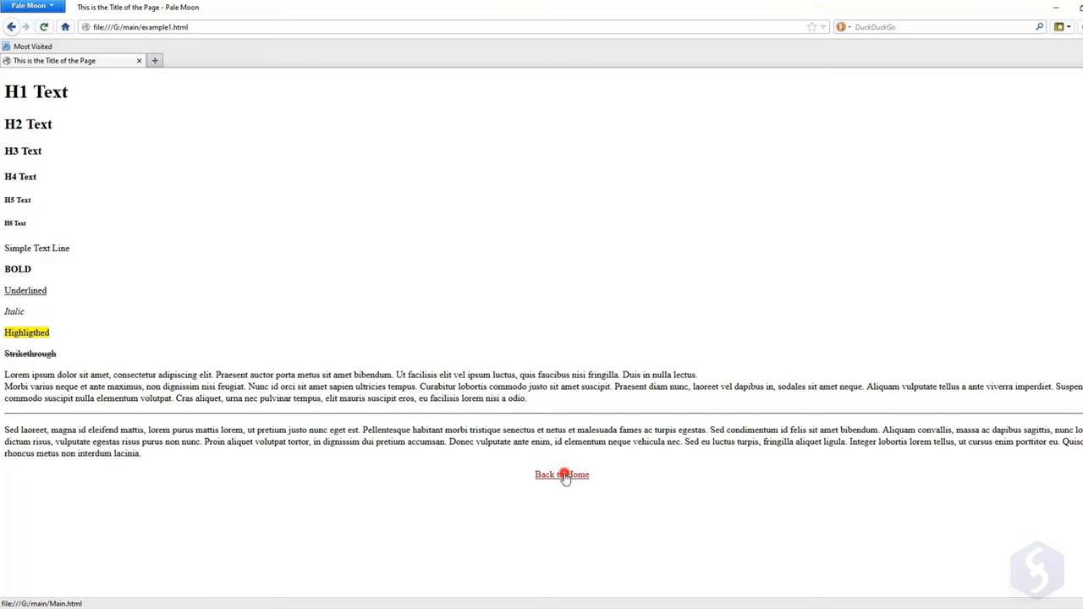
{"action": "left_click", "coordinate": [562, 474]}
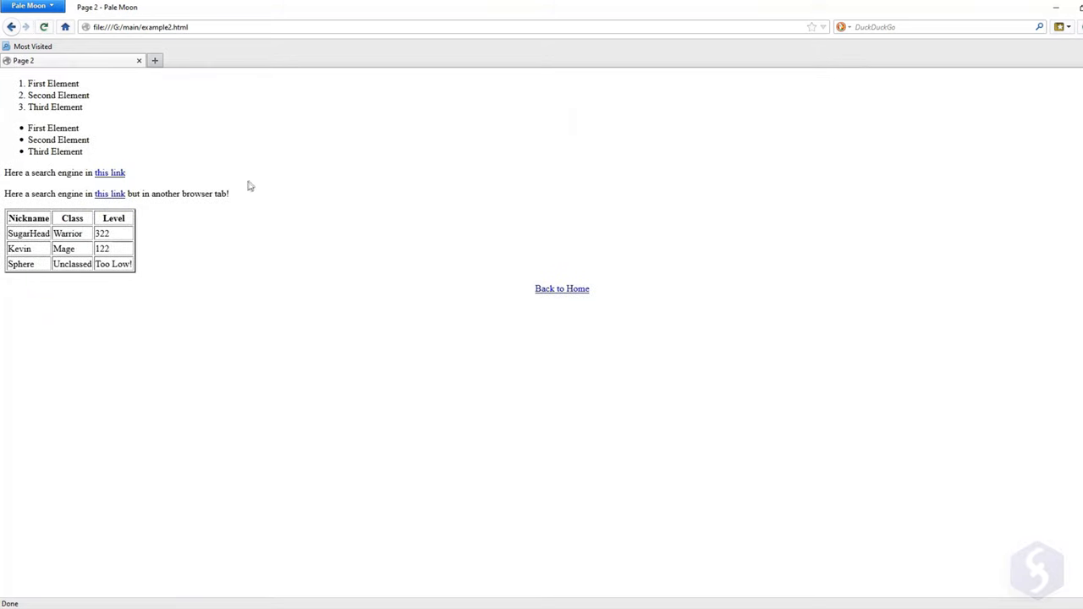
{"action": "left_click", "coordinate": [562, 288]}
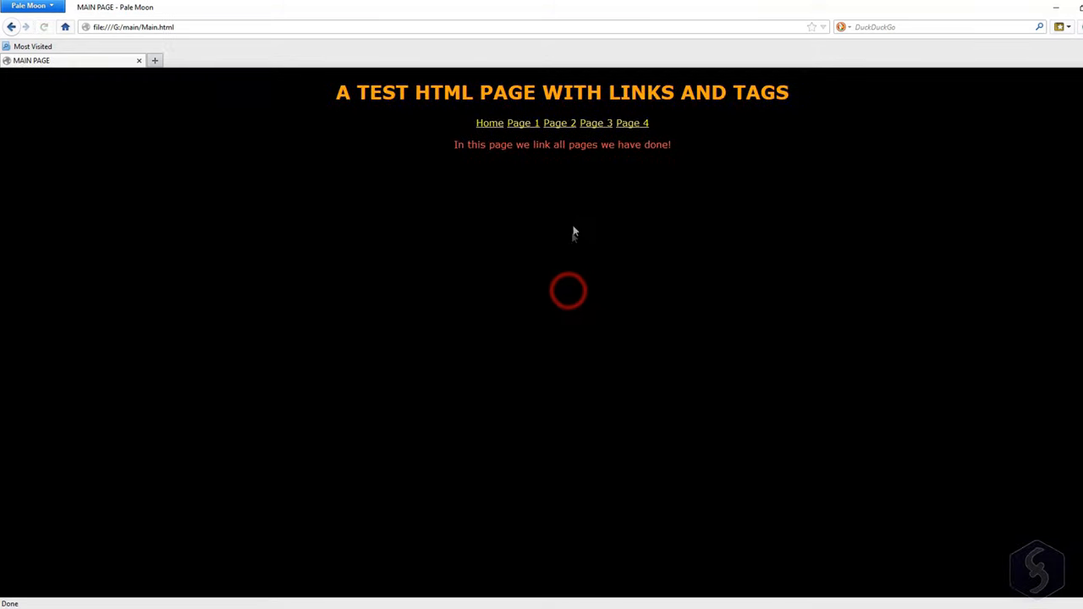
{"action": "left_click", "coordinate": [596, 122]}
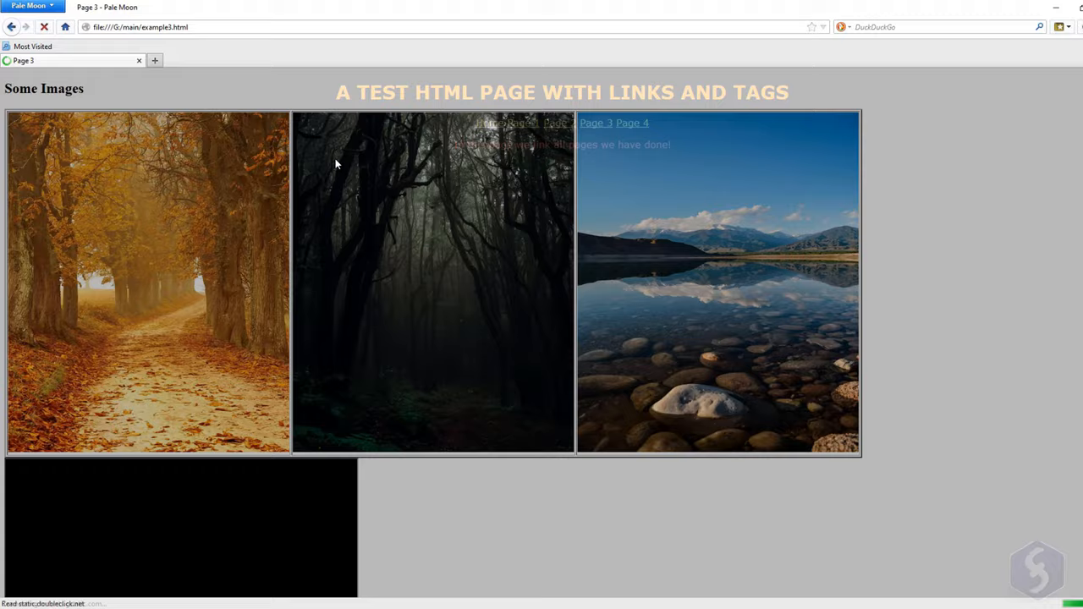